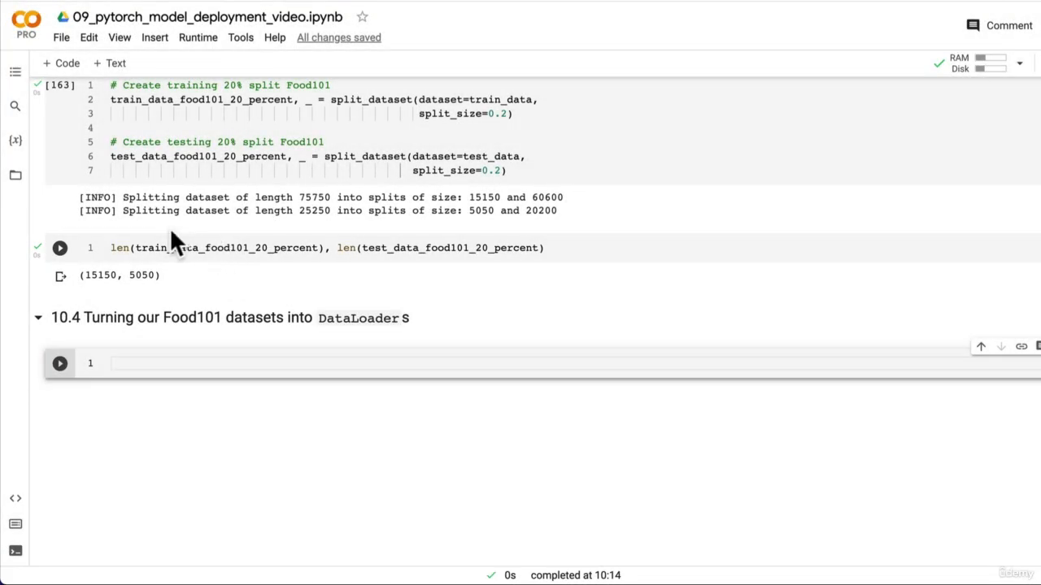
Step: Review the 20% split sizes: 15150 training and 5050 test samples
{"action": "scroll", "scroll_direction": "up", "scroll_amount": 3}
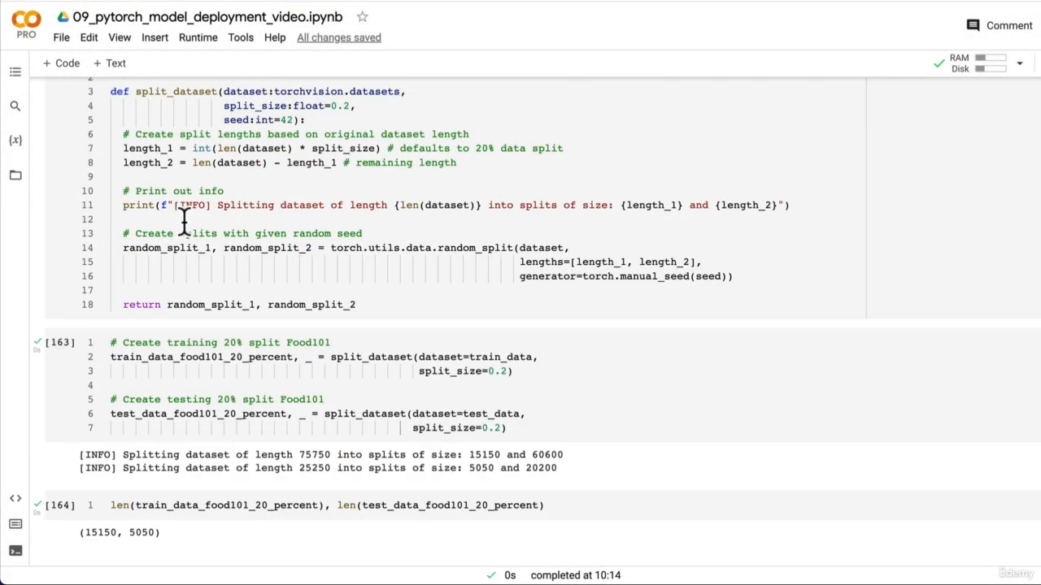
{"action": "scroll", "scroll_direction": "up", "scroll_amount": 3}
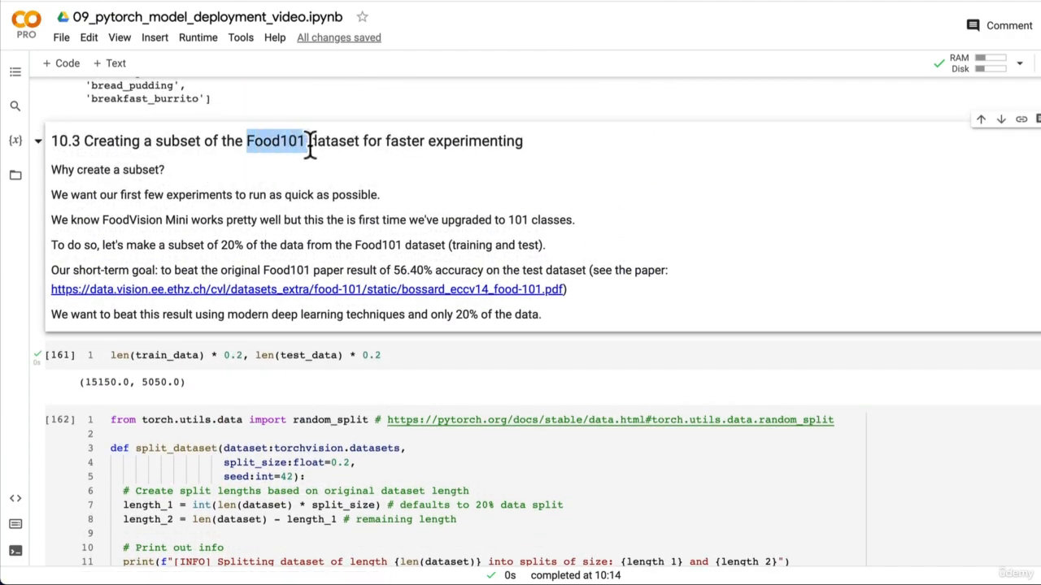
{"action": "scroll", "scroll_direction": "down", "scroll_amount": 3}
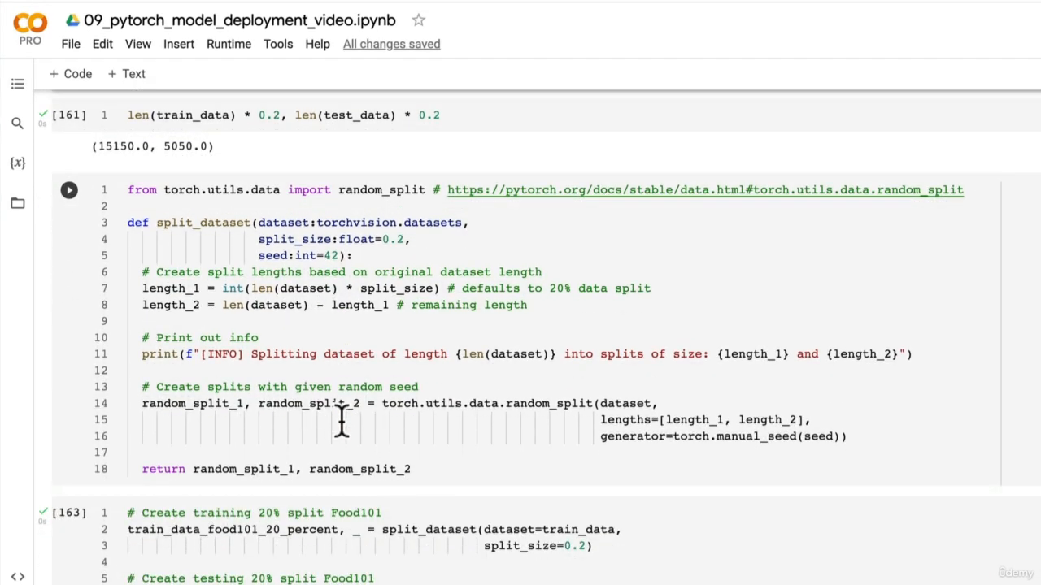
{"action": "scroll", "scroll_direction": "up", "scroll_amount": 3}
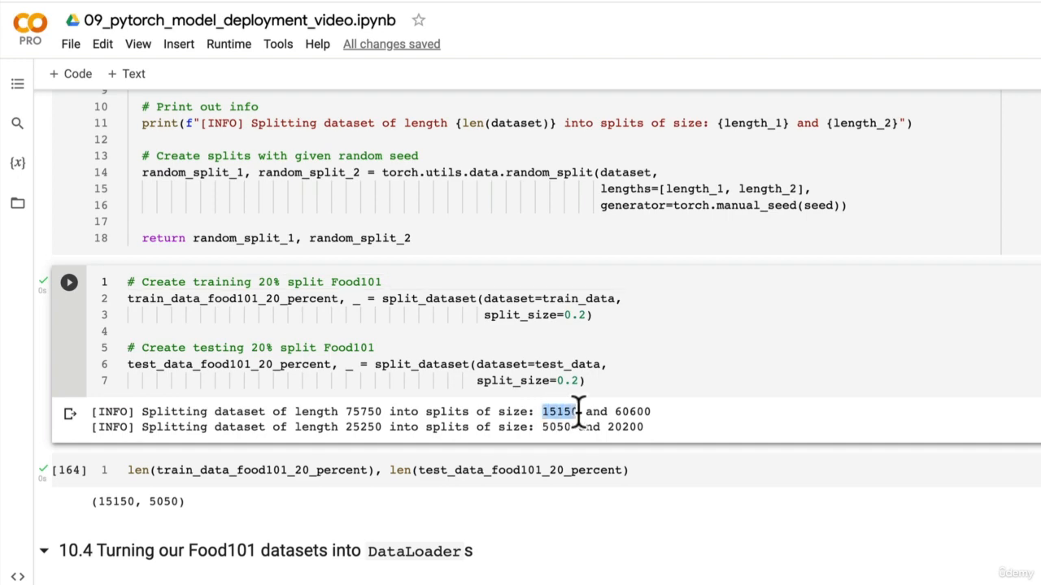
{"action": "left_click", "coordinate": [268, 13]}
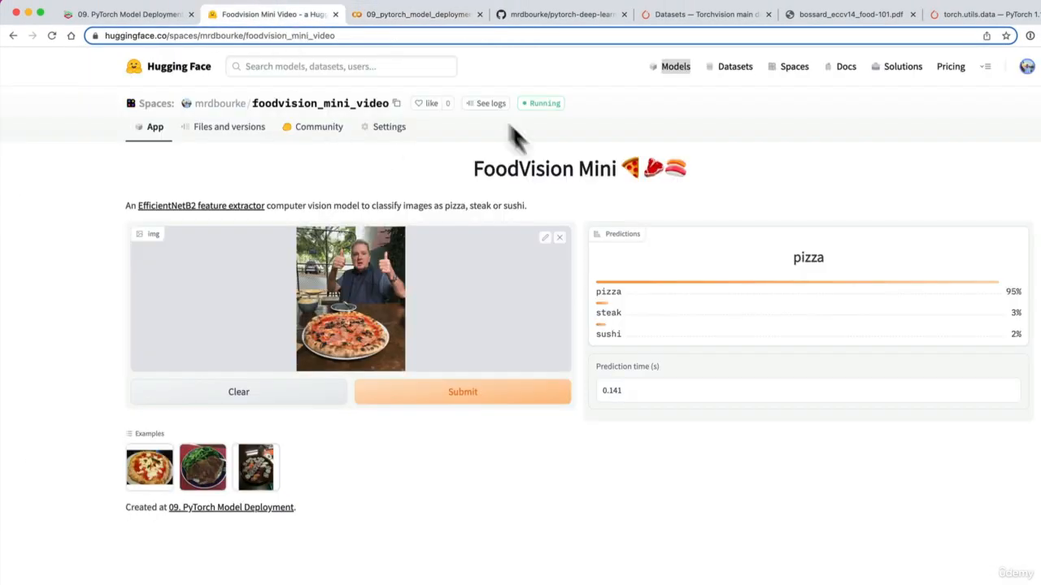
{"action": "double_click", "coordinate": [543, 167]}
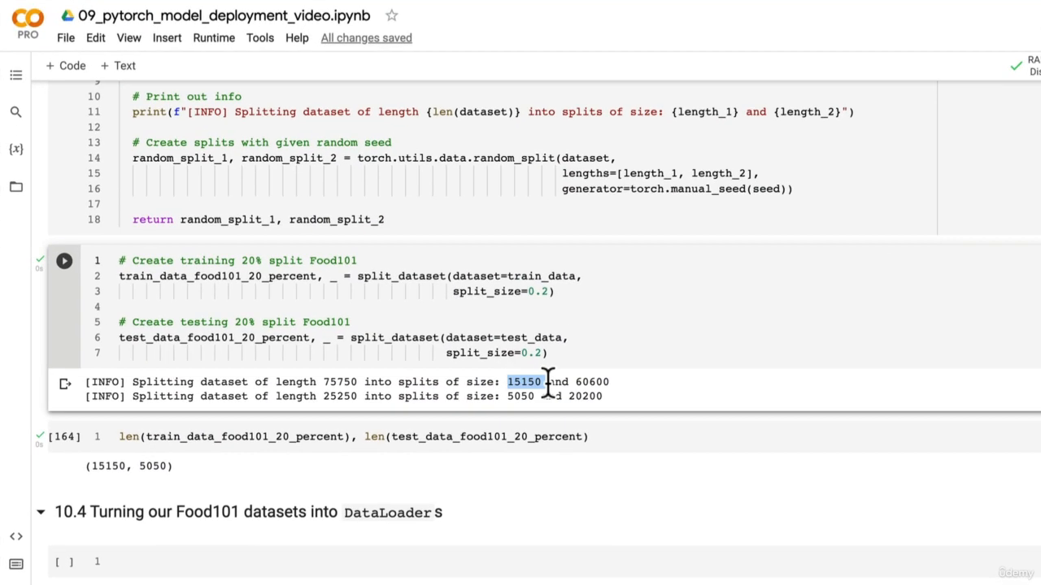
{"action": "mouse_move", "coordinate": [553, 426]}
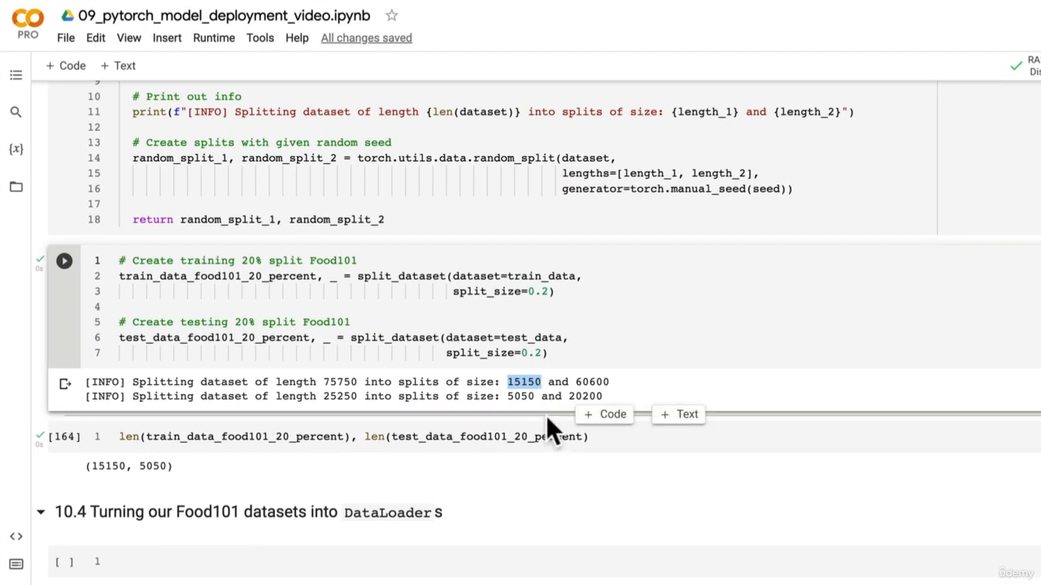
{"action": "mouse_move", "coordinate": [520, 415]}
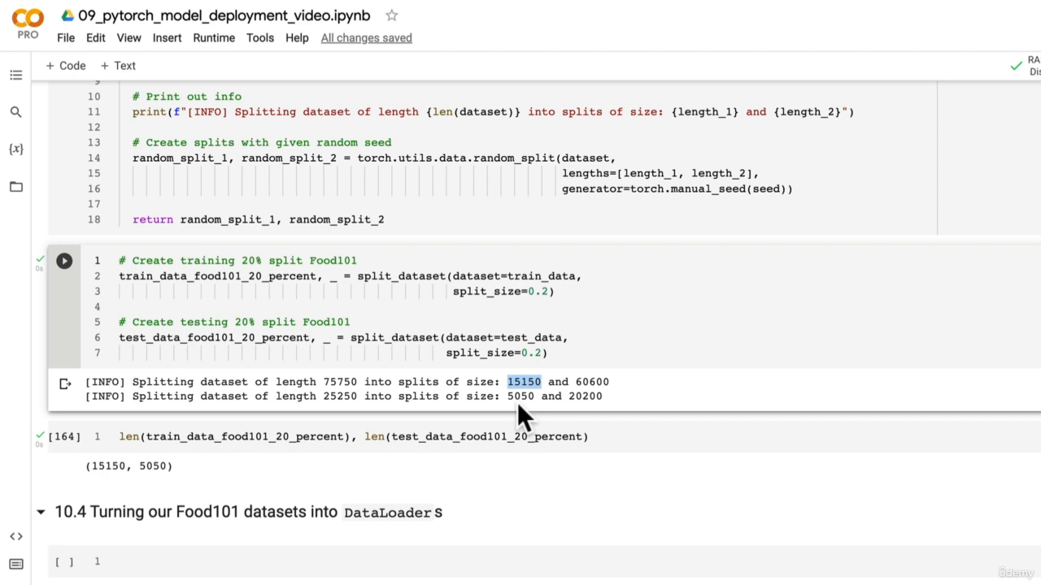
{"action": "double_click", "coordinate": [520, 397]}
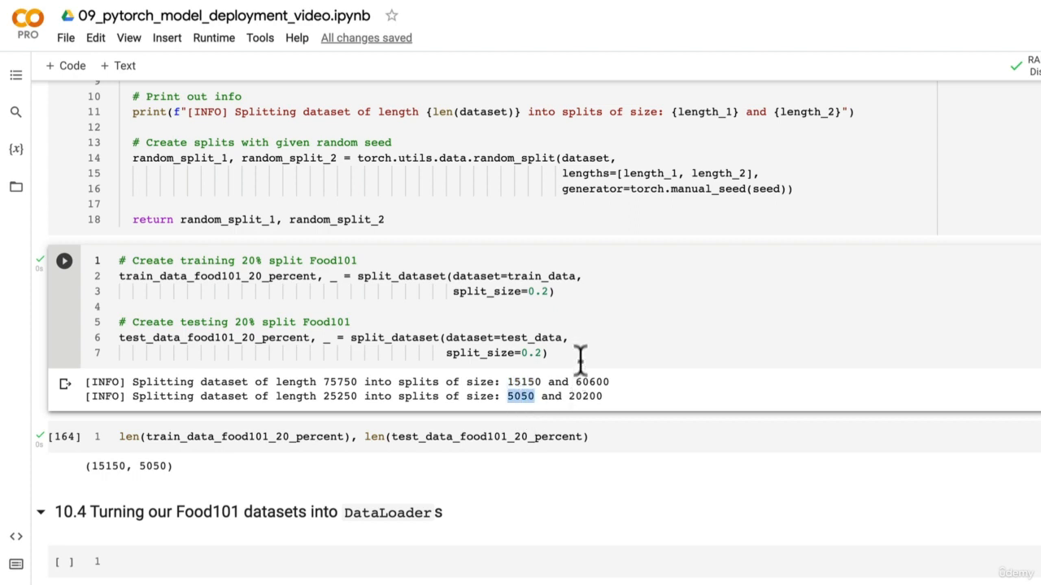
{"action": "mouse_move", "coordinate": [559, 382]}
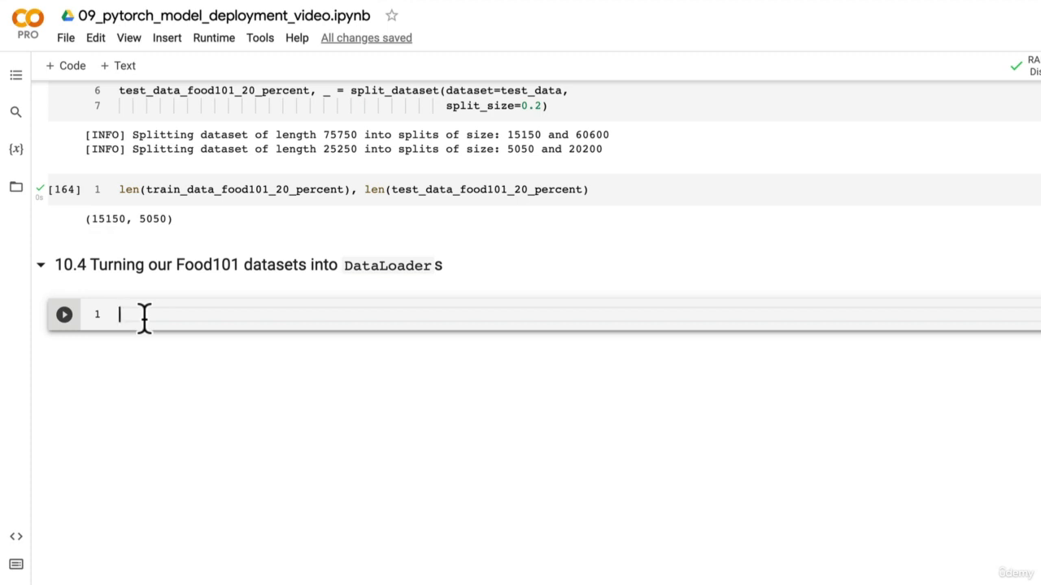
Step: Begin the DataLoaders cell with import torch and browse the going_modular scripts in Files
{"action": "type", "text": "import t"}
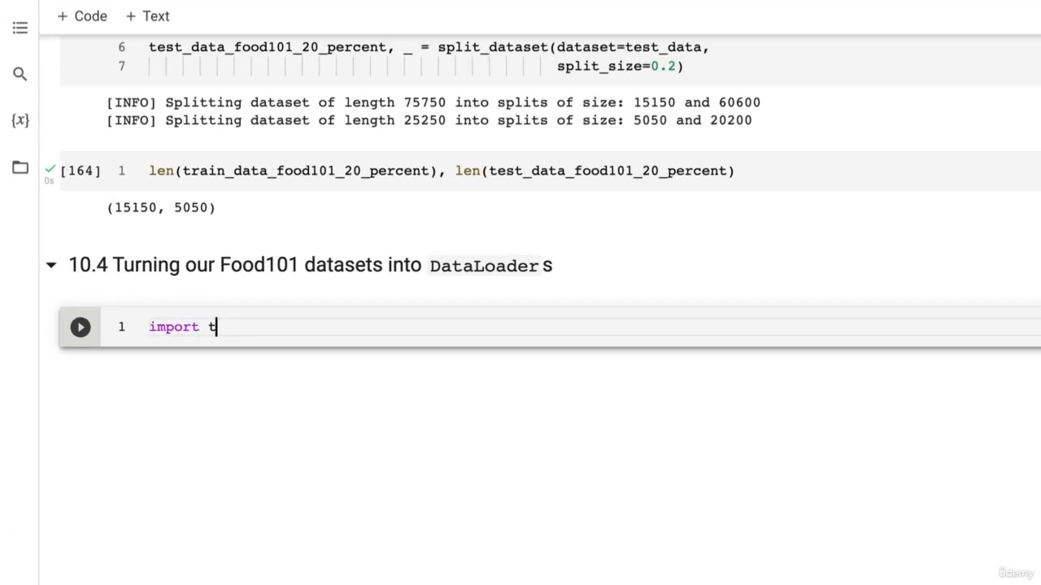
{"action": "type", "text": "orch"}
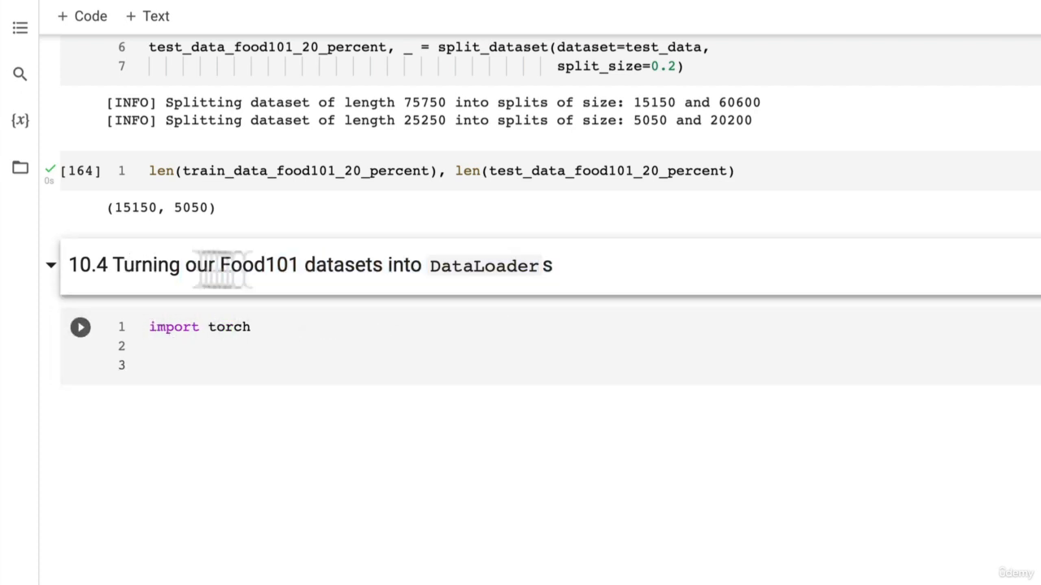
{"action": "left_click", "coordinate": [20, 168]}
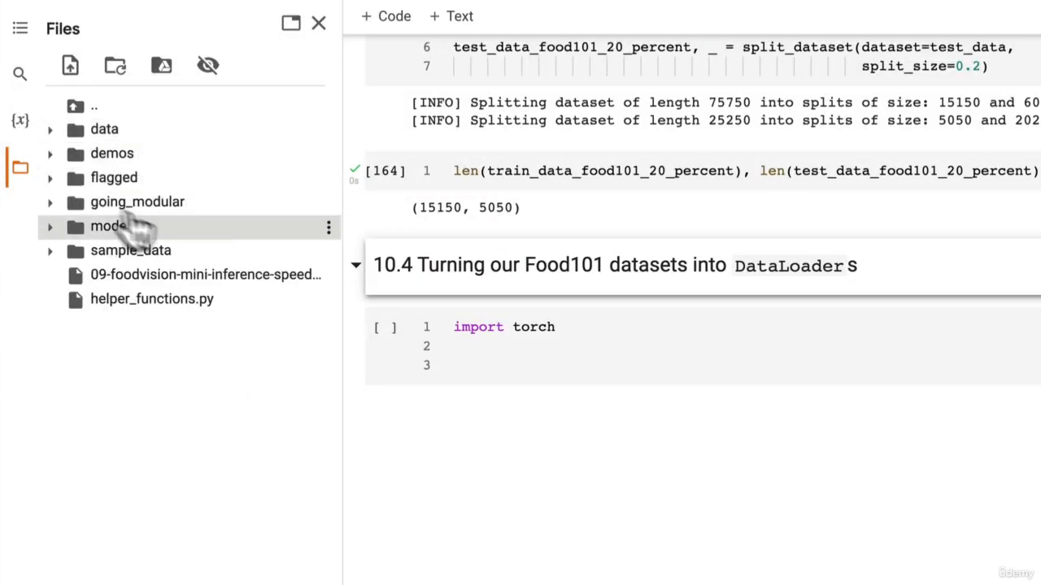
{"action": "left_click", "coordinate": [49, 201]}
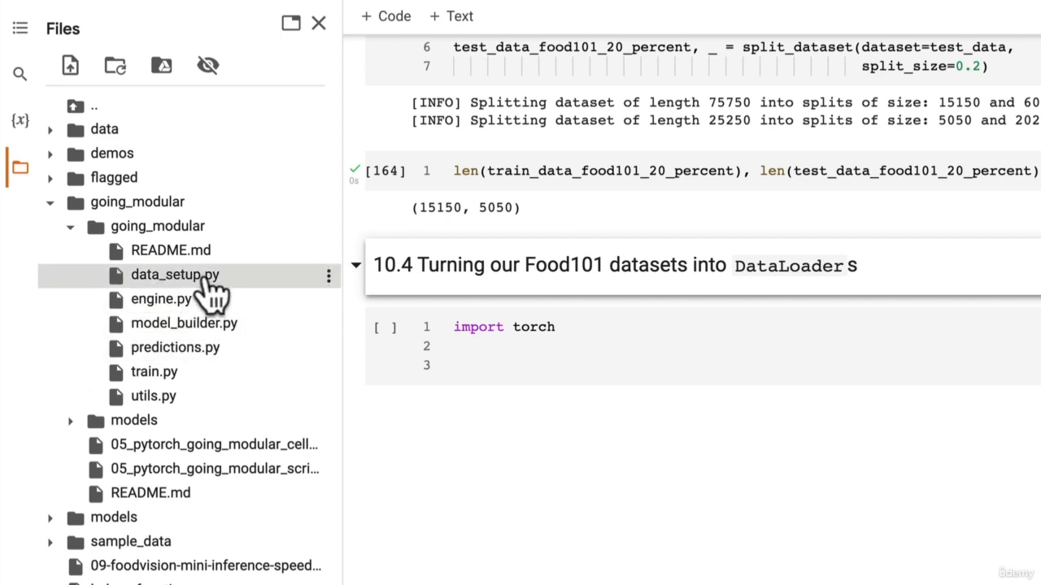
{"action": "mouse_move", "coordinate": [355, 247]}
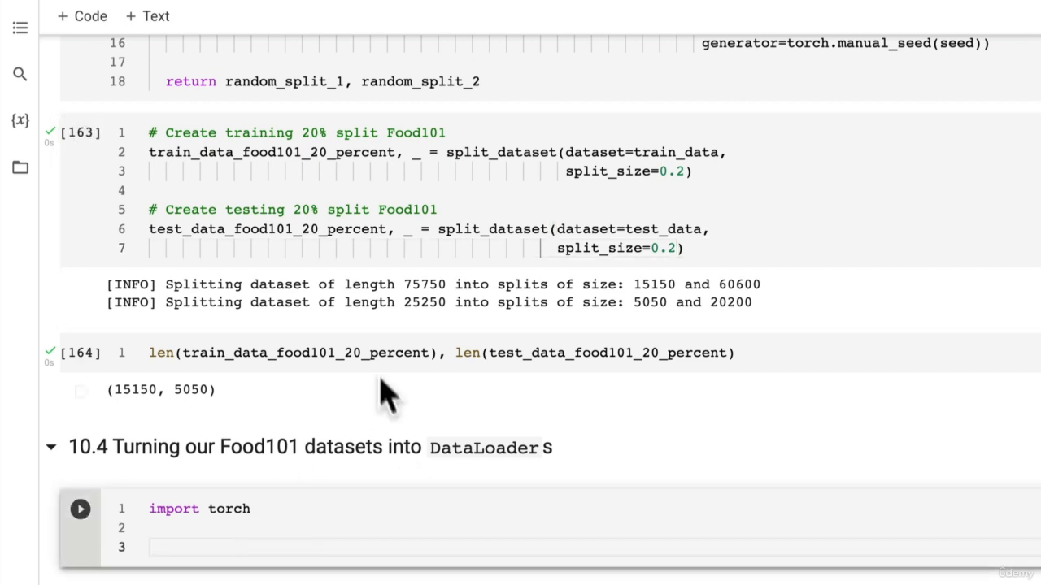
{"action": "mouse_move", "coordinate": [507, 301]}
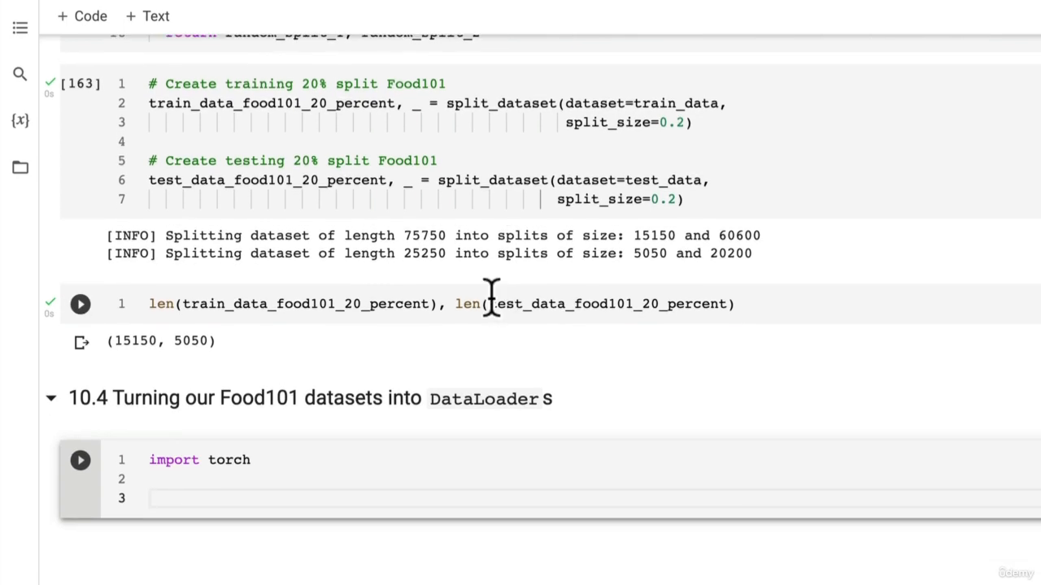
{"action": "scroll", "scroll_direction": "up", "scroll_amount": 3}
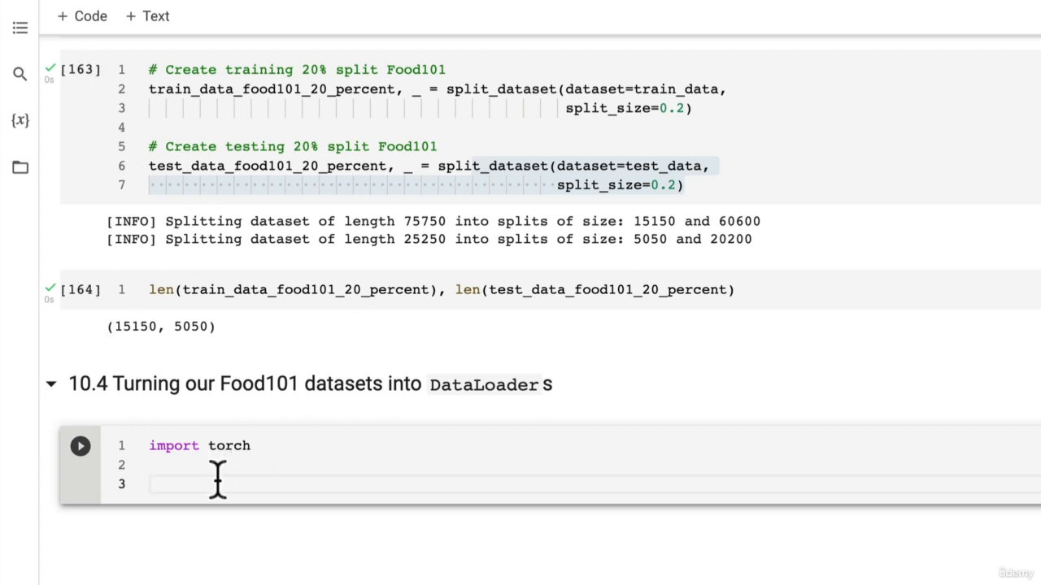
Step: Set BATCH_SIZE = 32 and add a comment for the Food101 20% training DataLoader
{"action": "type", "text": "BATCH_SIZE = 32"}
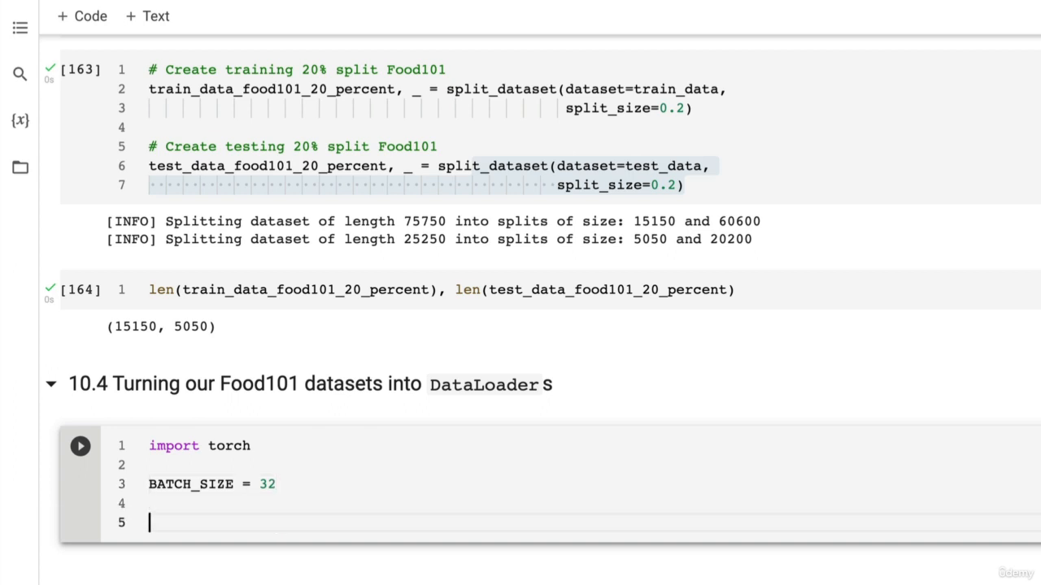
{"action": "type", "text": "# Create Fo"}
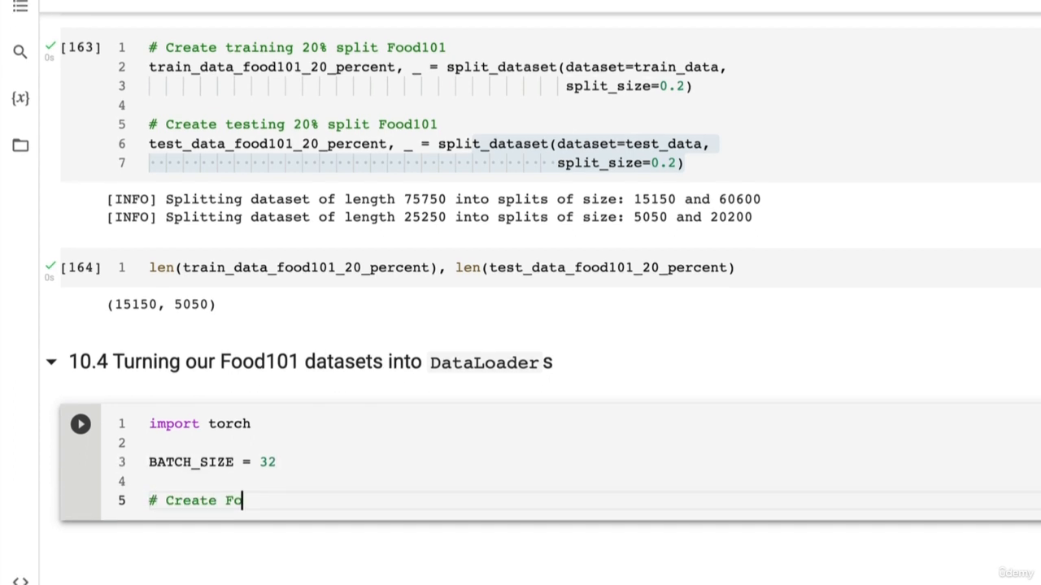
{"action": "type", "text": "od101 20"}
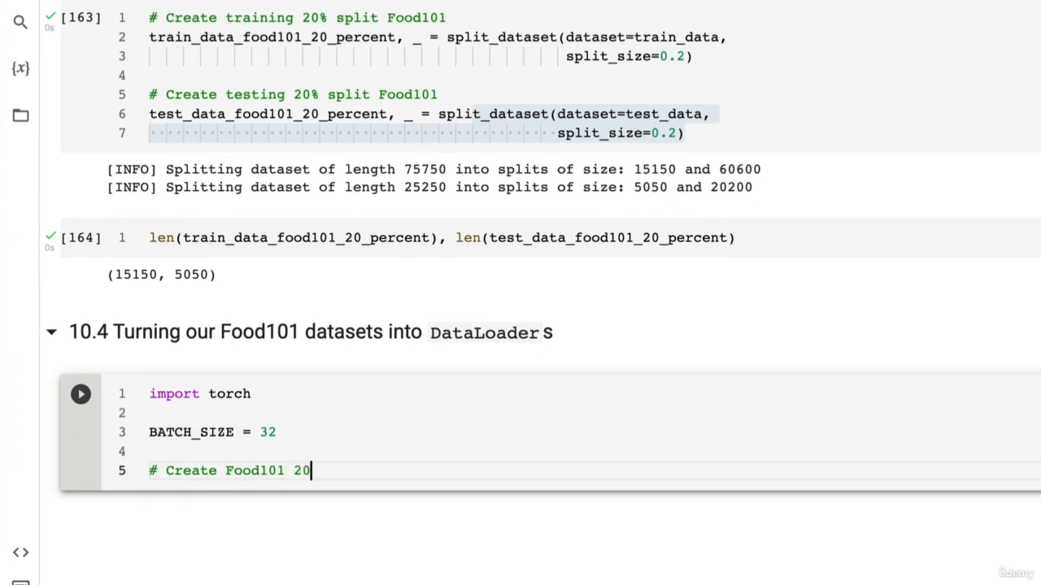
{"action": "type", "text": "training D"}
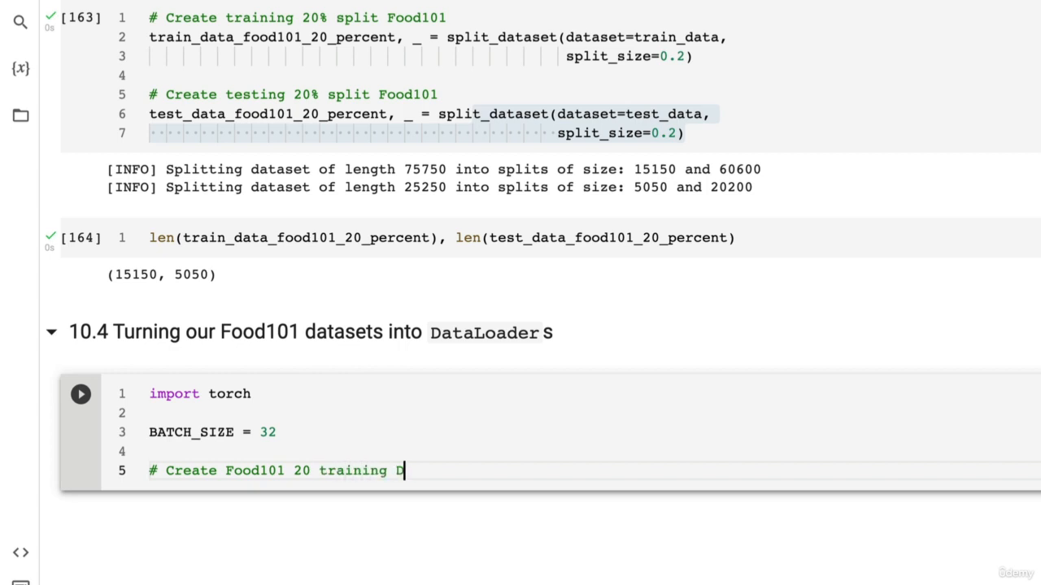
{"action": "type", "text": "ataLoader"}
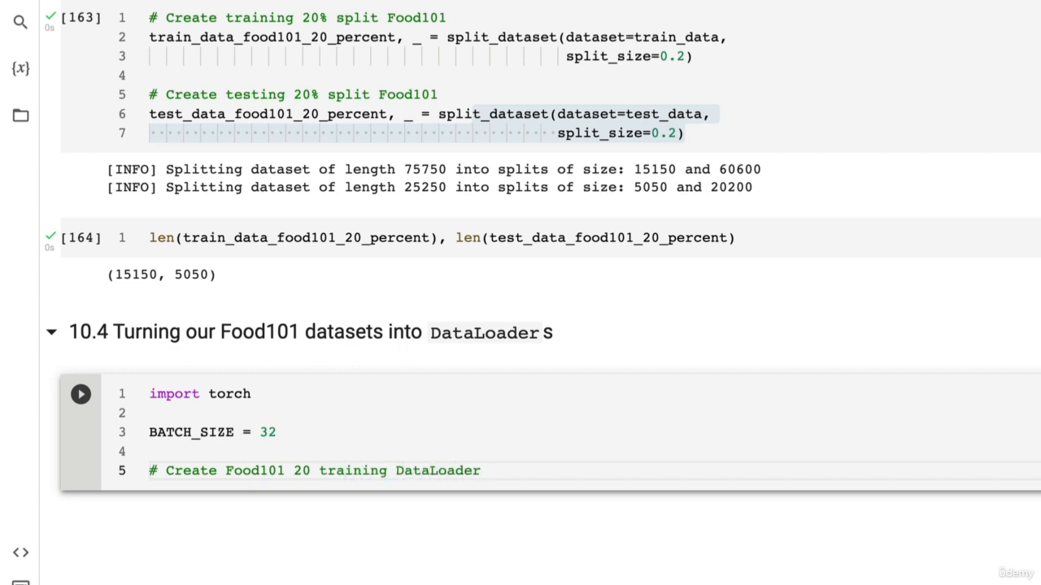
Step: Assign train_dataloader_food101_20_percent to torch.utils.data.DataLoader()
{"action": "type", "text": "train_dataloader"}
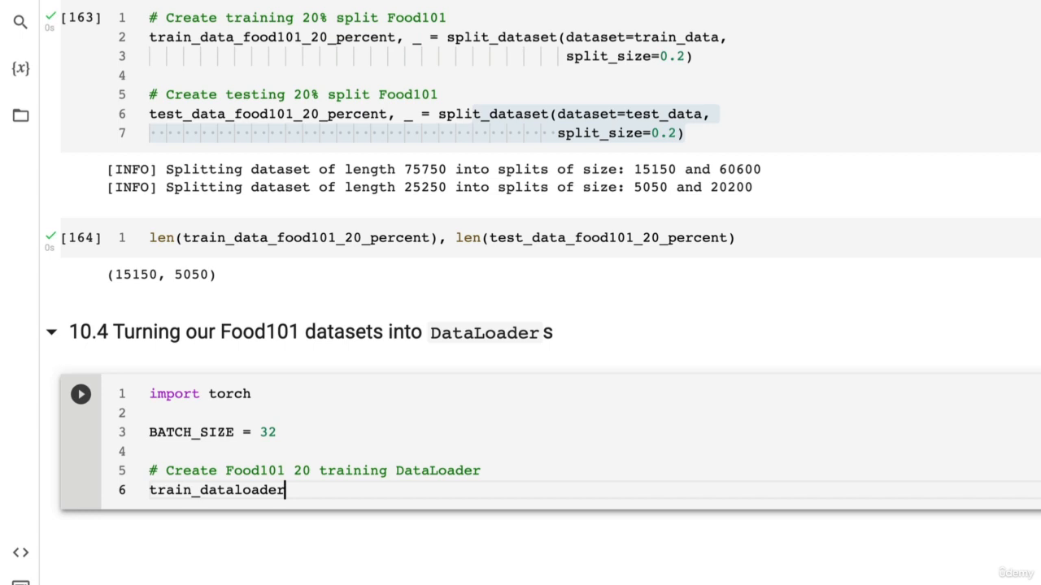
{"action": "type", "text": "_food101_20"}
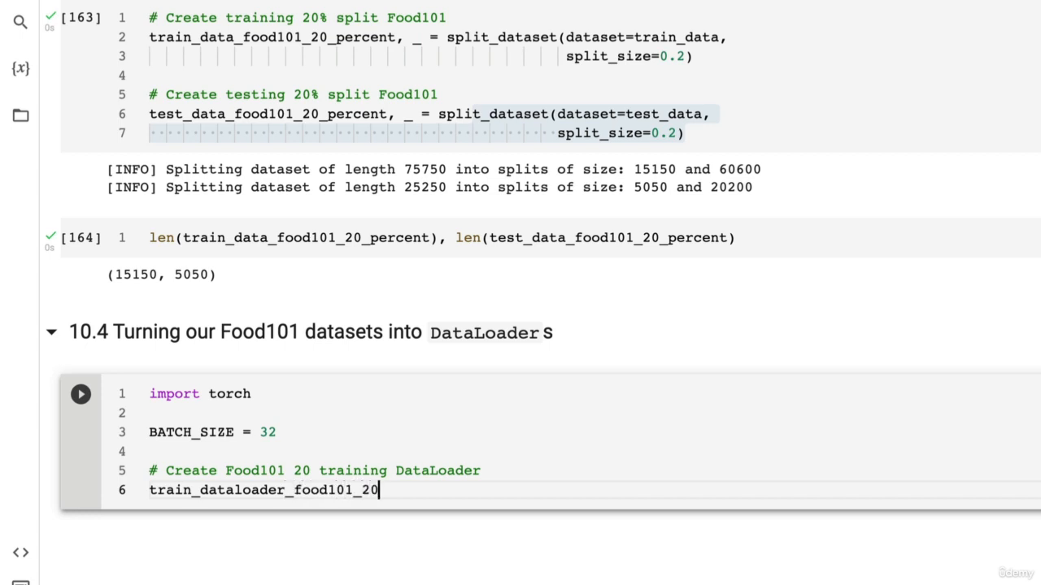
{"action": "type", "text": "_percent = tor"}
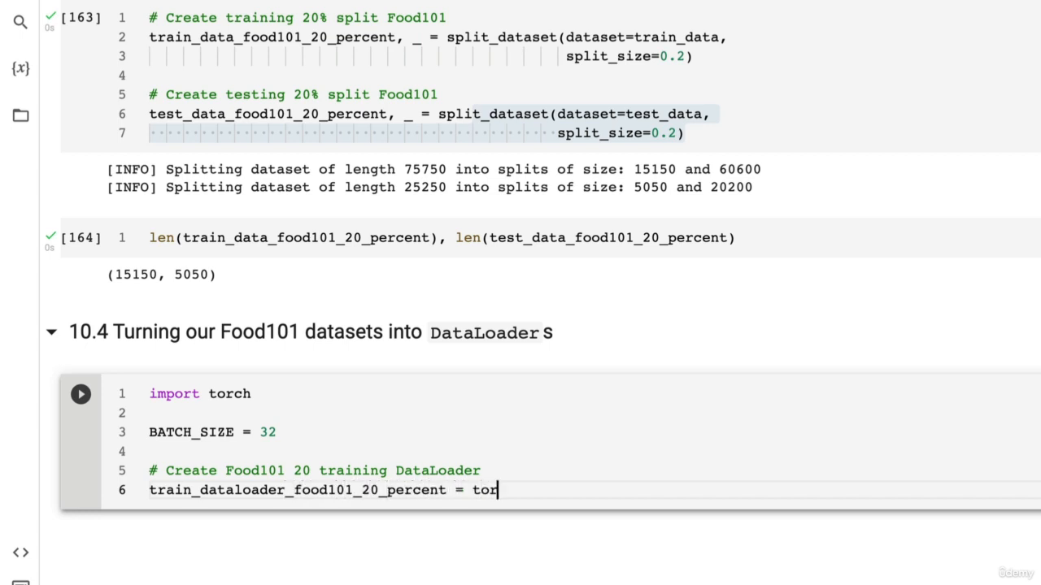
{"action": "type", "text": "ch.tu"}
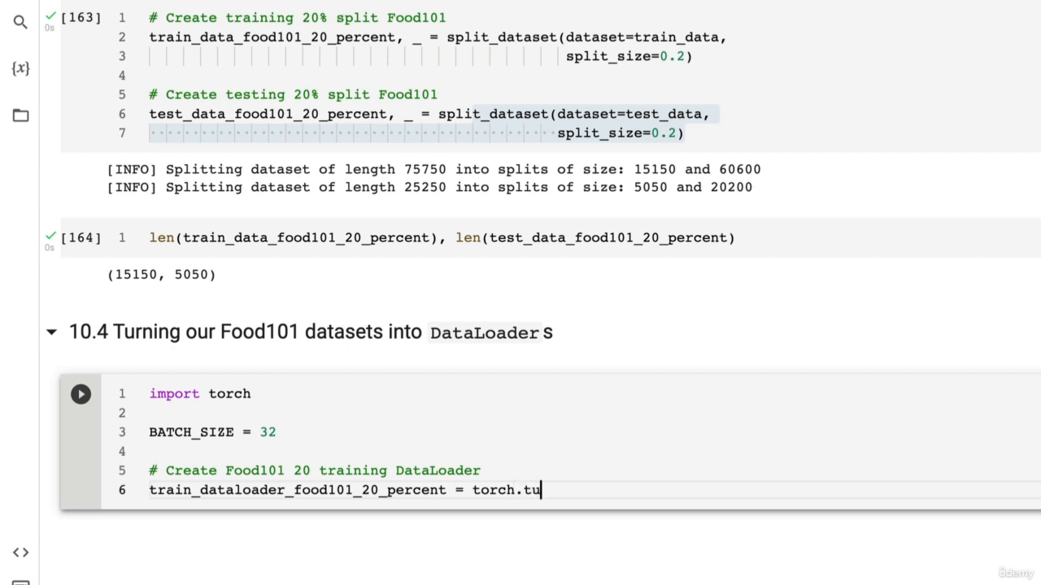
{"action": "type", "text": "tils."}
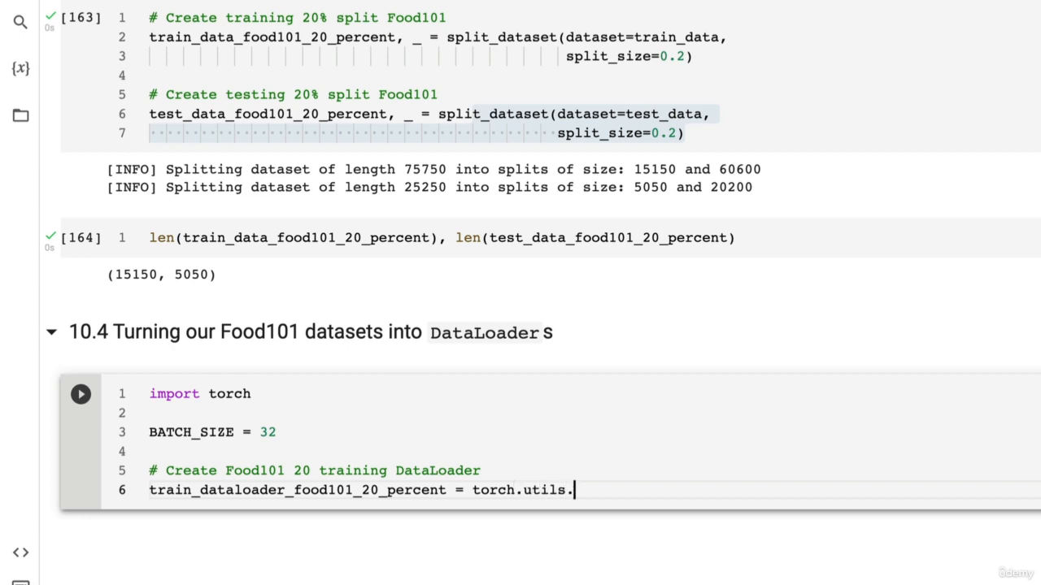
{"action": "type", "text": "data.Dat"}
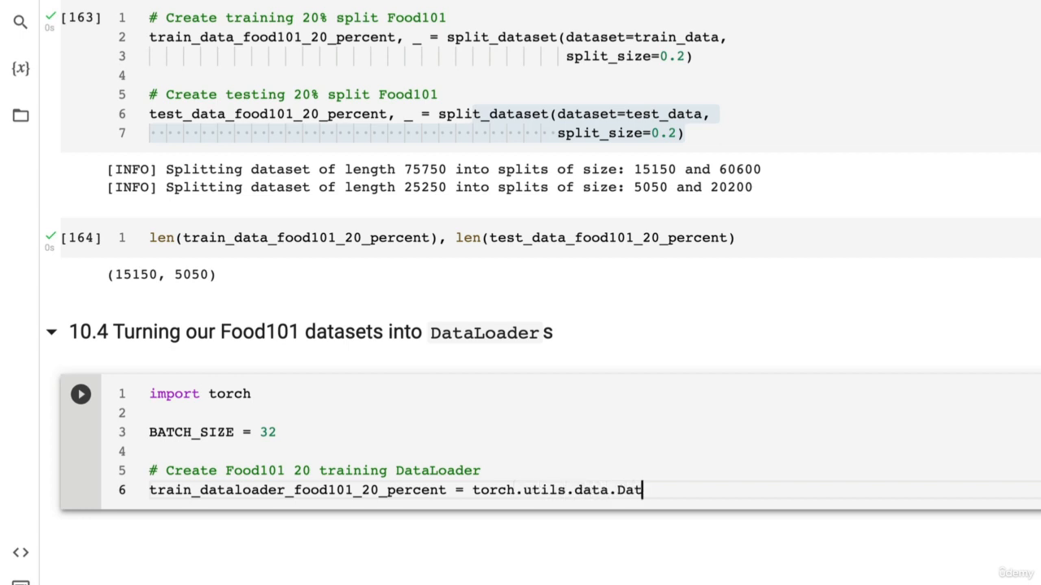
{"action": "type", "text": "aLoader()"}
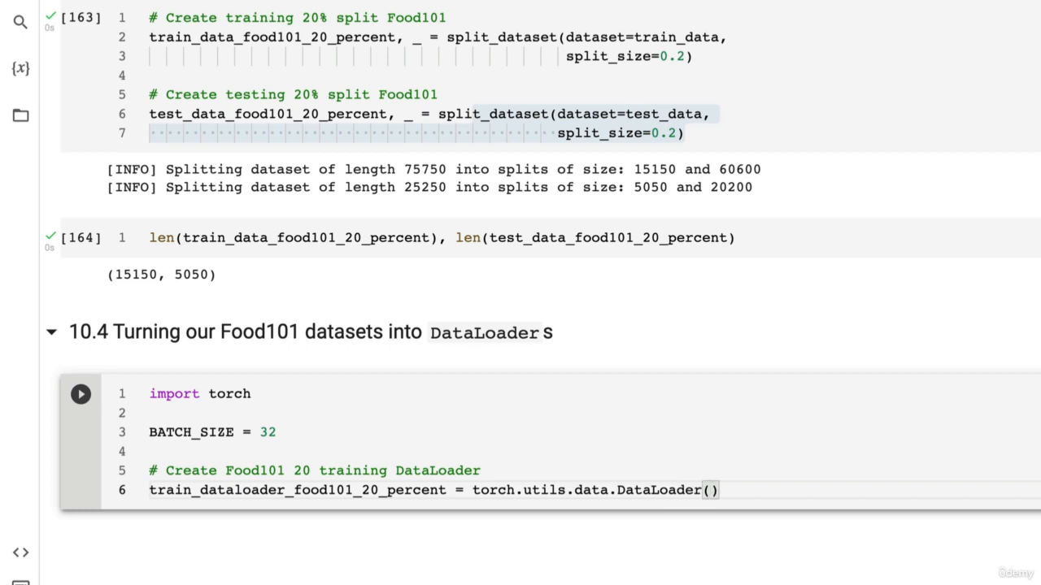
Step: Pass dataset=train_data_food101_20_percent and batch_size=BATCH_SIZE to the DataLoader
{"action": "type", "text": "tr"}
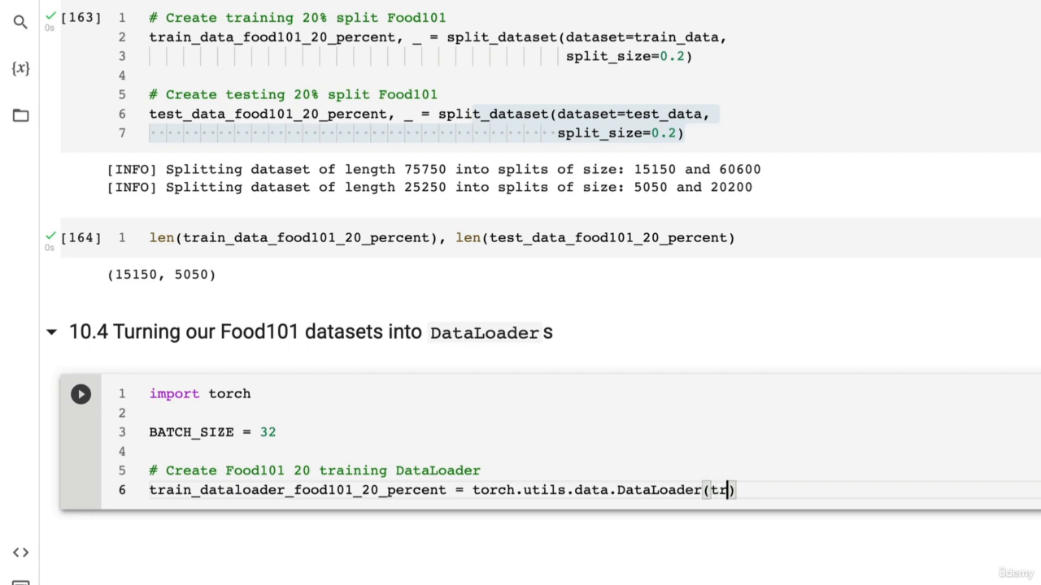
{"action": "type", "text": "atas"}
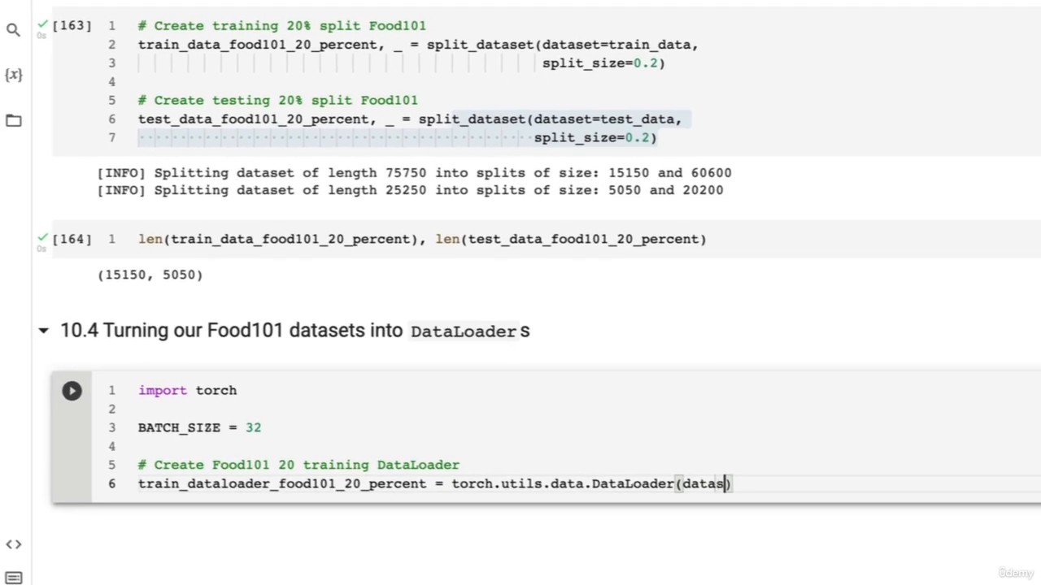
{"action": "type", "text": "et=train_data_food101_20_percent,"}
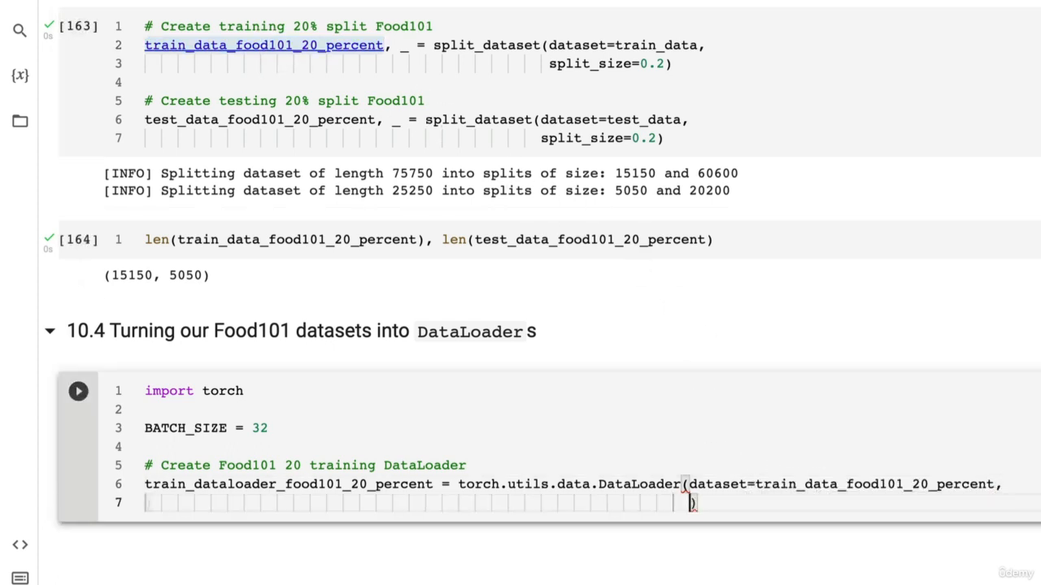
{"action": "type", "text": "batch_size="}
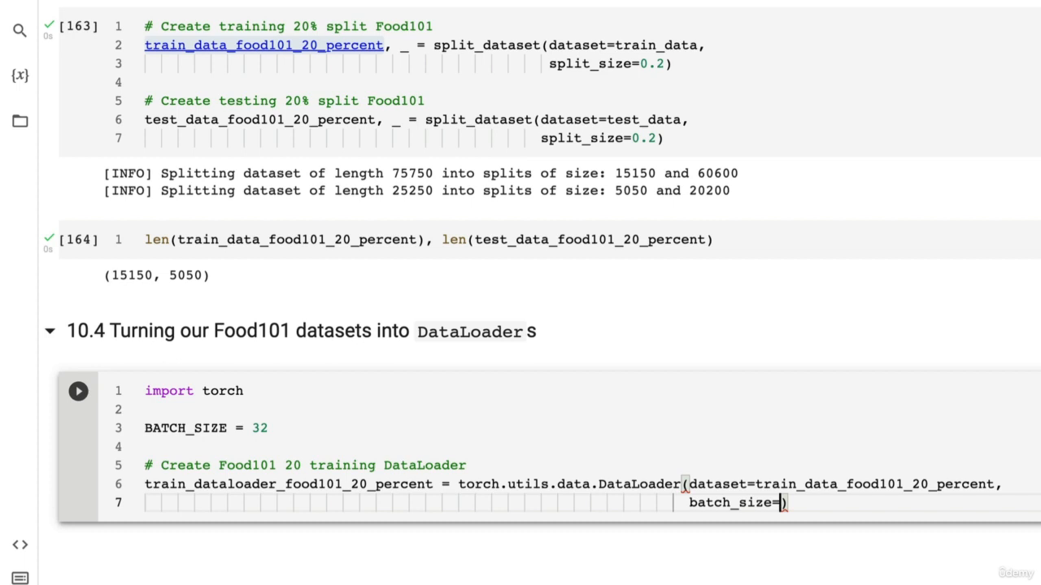
{"action": "type", "text": "BATCH_SIZE"}
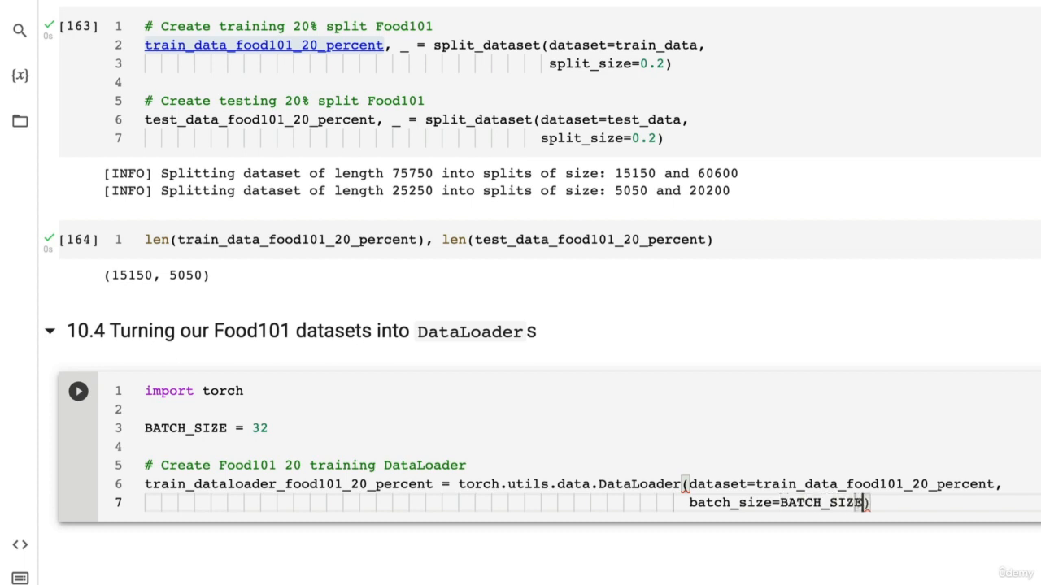
Step: Add shuffle=True and a num_workers= argument to the training DataLoader
{"action": "type", "text": ","}
{"action": "key", "text": "enter"}
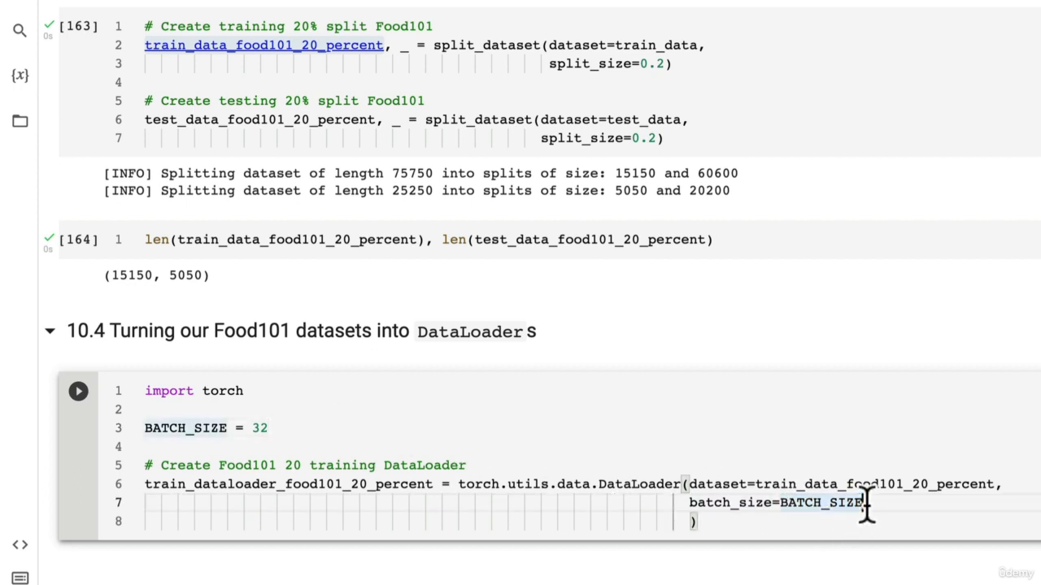
{"action": "type", "text": "//"}
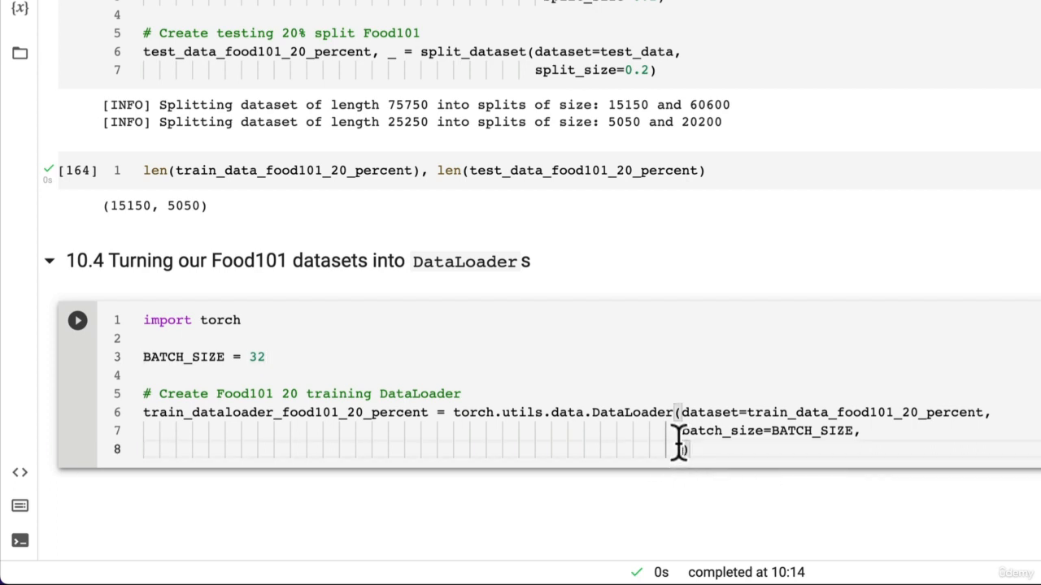
{"action": "type", "text": "shuffle=True,"}
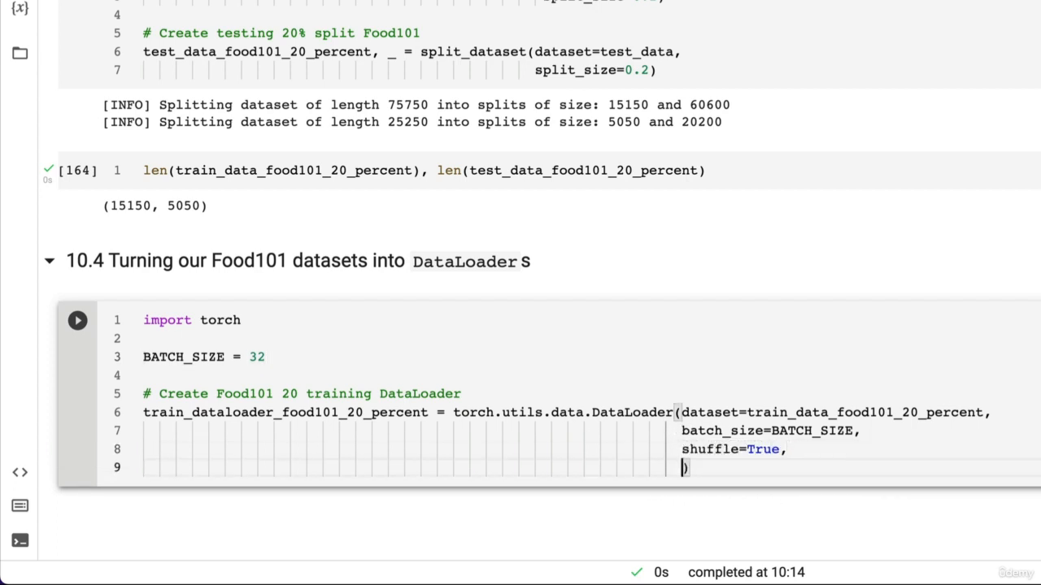
{"action": "type", "text": "num_wo"}
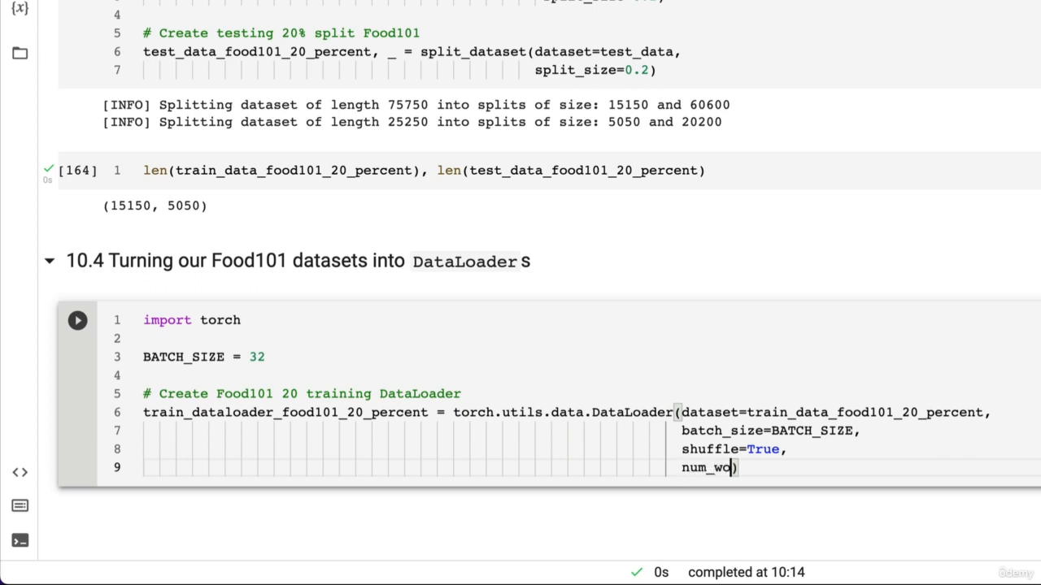
{"action": "type", "text": "rkers="}
{"action": "type", "text": "import os"}
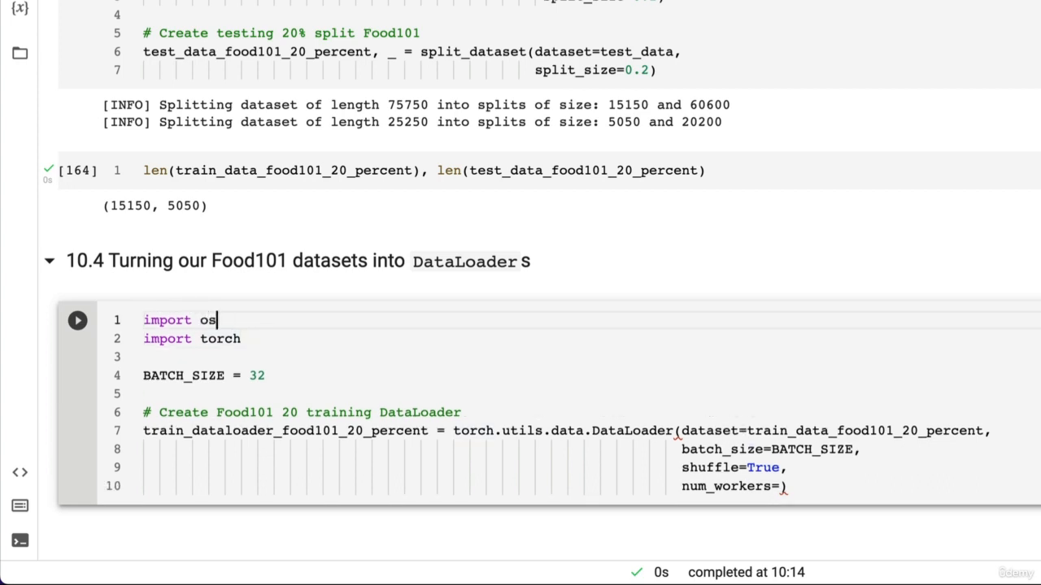
Step: Start a NUM_WORKERS line and run os.cpu_count() in a cell above, returning 2
{"action": "key", "text": "Return"}
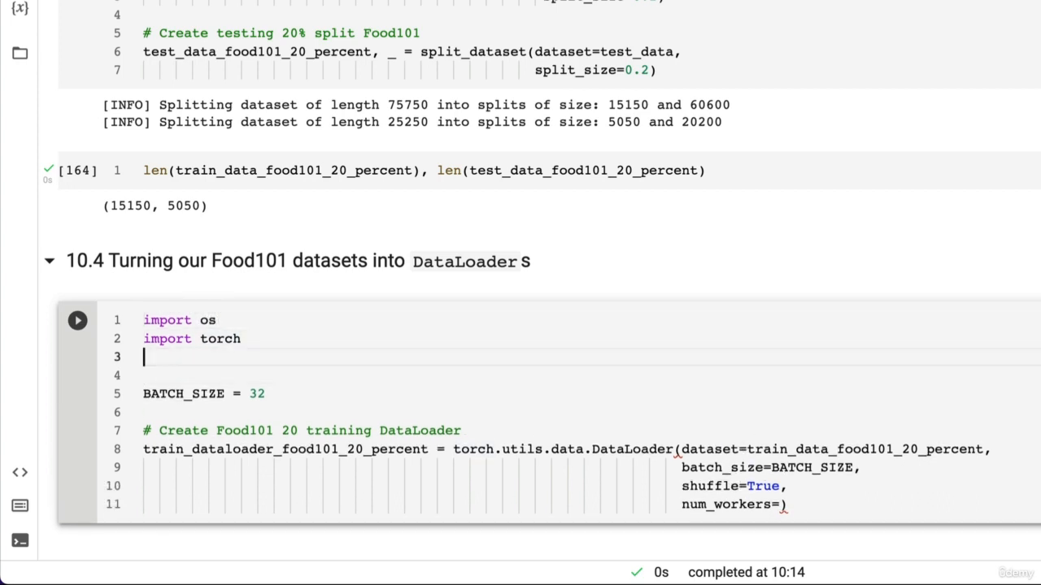
{"action": "type", "text": "NUM_"}
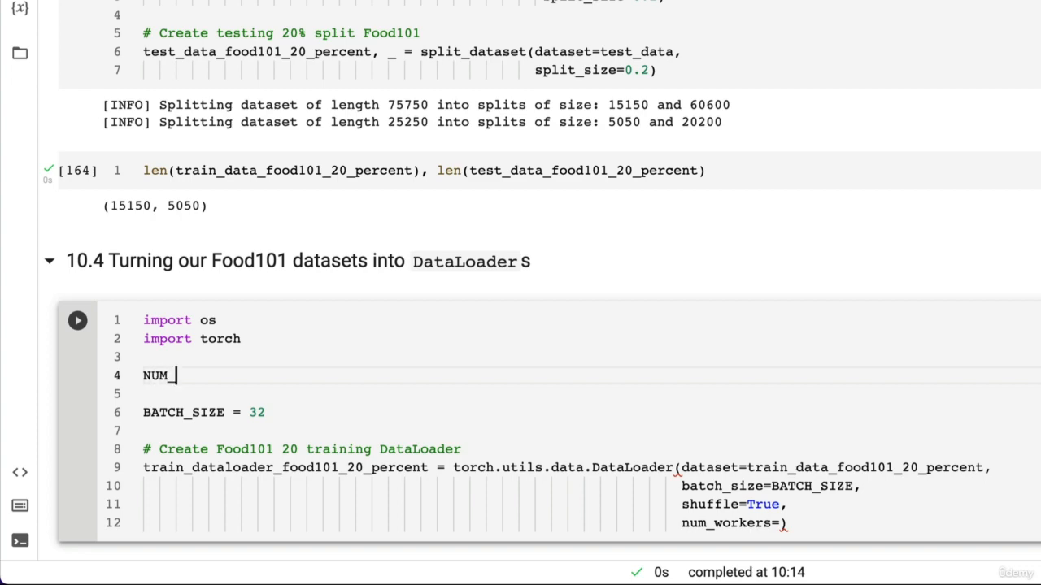
{"action": "type", "text": "WORKERS ="}
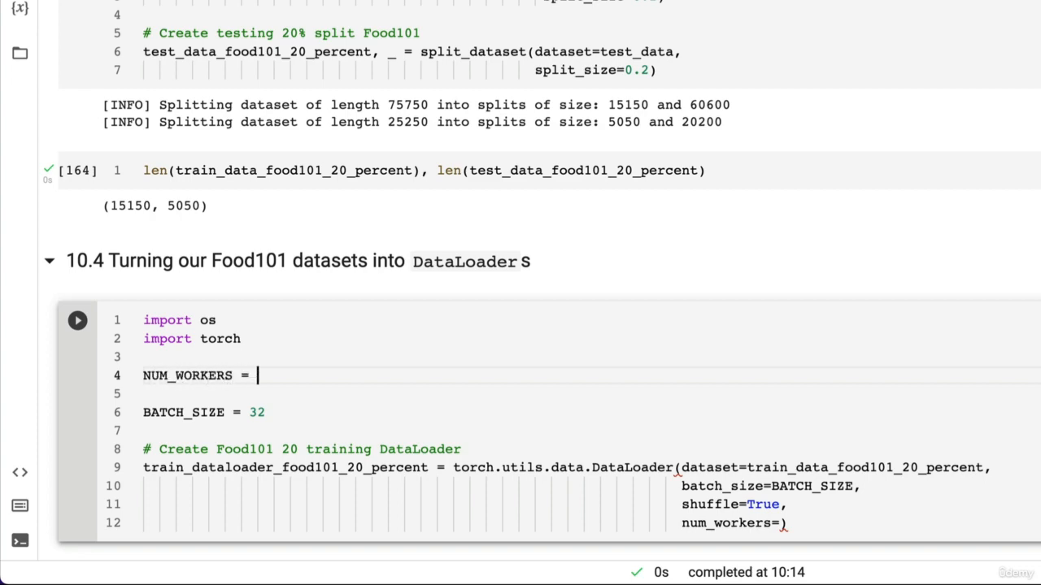
{"action": "mouse_move", "coordinate": [708, 325]}
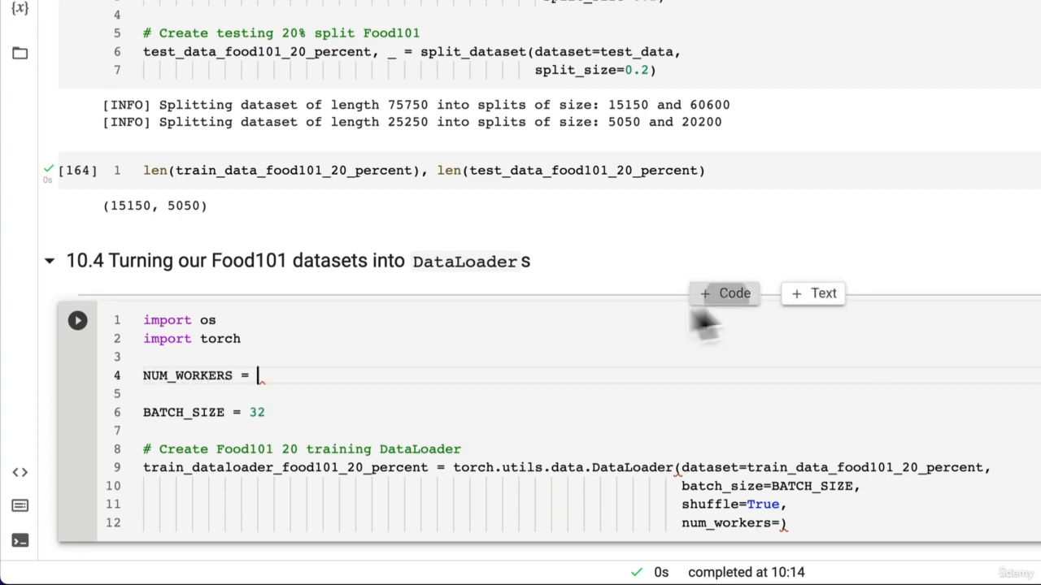
{"action": "left_click", "coordinate": [722, 292]}
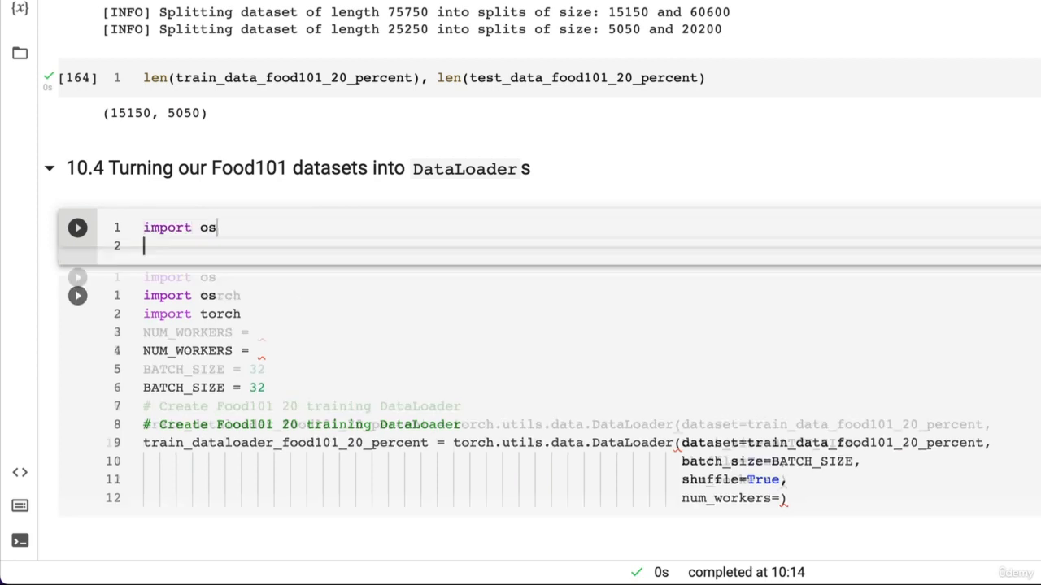
{"action": "type", "text": "os.cpu"}
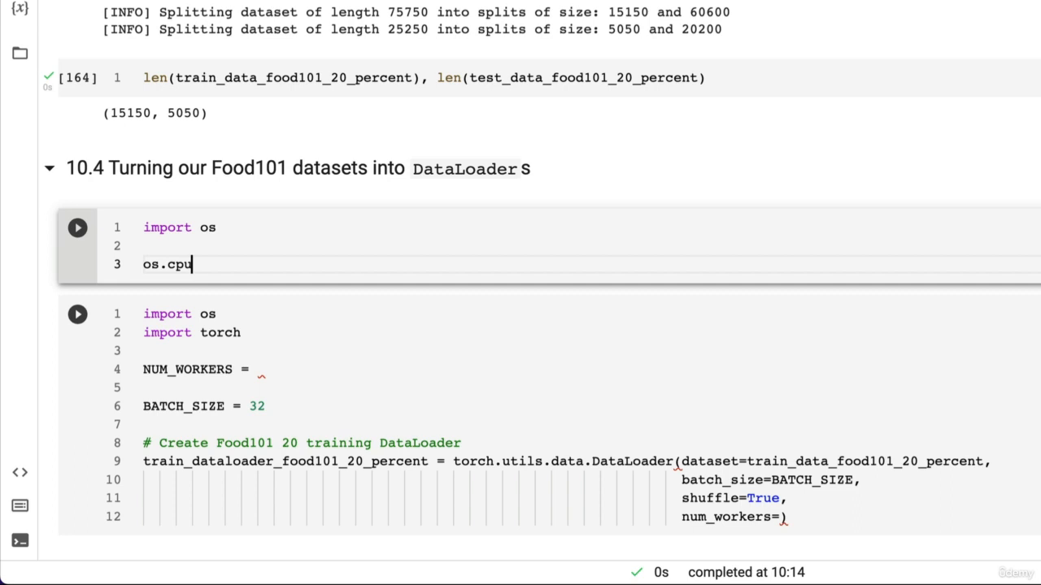
{"action": "type", "text": "_count()"}
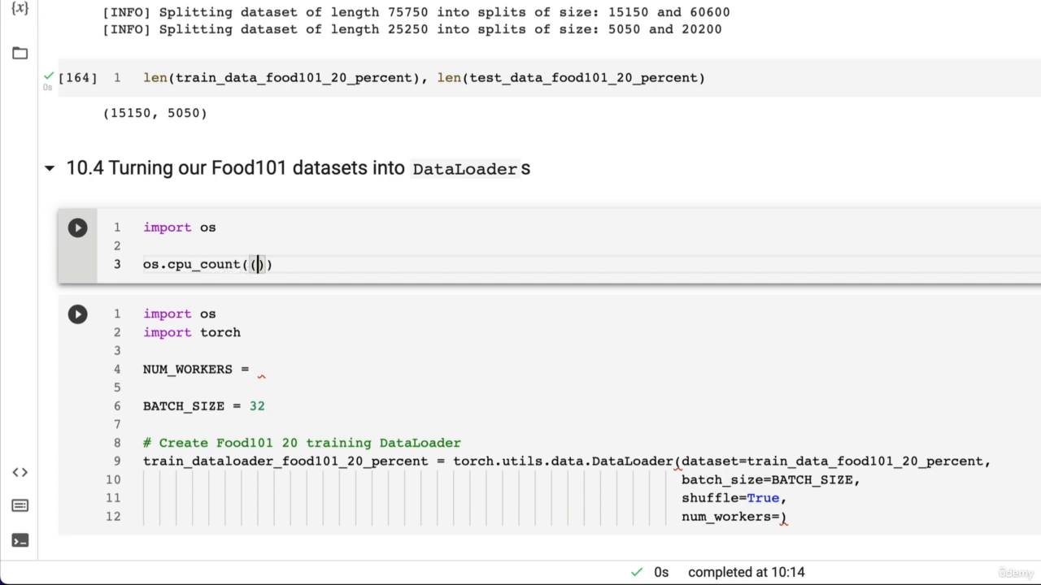
{"action": "left_click", "coordinate": [78, 227]}
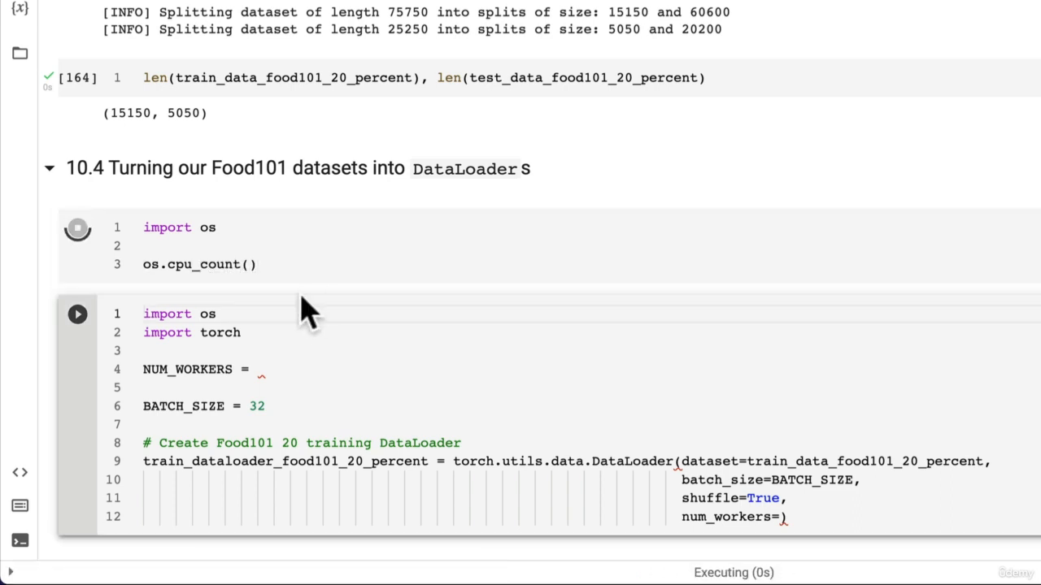
{"action": "left_click", "coordinate": [78, 228]}
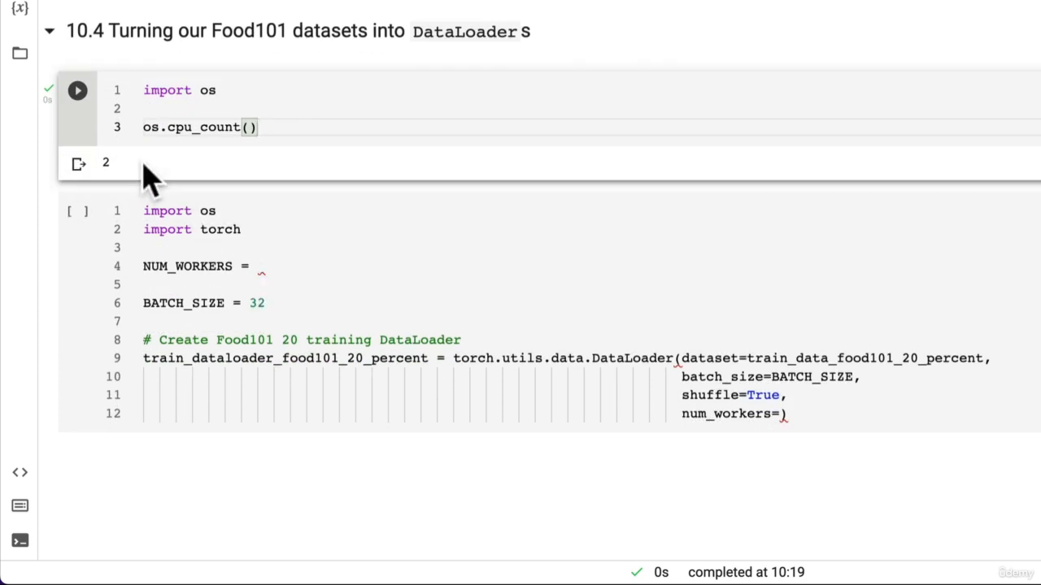
{"action": "left_click", "coordinate": [257, 267]}
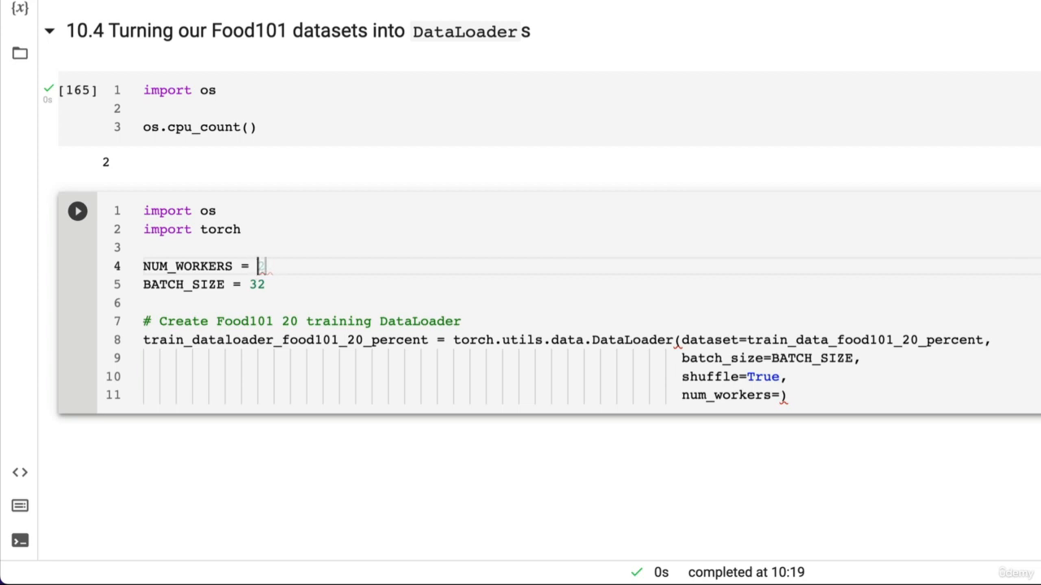
Step: List candidate values 0, 1, 2, 4 after NUM_WORKERS = and open a new browser tab
{"action": "type", "text": "0,"}
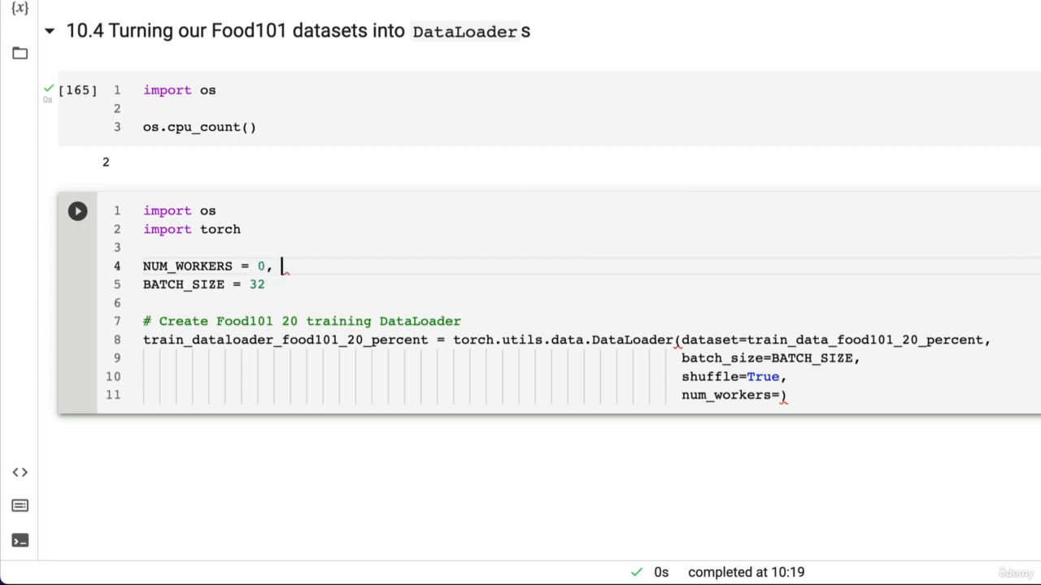
{"action": "type", "text": "1,"}
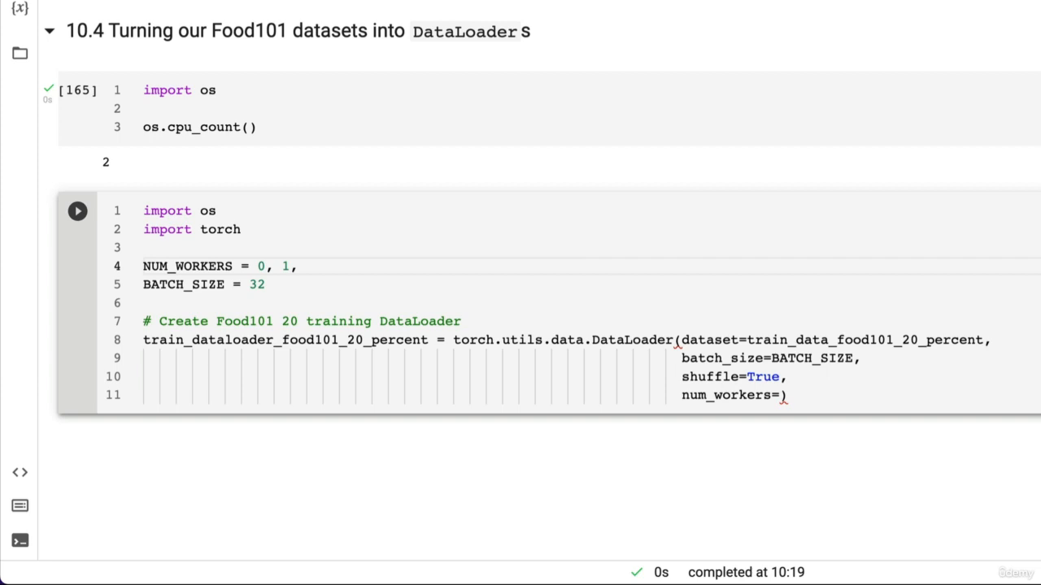
{"action": "type", "text": "2"}
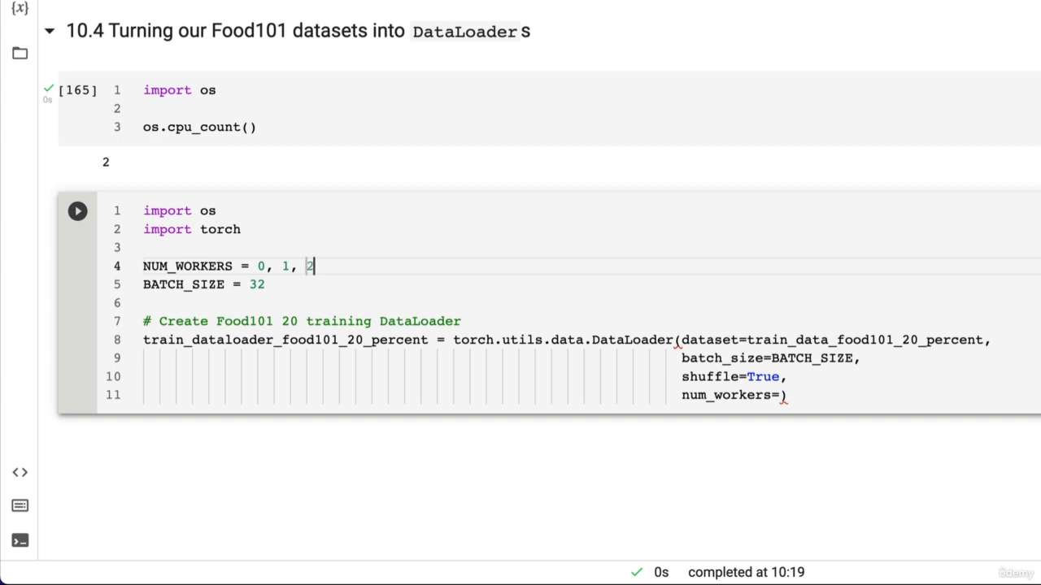
{"action": "type", "text": ", 4"}
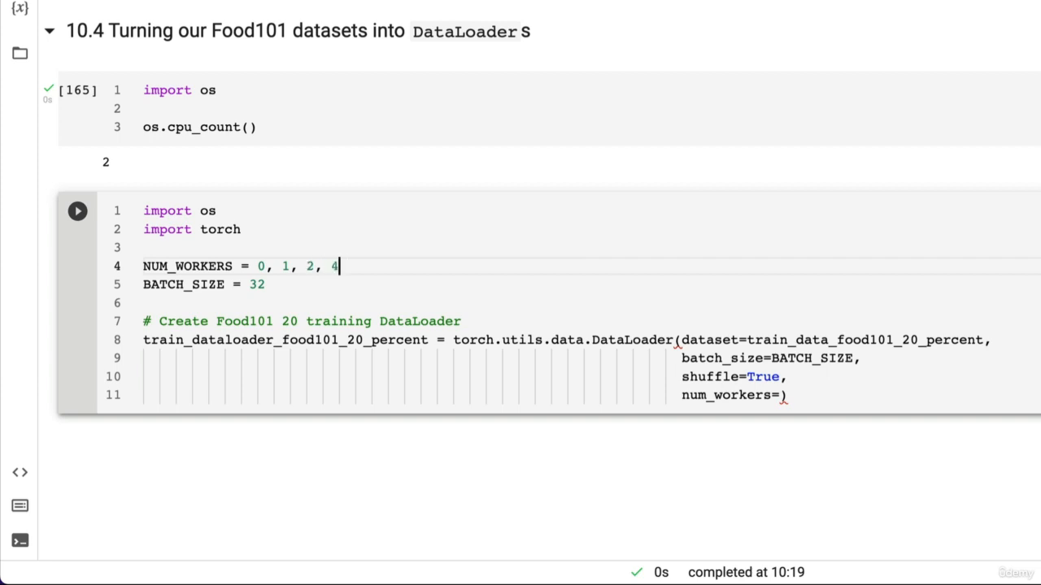
{"action": "key", "text": "Backspace"}
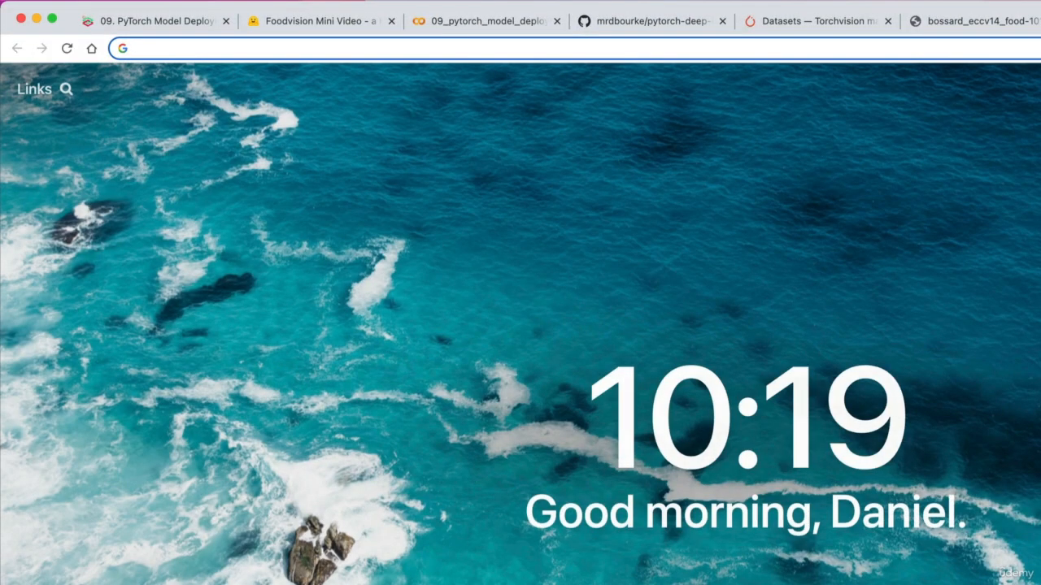
Step: Search Google for 'pytorch what to set num workers to' and look through the results
{"action": "type", "text": "pytorch what to set"}
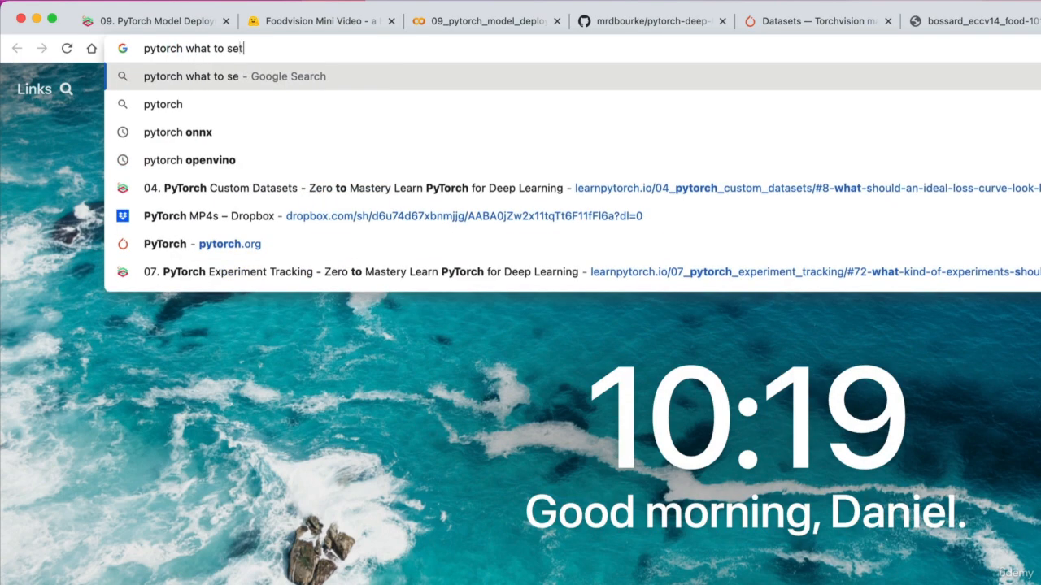
{"action": "type", "text": "num workers to"}
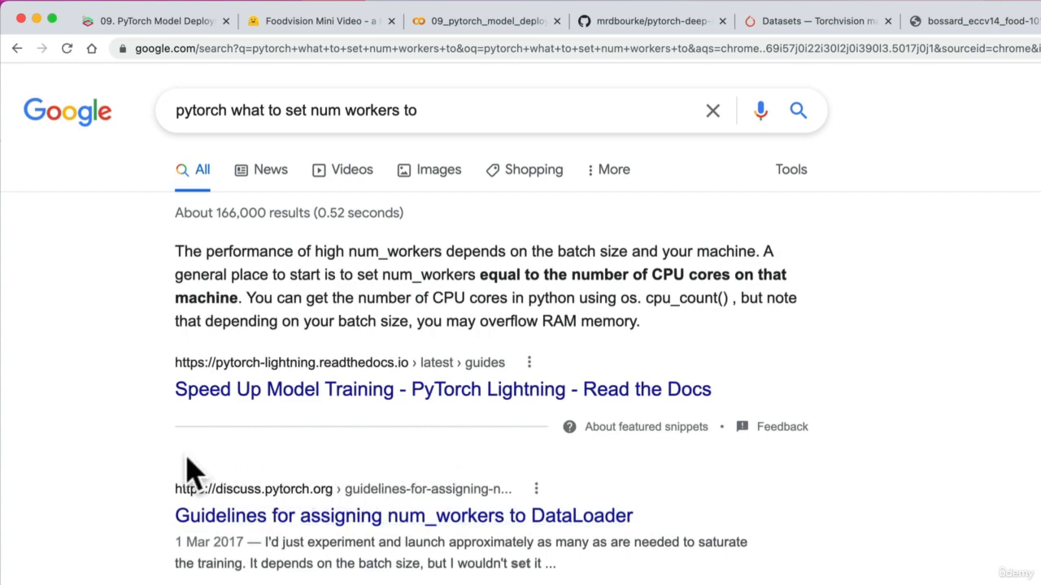
{"action": "scroll", "scroll_direction": "down", "scroll_amount": 3}
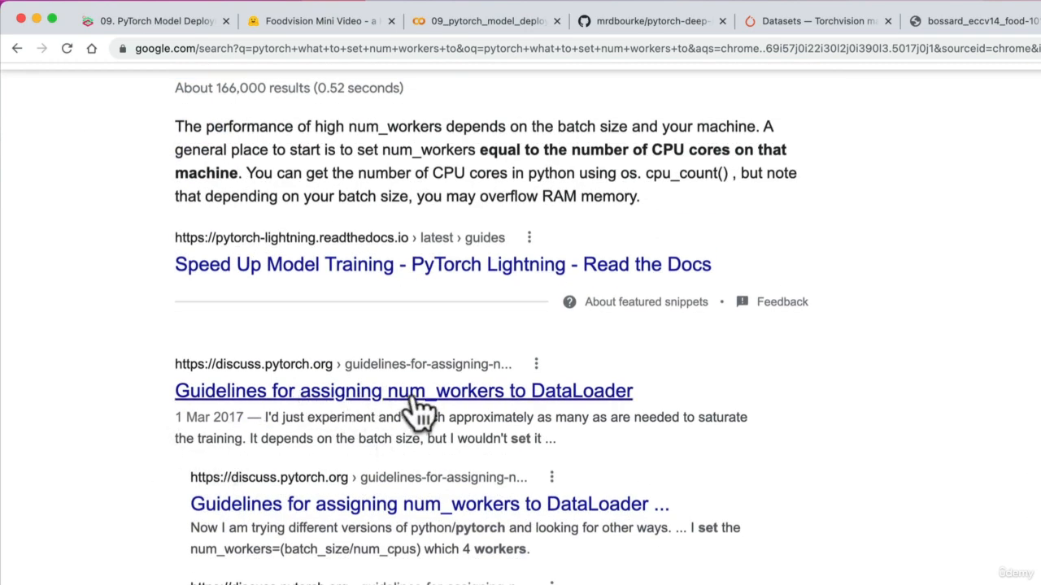
{"action": "scroll", "scroll_direction": "down", "scroll_amount": 3}
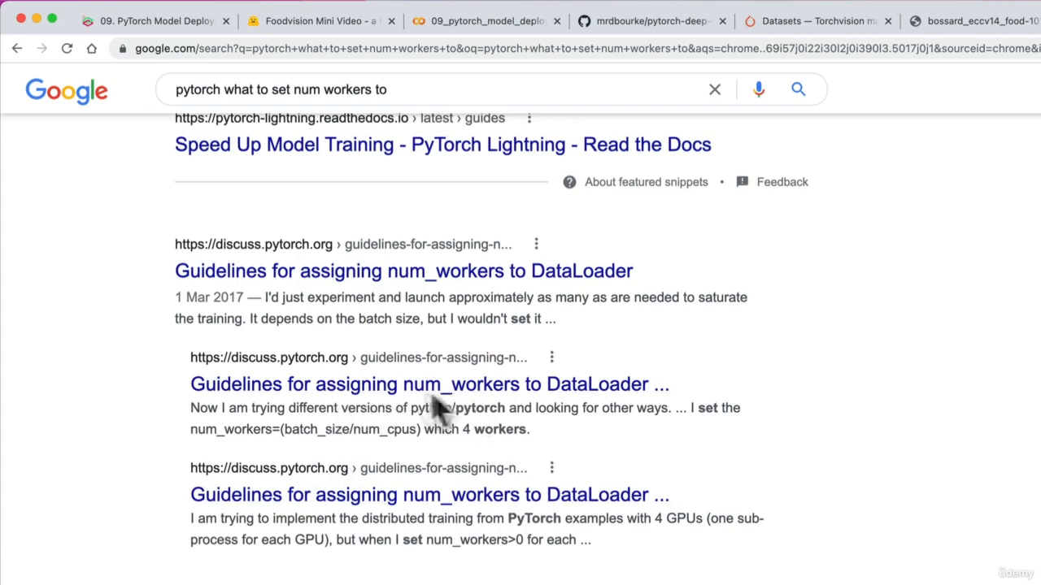
{"action": "scroll", "scroll_direction": "up", "scroll_amount": 3}
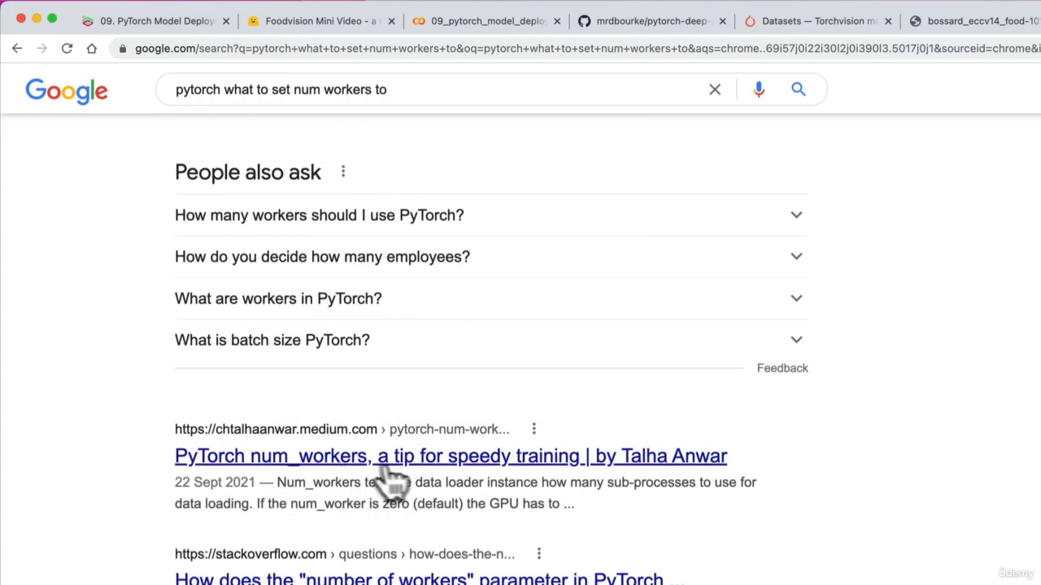
{"action": "scroll", "scroll_direction": "down", "scroll_amount": 3}
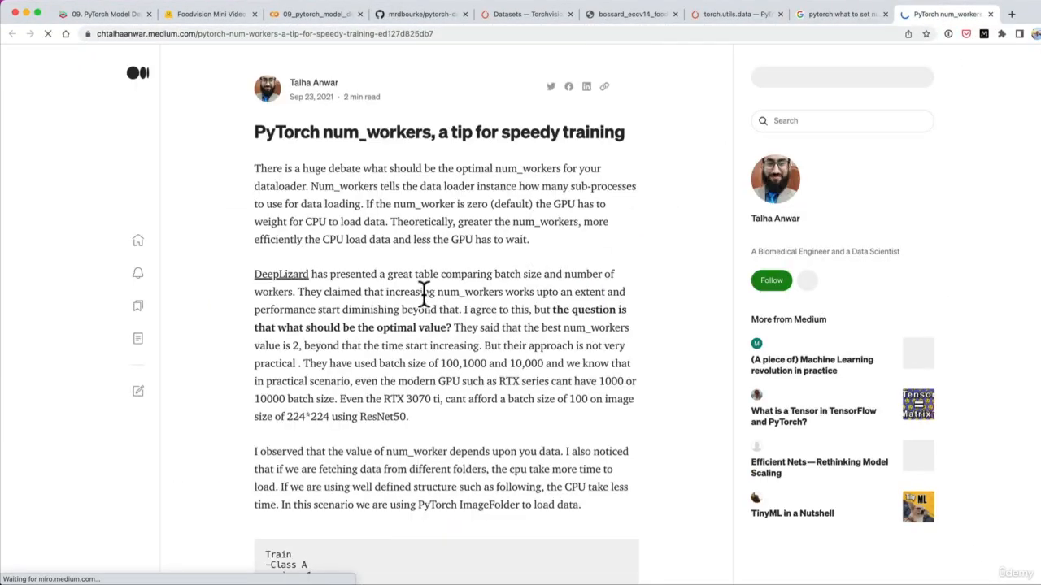
Step: Scroll through the Medium article 'PyTorch num_workers, a tip for speedy training'
{"action": "scroll", "scroll_direction": "up", "scroll_amount": 3}
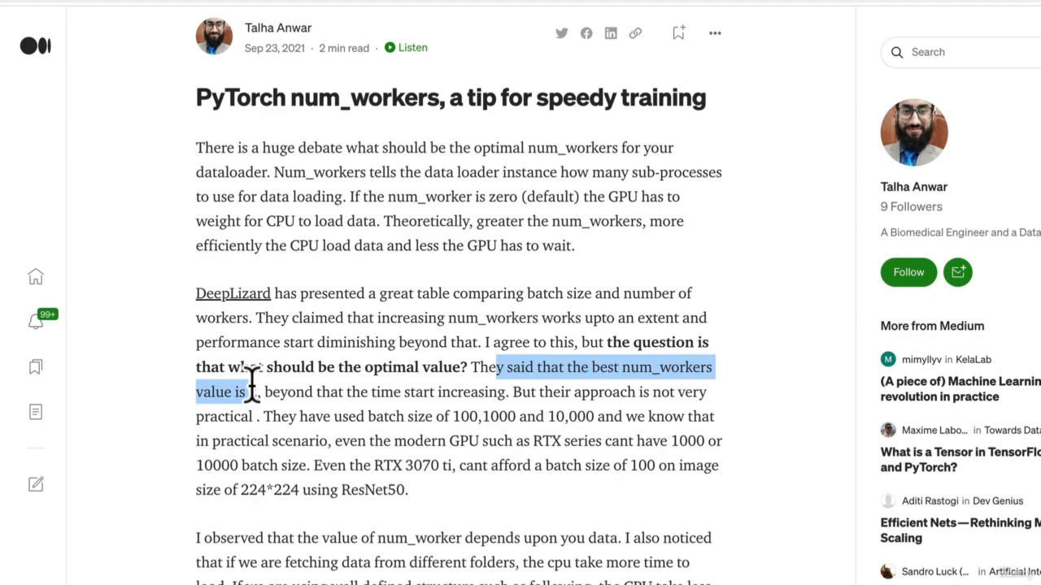
{"action": "scroll", "scroll_direction": "down", "scroll_amount": 3}
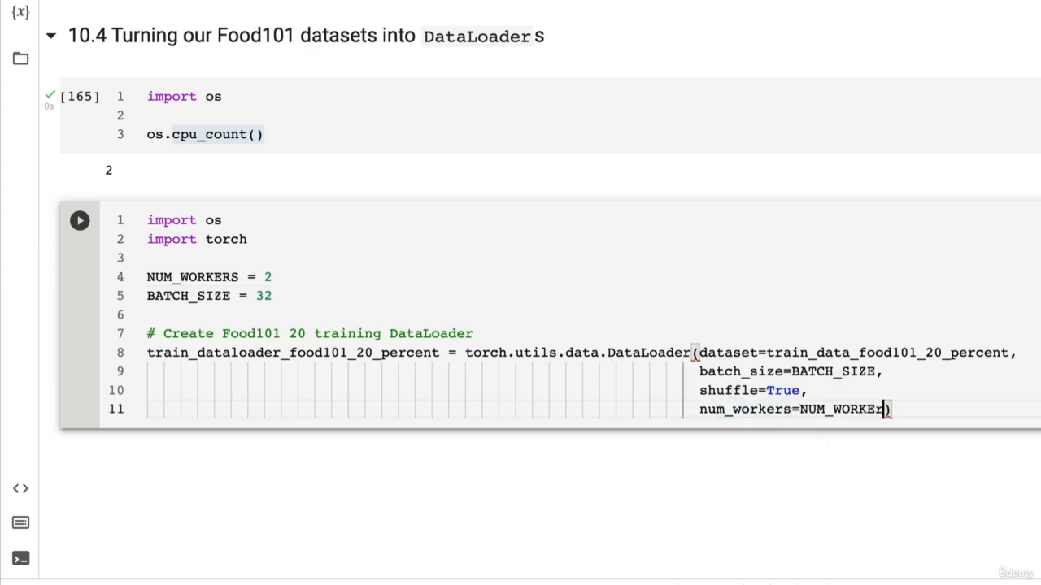
Step: Create test_dataloader_food101_20_percent as a DataLoader with dataset=test_data_food101_20_percent
{"action": "type", "text": ")"}
{"action": "type", "text": "# Create F"}
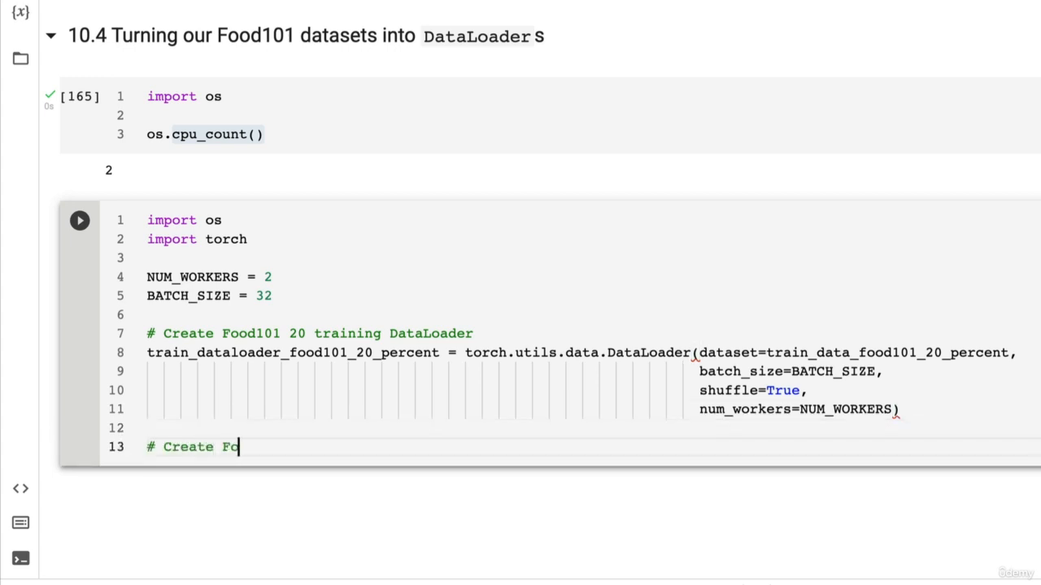
{"action": "type", "text": "od101"}
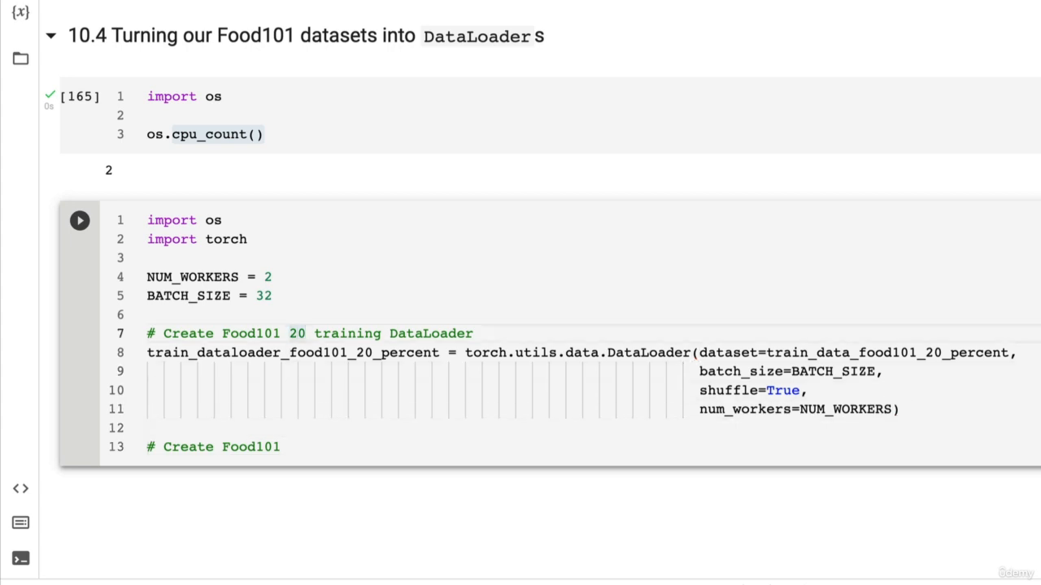
{"action": "type", "text": "% testing"}
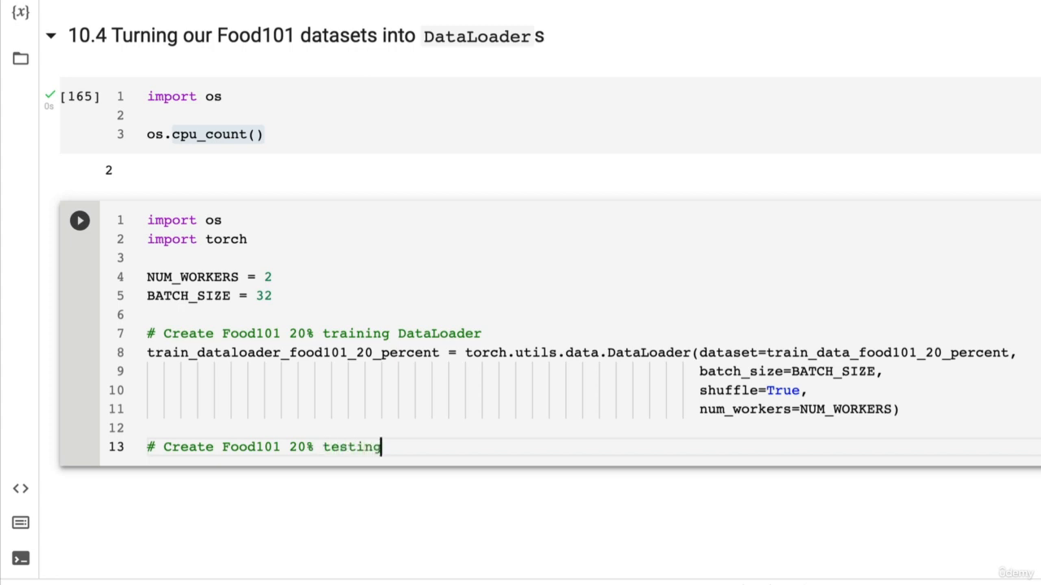
{"action": "type", "text": "DataLoader"}
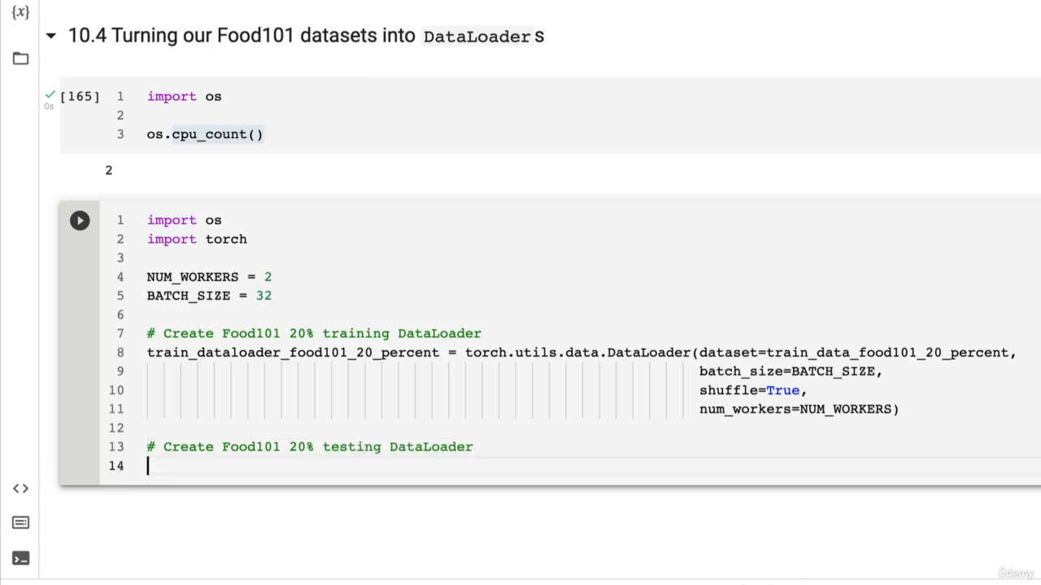
{"action": "type", "text": "test_dataloade"}
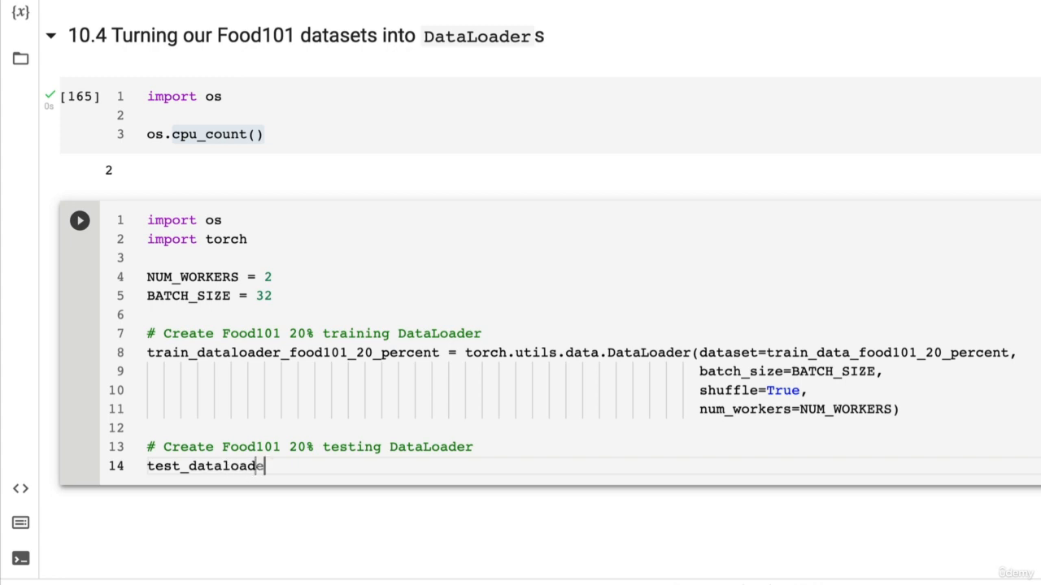
{"action": "type", "text": "r_food101_20_"}
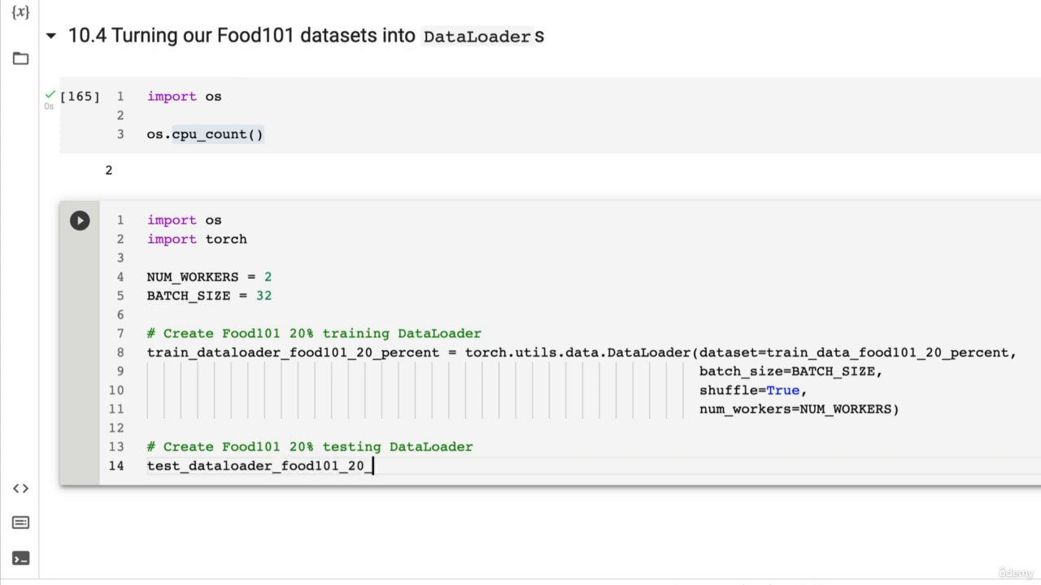
{"action": "type", "text": "percent = t"}
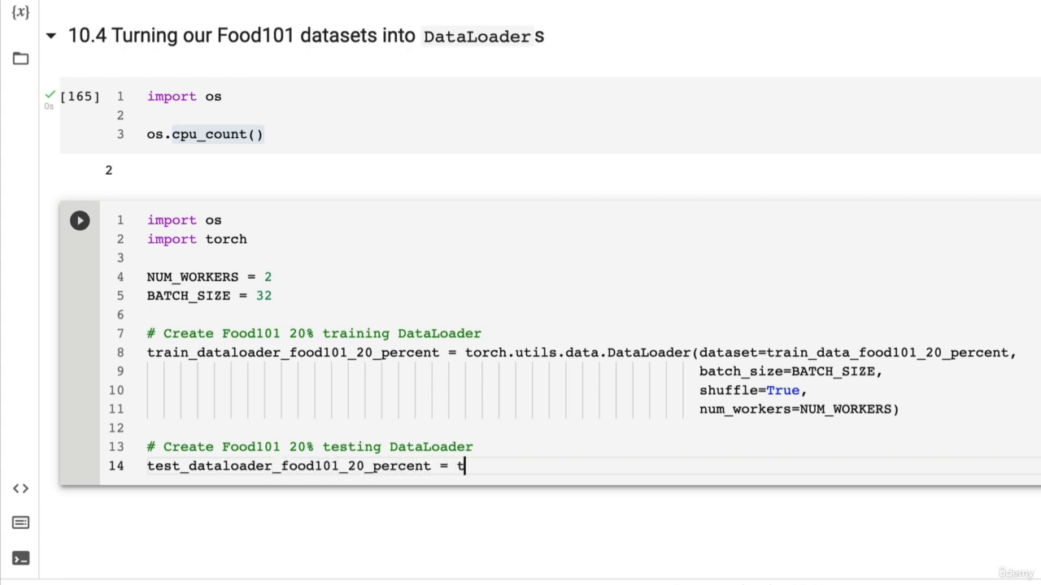
{"action": "type", "text": "orch.util"}
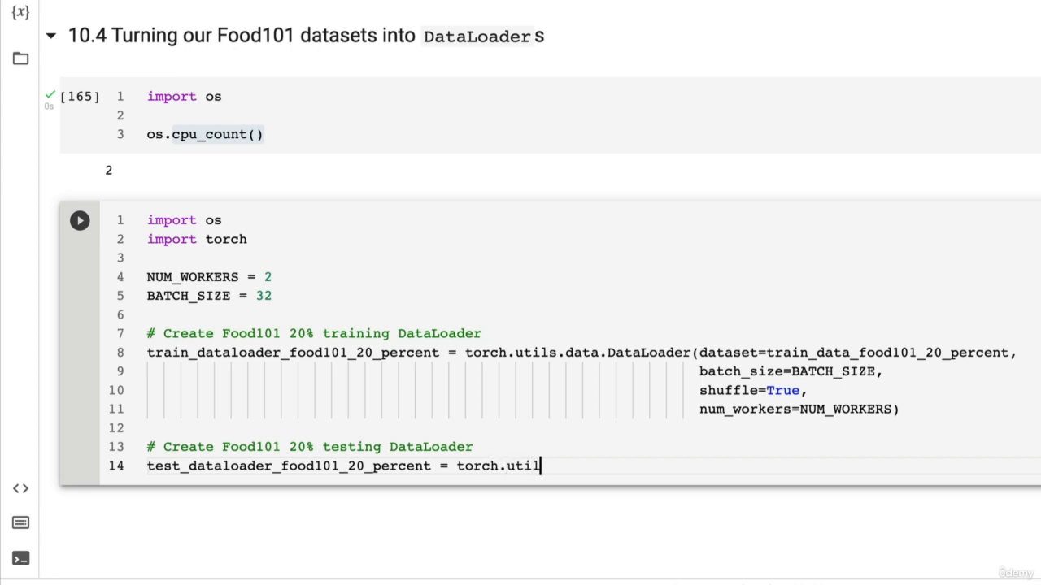
{"action": "type", "text": "s.data.Data"}
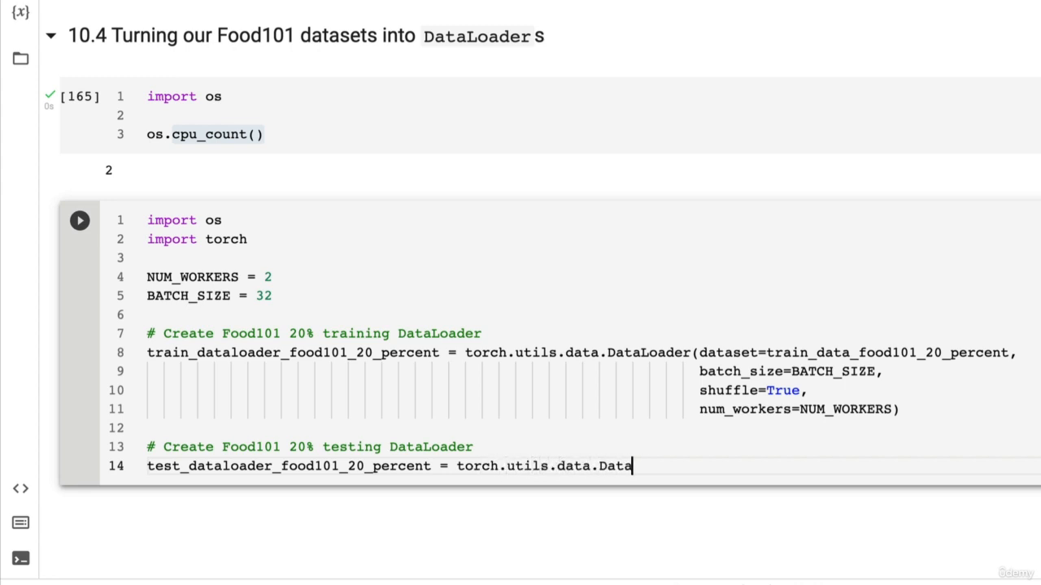
{"action": "type", "text": "Loader(dataset=)"}
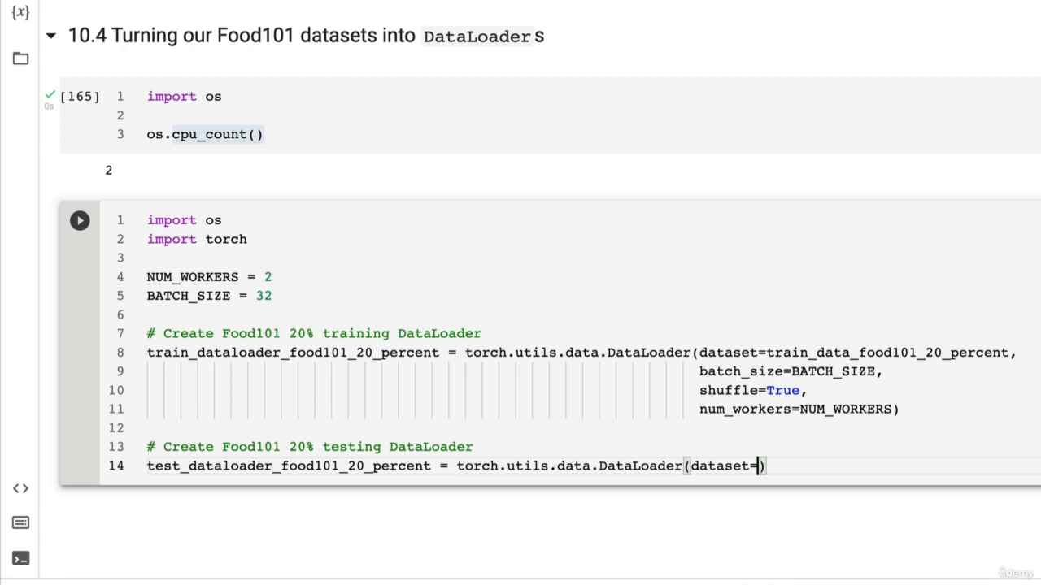
{"action": "type", "text": "test_dat"}
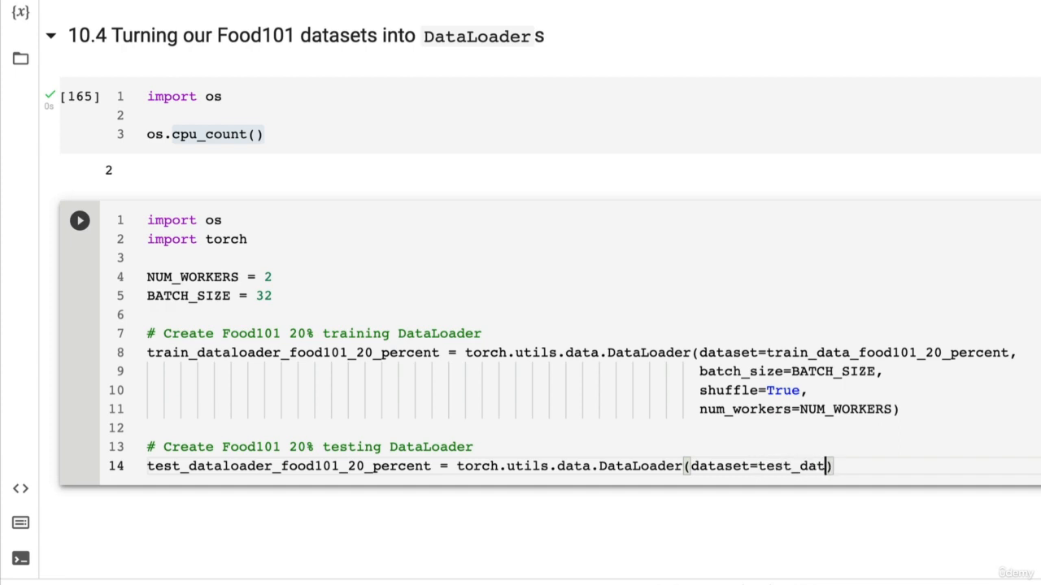
{"action": "type", "text": "a_food101_20"}
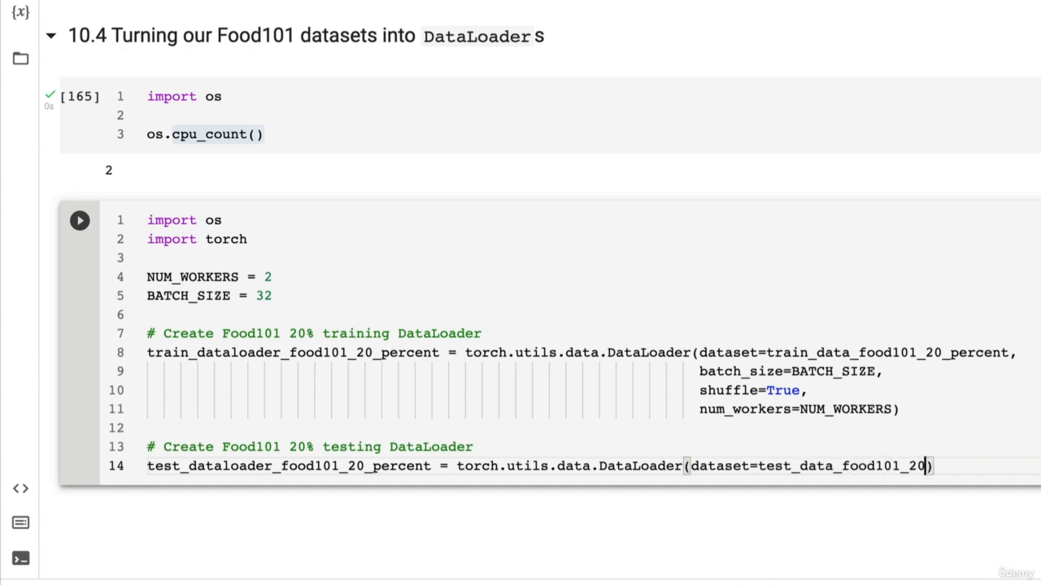
{"action": "type", "text": "_percent,"}
{"action": "type", "text": "batch_size)"}
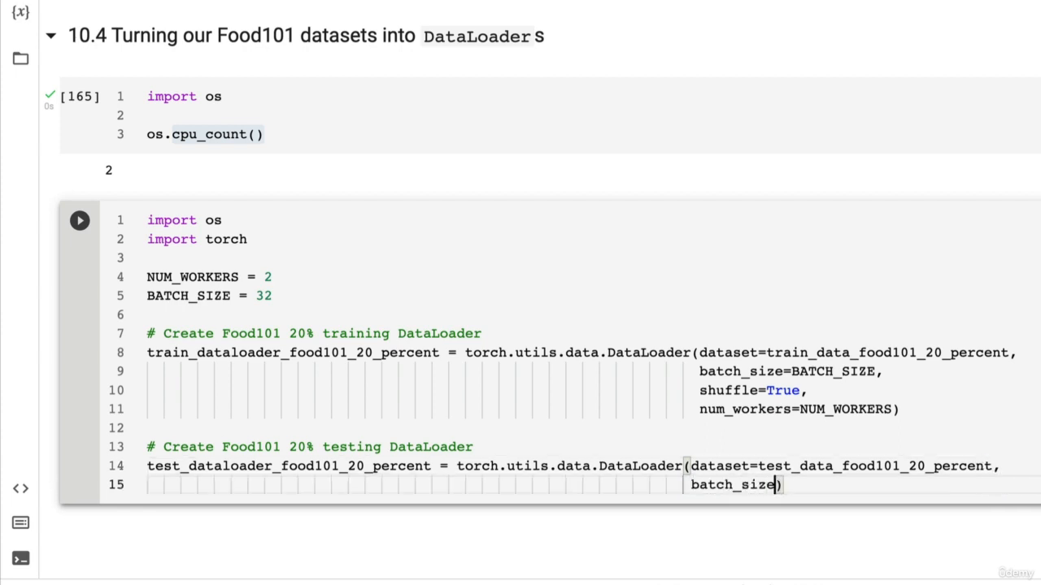
Step: Give the test DataLoader batch_size=BATCH_SIZE, shuffle=False and num_workers=NUM_WORKERS
{"action": "type", "text": "=BATCHS"}
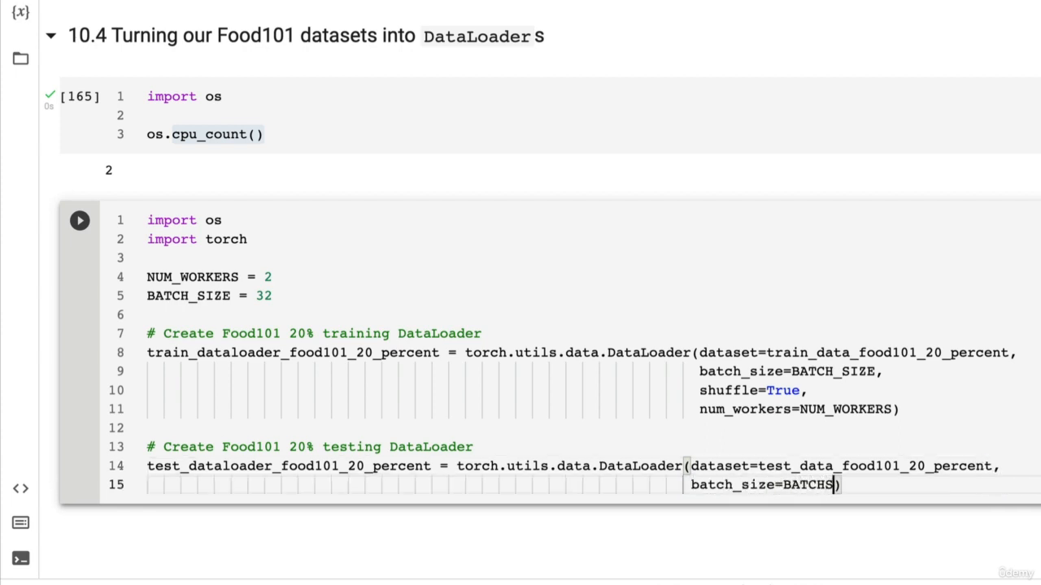
{"action": "type", "text": "_SOZ"}
{"action": "type", "text": "h)"}
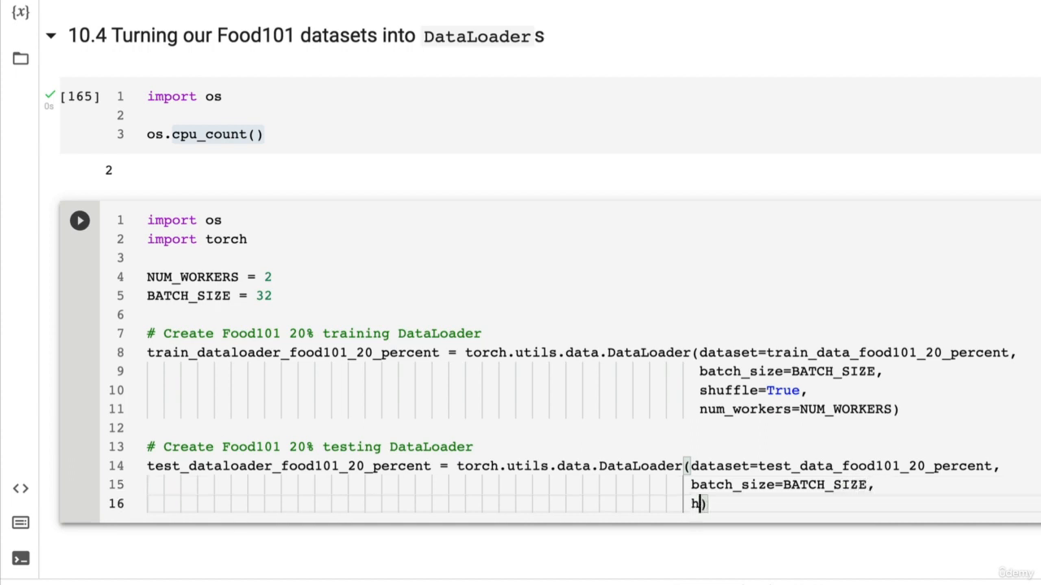
{"action": "type", "text": "shuffle=Te"}
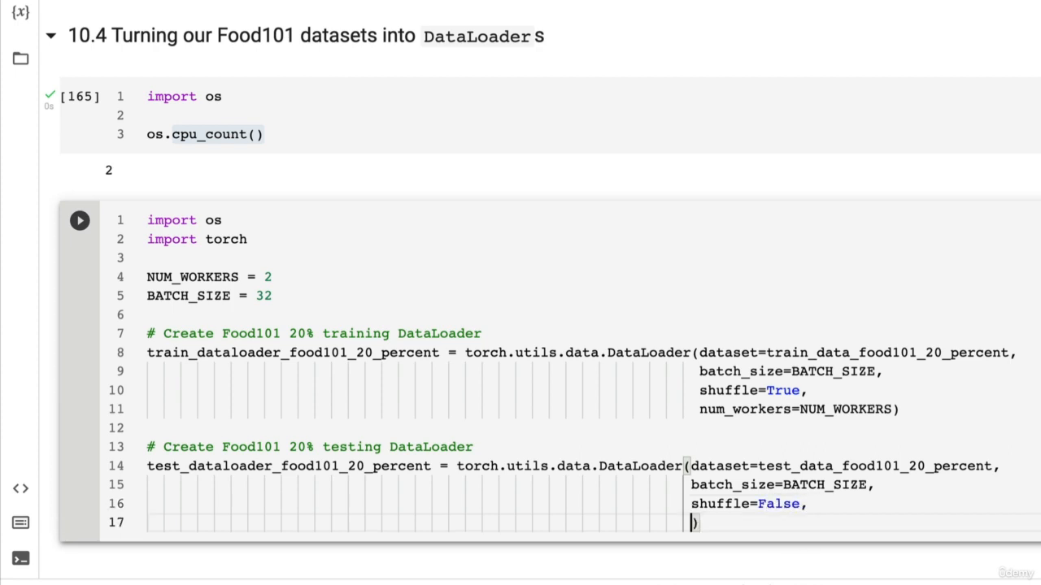
{"action": "type", "text": "num_wor"}
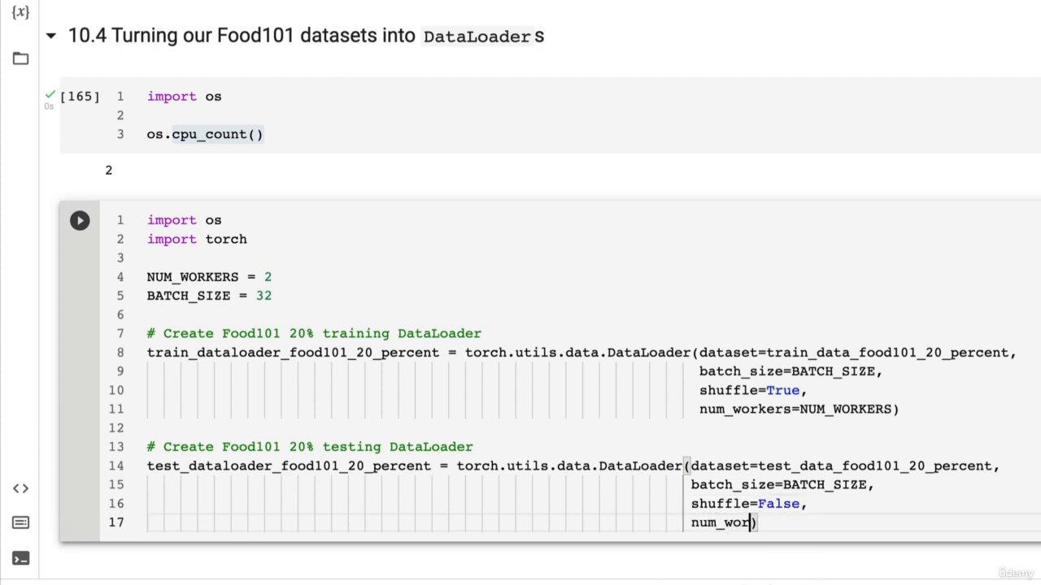
{"action": "type", "text": "kers="}
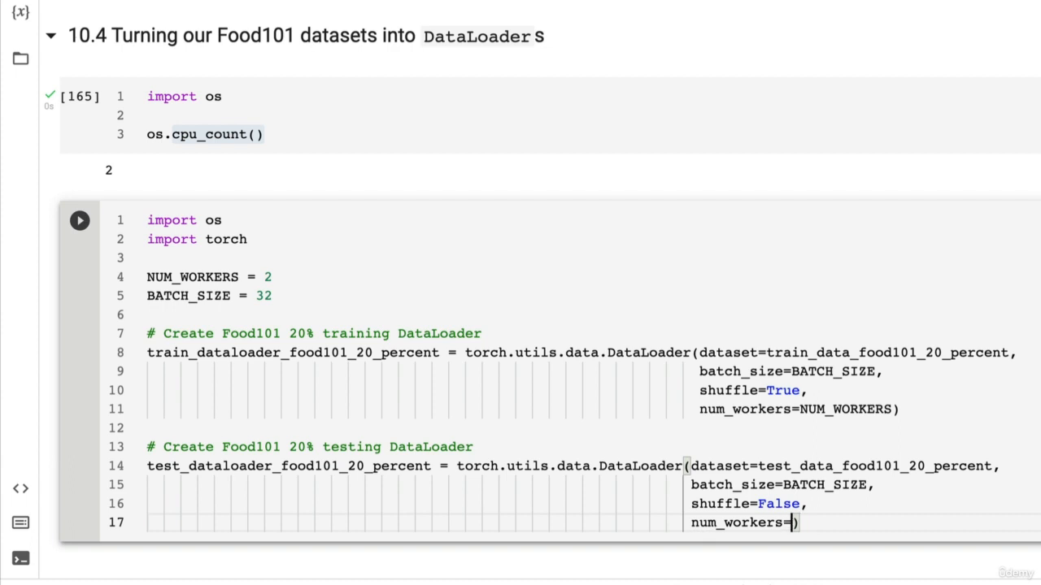
{"action": "type", "text": "NUM_WORKERS"}
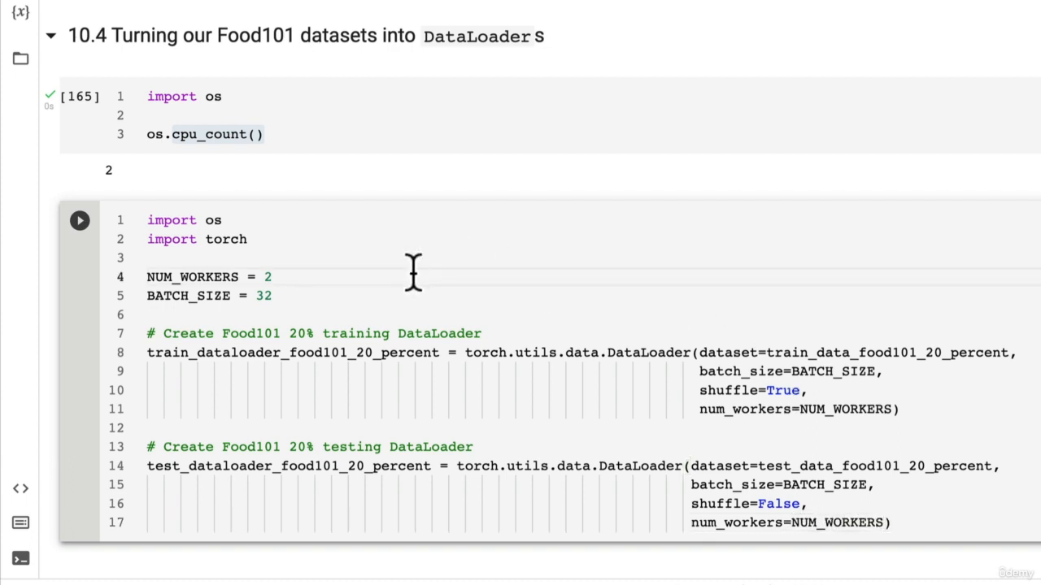
Step: Comment that NUM_WORKERS is experimental and hardware-dependent, suggesting a 'pytorch num workers' search
{"action": "type", "text": "# this val"}
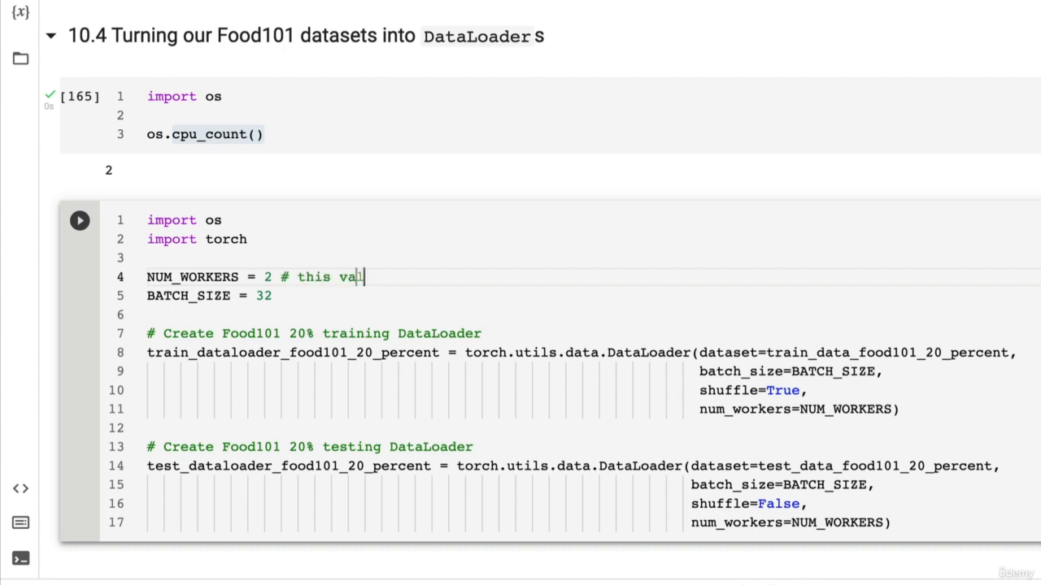
{"action": "type", "text": "lue is very experiment"}
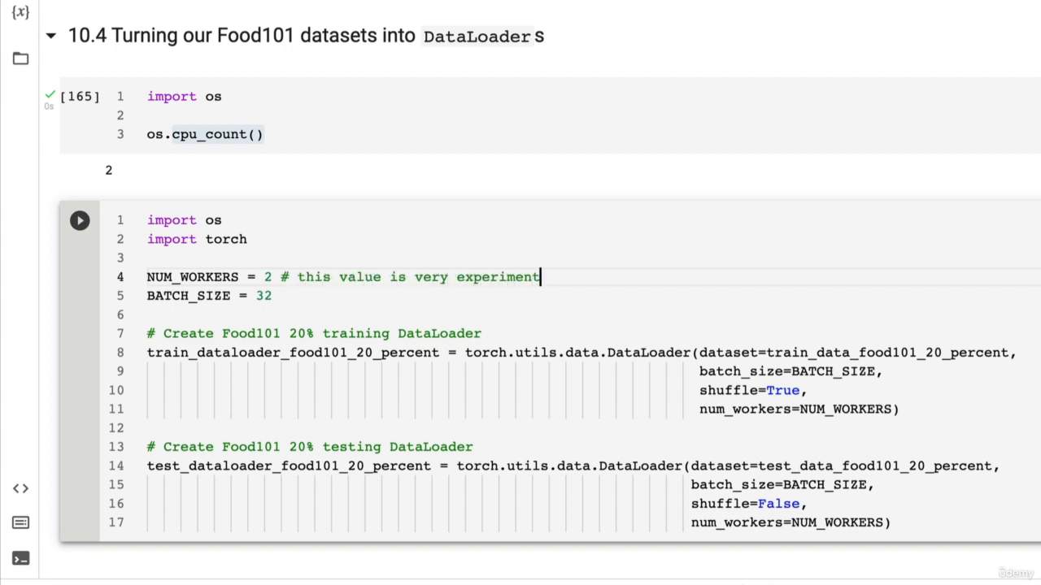
{"action": "type", "text": "al"}
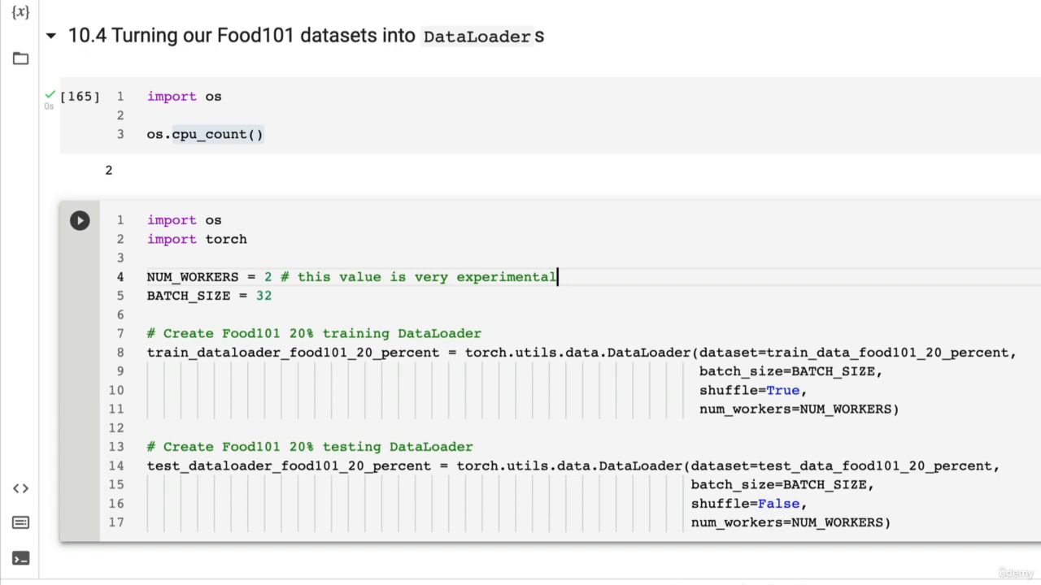
{"action": "scroll", "scroll_direction": "up", "scroll_amount": 3}
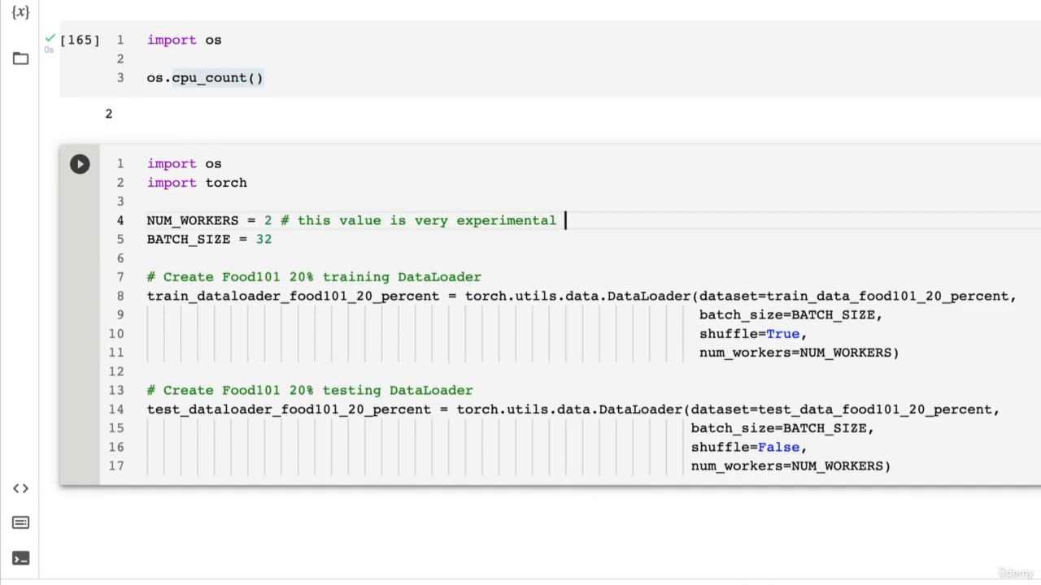
{"action": "type", "text": "and the best value wi"}
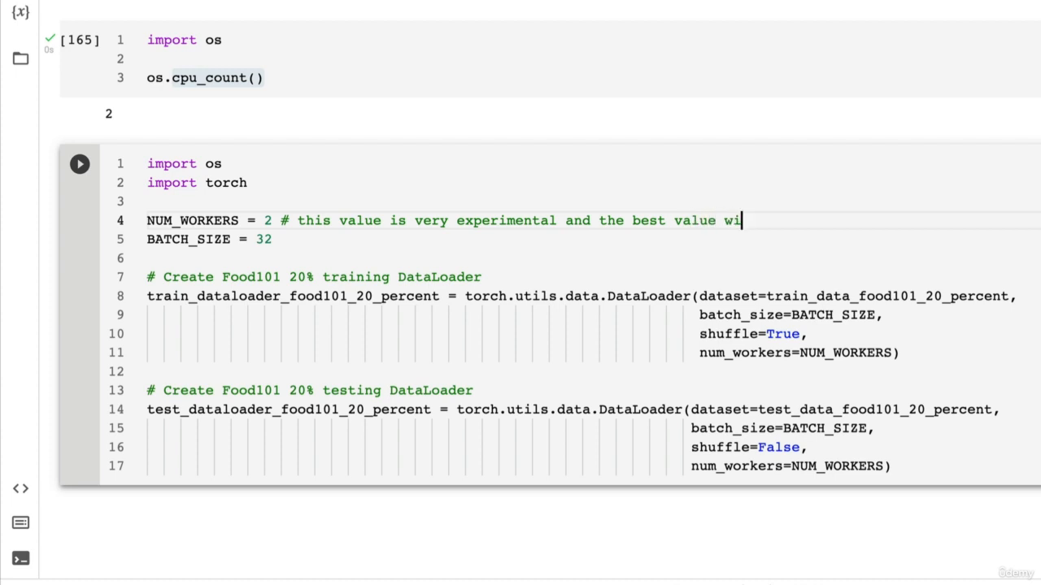
{"action": "type", "text": "ll differ d"}
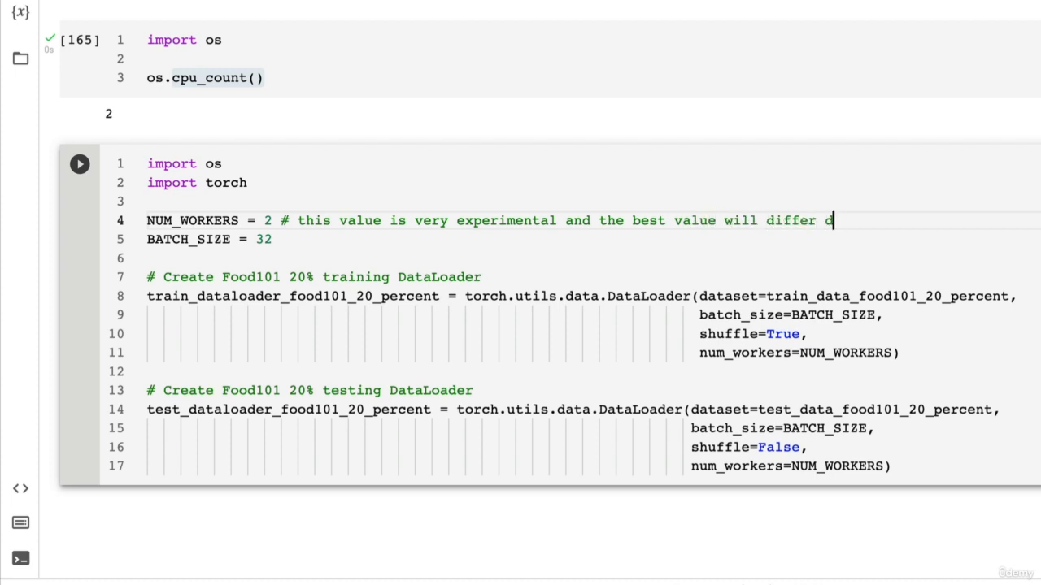
{"action": "type", "text": "epeneding on the hardware you're"}
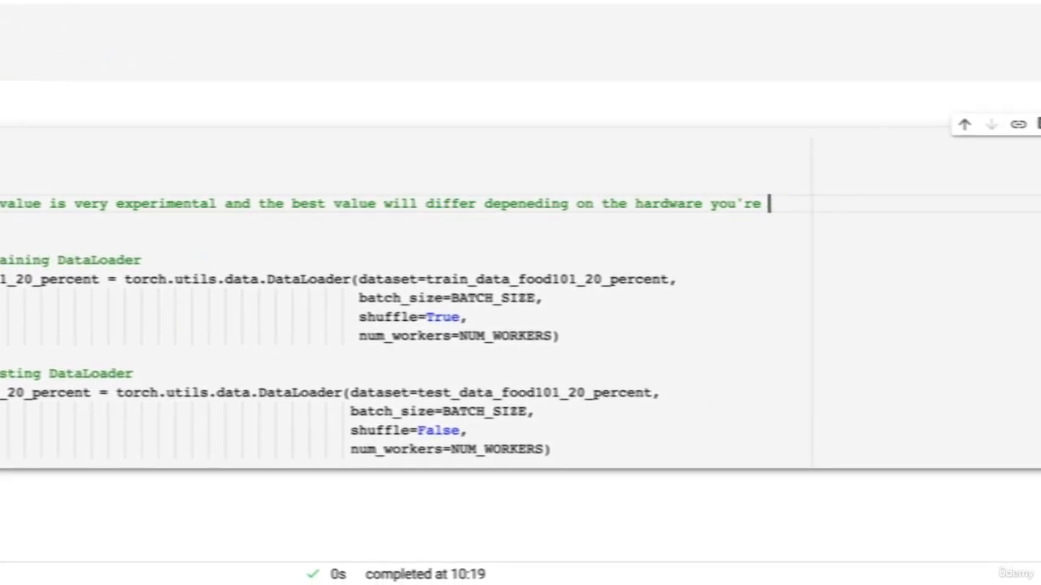
{"action": "type", "text": "using, search"}
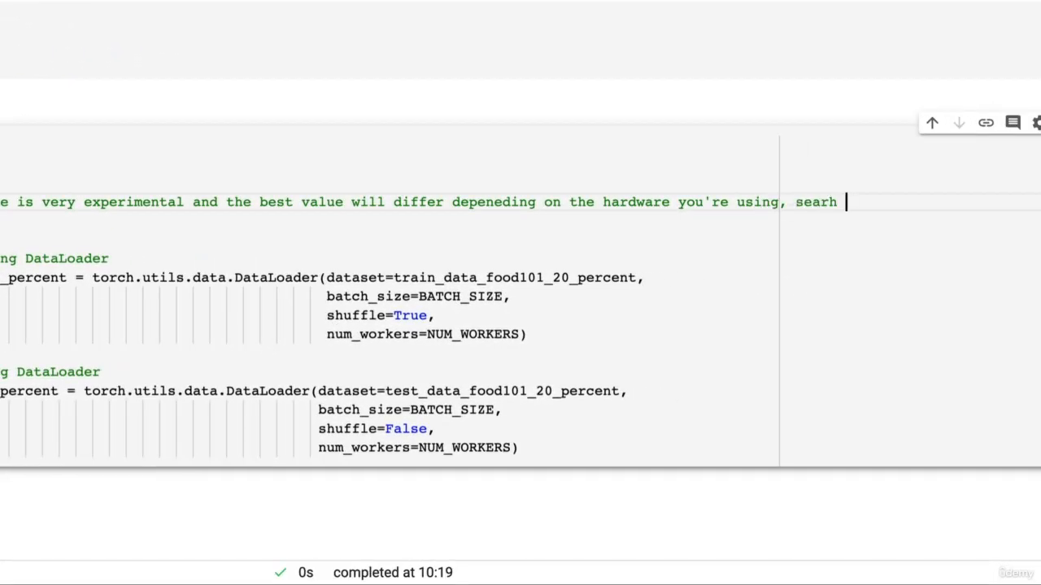
{"action": "type", "text": "\"pytorch\""}
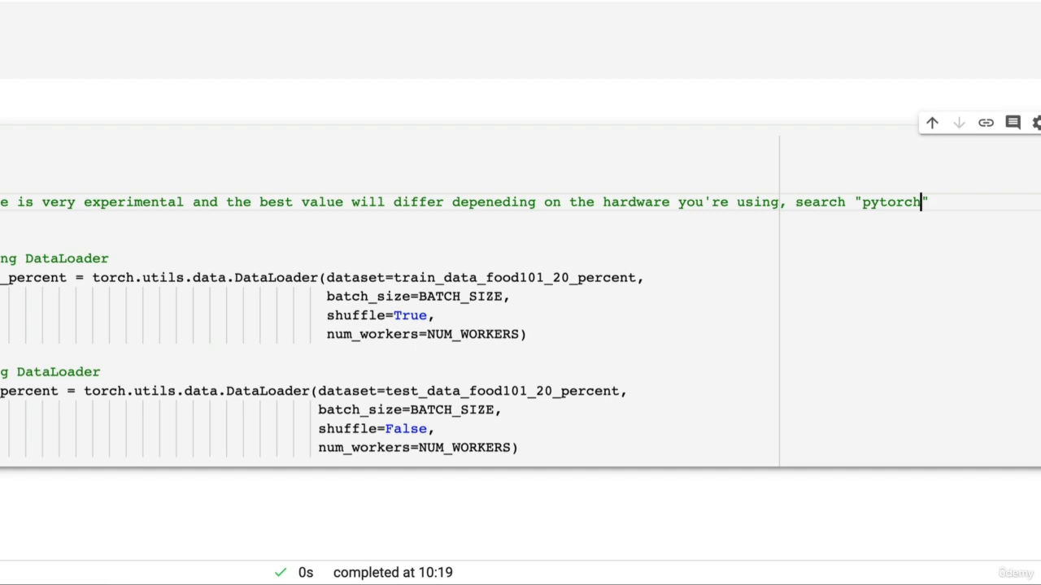
{"action": "type", "text": "num workers se"}
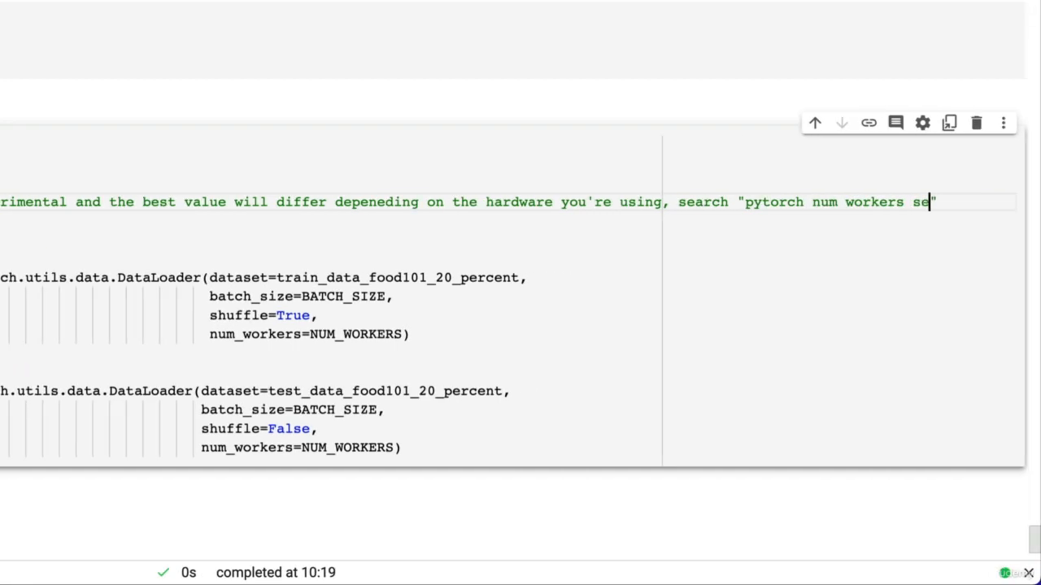
{"action": "type", "text": "tting for more"}
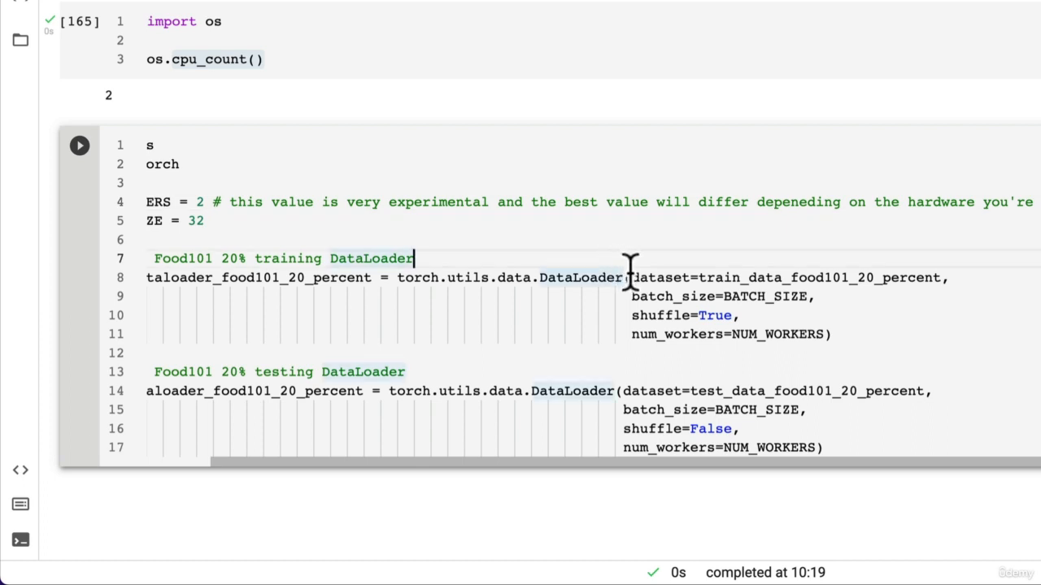
{"action": "mouse_move", "coordinate": [637, 277]}
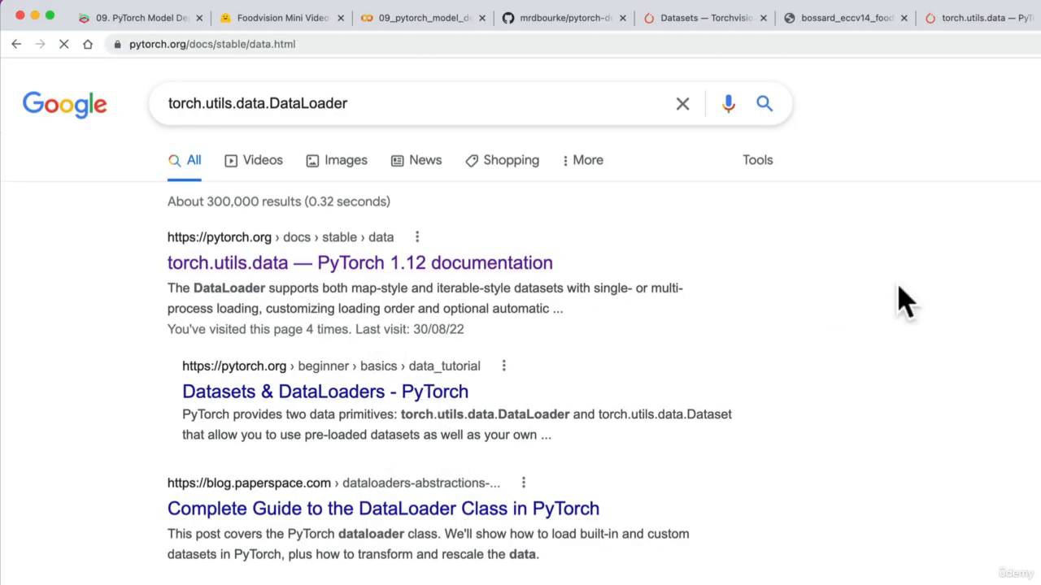
Step: Read the torch.utils.data docs on multi-process data loading and num_workers, then return to the notebook
{"action": "left_click", "coordinate": [359, 264]}
{"action": "type", "text": "num_workers"}
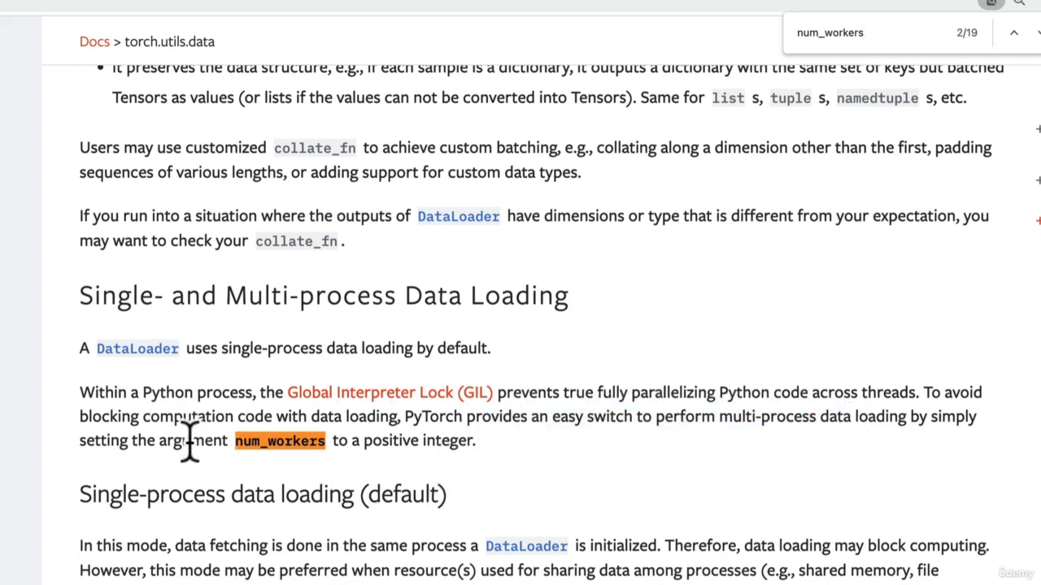
{"action": "mouse_move", "coordinate": [501, 468]}
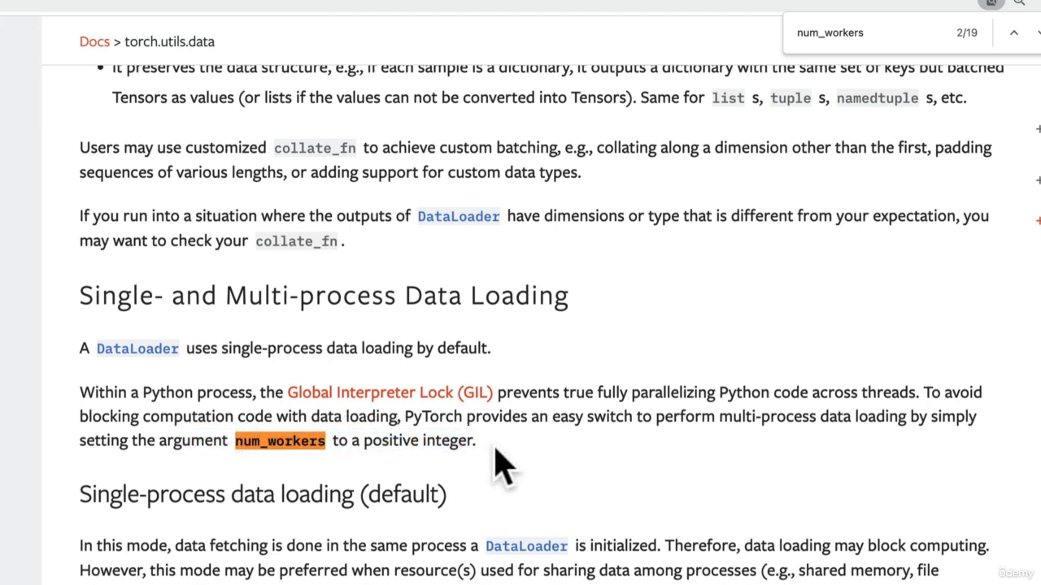
{"action": "mouse_move", "coordinate": [730, 426]}
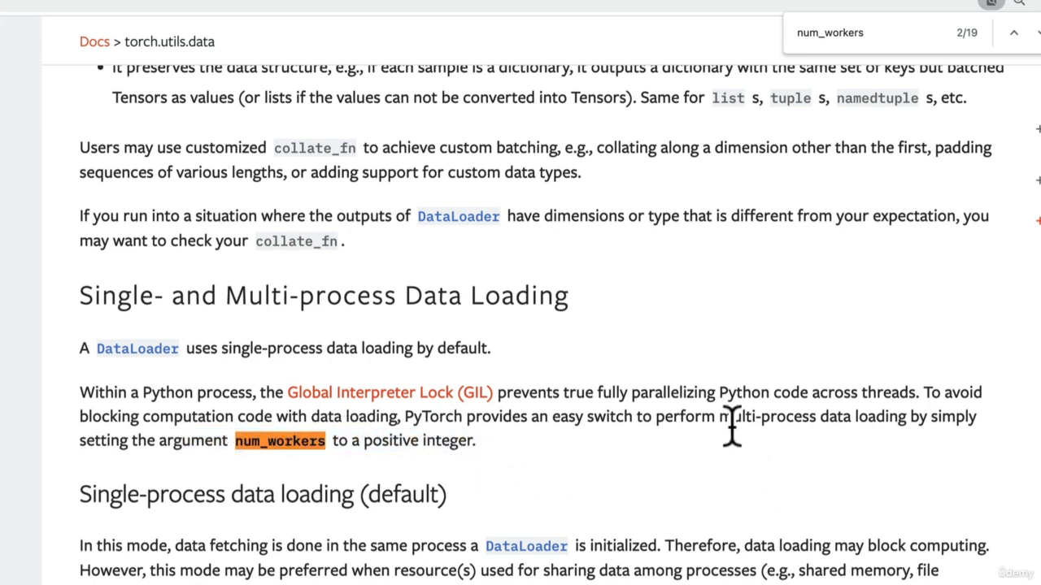
{"action": "double_click", "coordinate": [764, 416]}
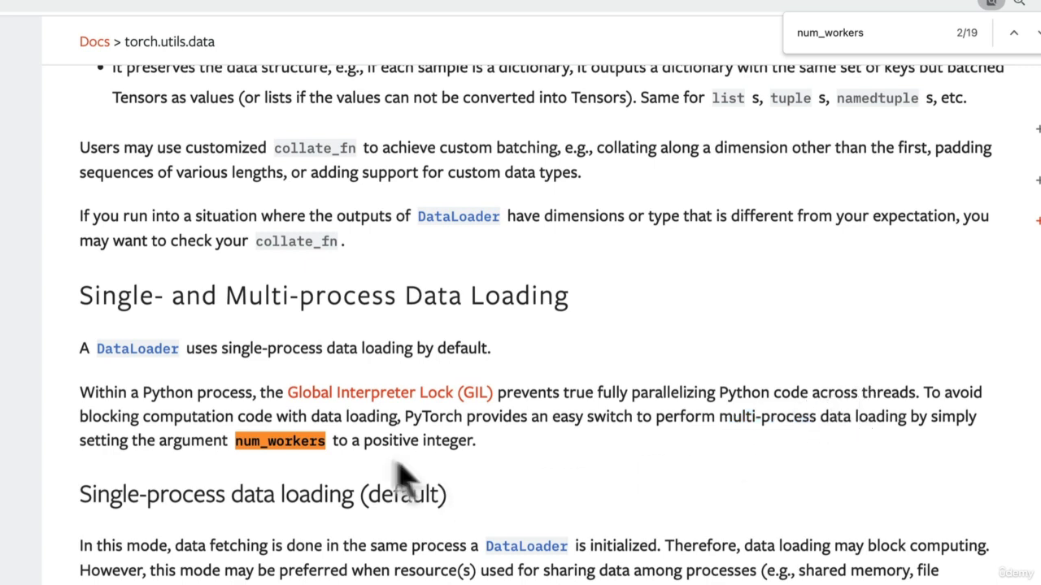
{"action": "mouse_move", "coordinate": [345, 452]}
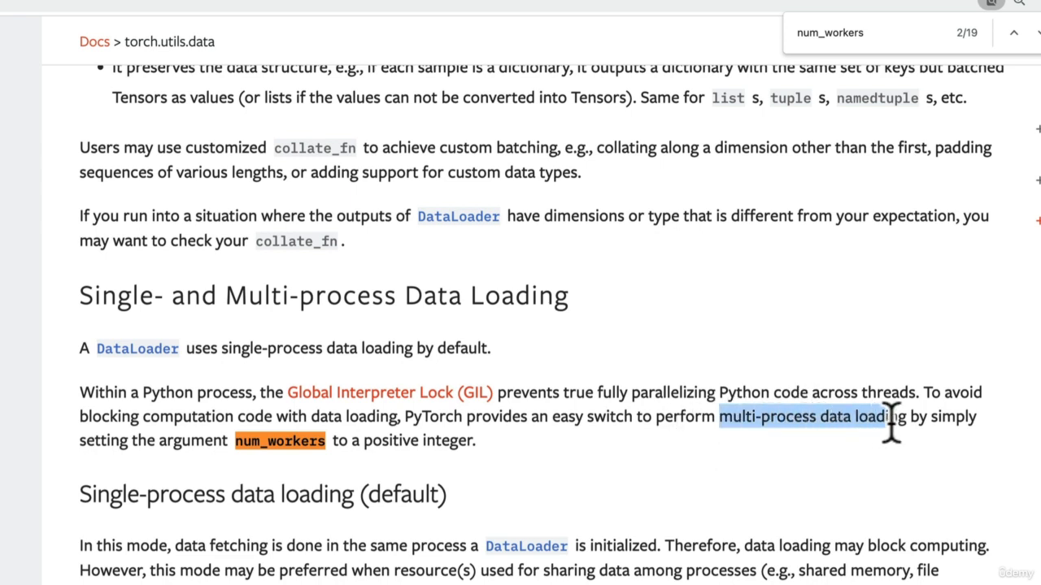
{"action": "left_click_drag", "start_coordinate": [891, 417], "coordinate": [474, 440]}
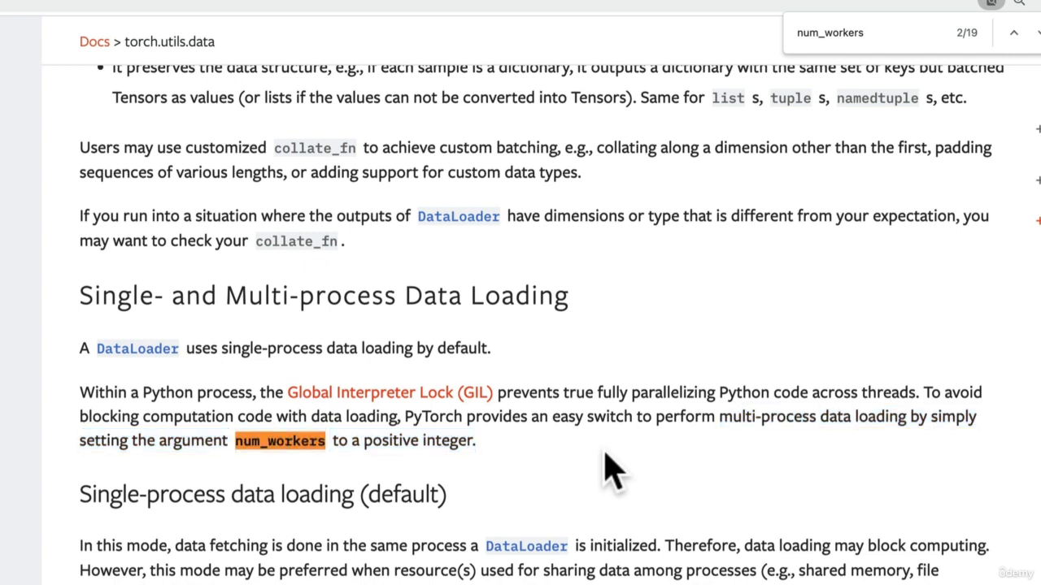
{"action": "mouse_move", "coordinate": [447, 474]}
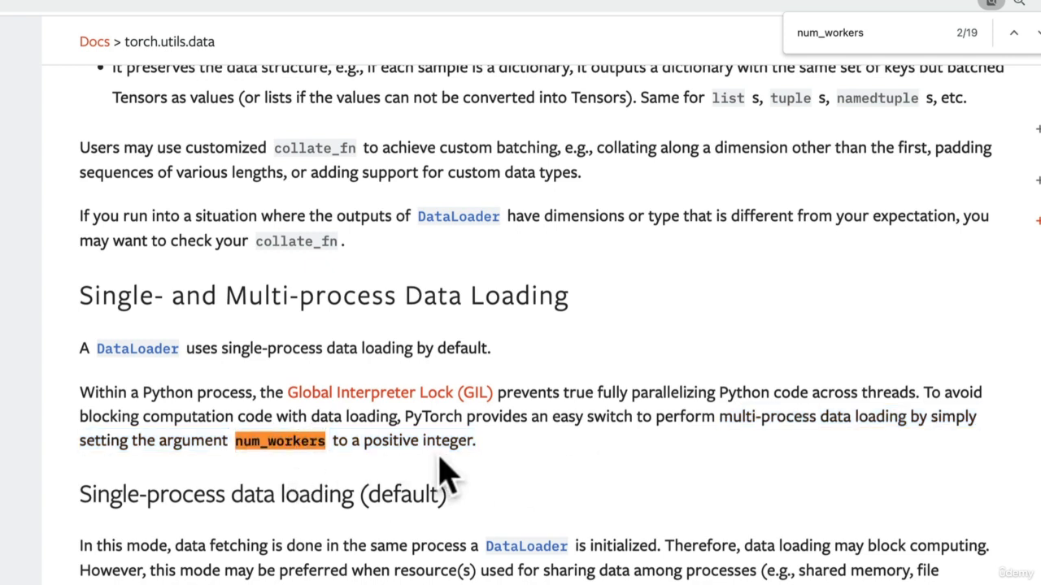
{"action": "mouse_move", "coordinate": [454, 454]}
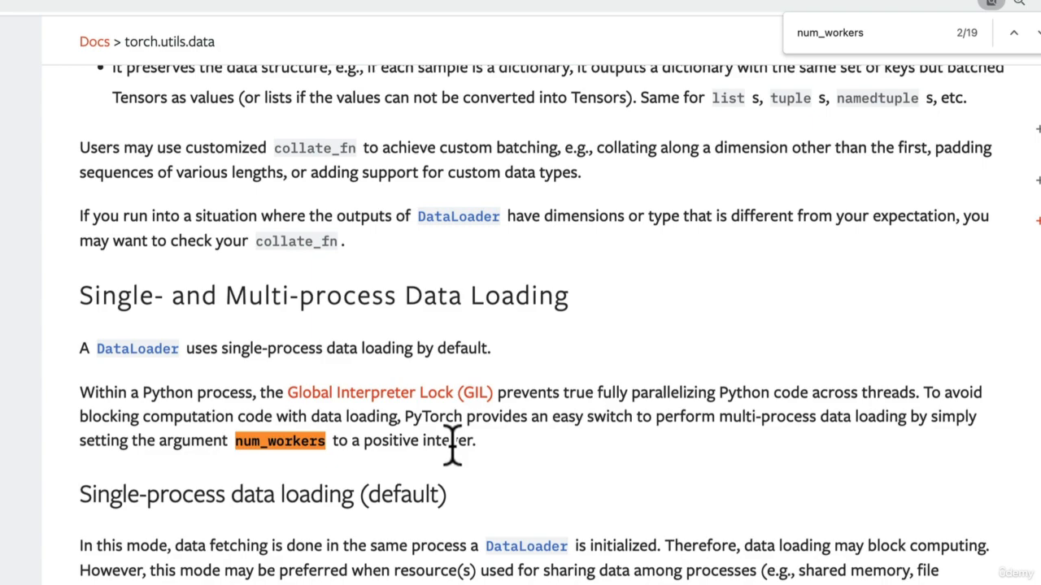
{"action": "mouse_move", "coordinate": [465, 452]}
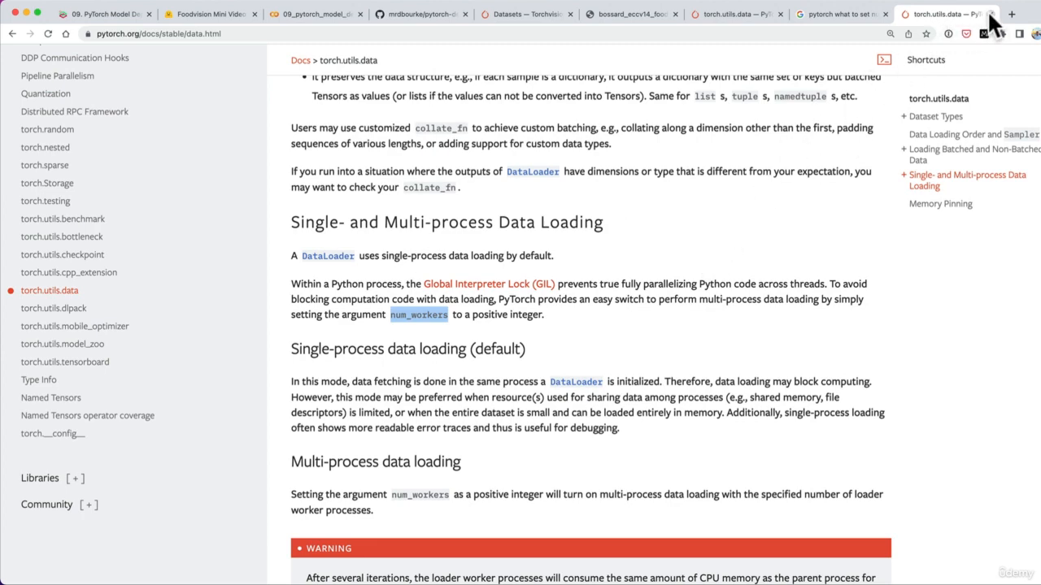
{"action": "left_click", "coordinate": [382, 13]}
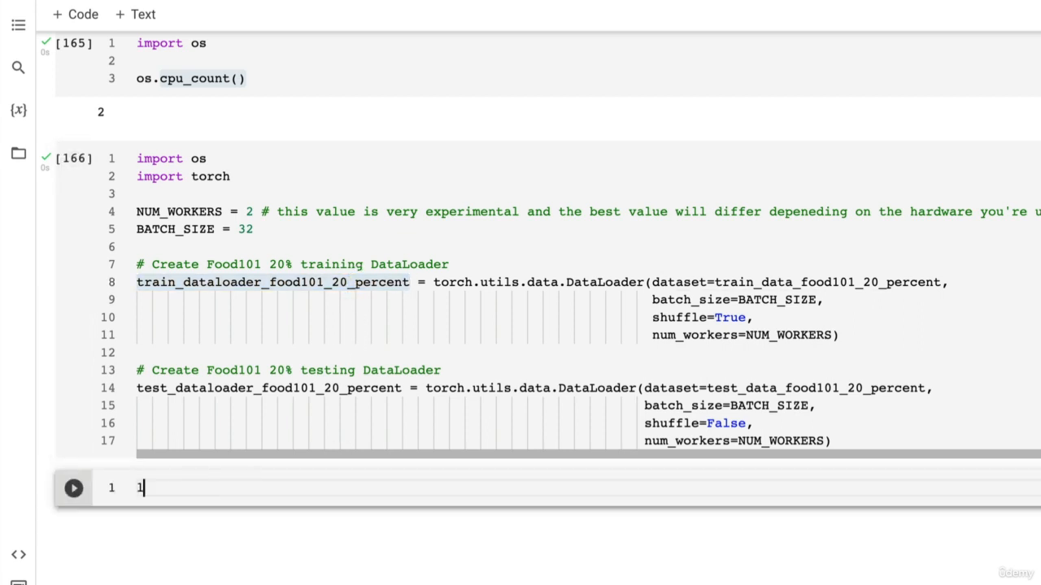
Step: Run len() on both Food101 20% DataLoaders, giving 474 train and 158 test batches
{"action": "type", "text": "en(train_dataloader_food101_20_percent),"}
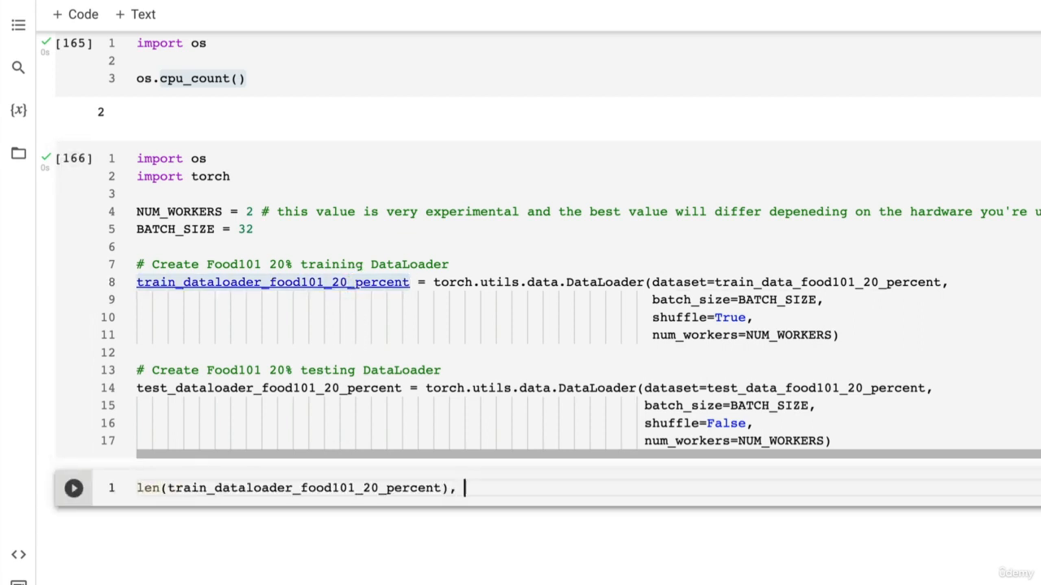
{"action": "type", "text": "len("}
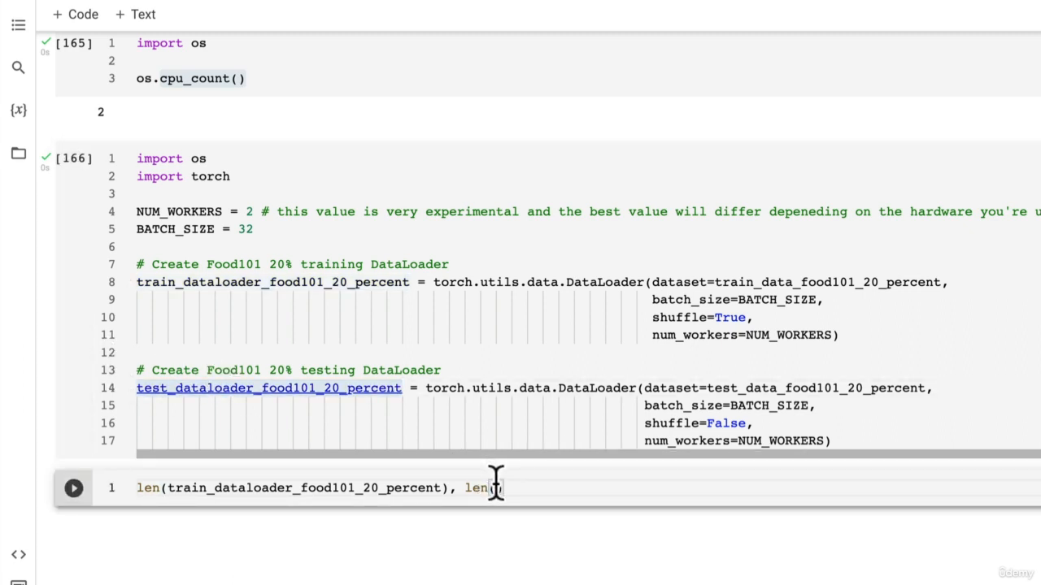
{"action": "left_click", "coordinate": [73, 488]}
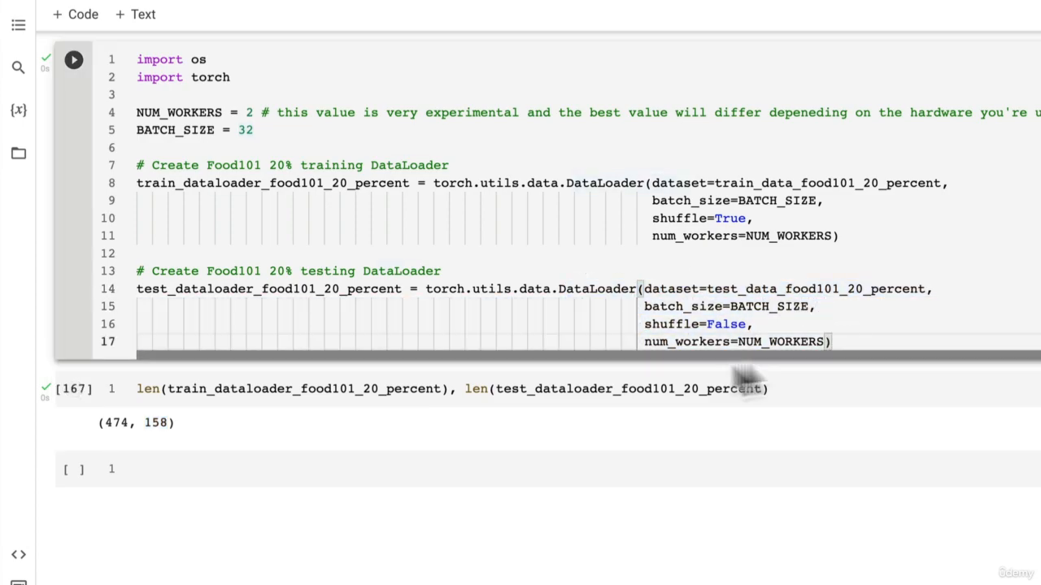
{"action": "left_click", "coordinate": [146, 436]}
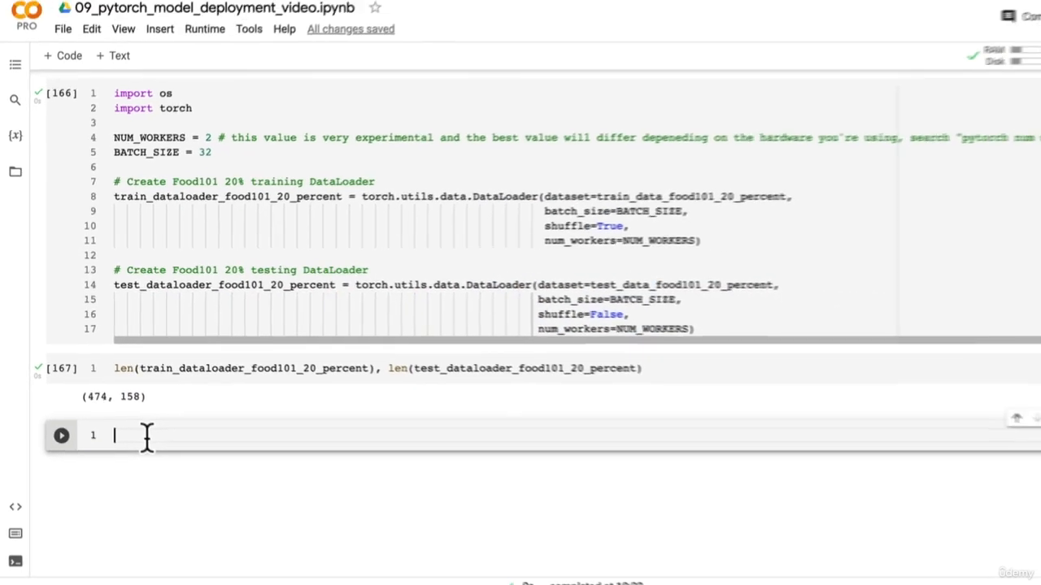
Step: Add the text-cell heading '### 10.5 Training FoodVision Big!!!!' and glance at the Files sidebar
{"action": "scroll", "scroll_direction": "up", "scroll_amount": 3}
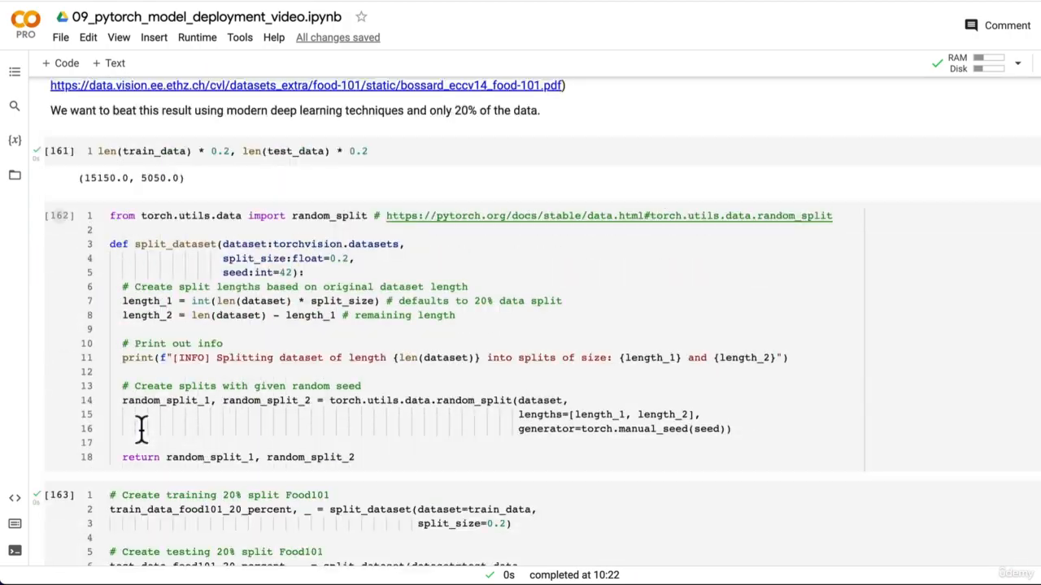
{"action": "scroll", "scroll_direction": "down", "scroll_amount": 3}
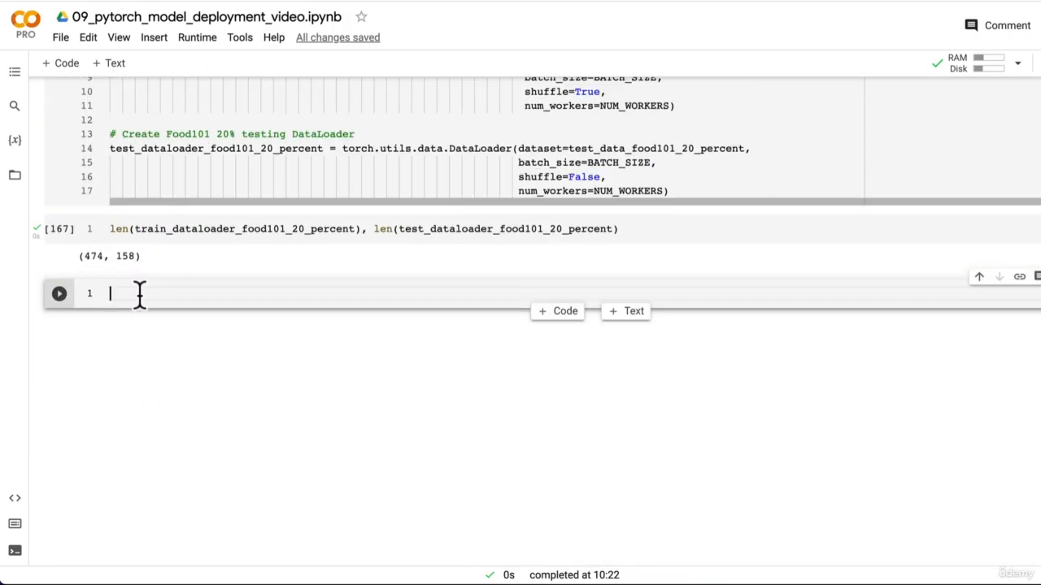
{"action": "type", "text": "### 10."}
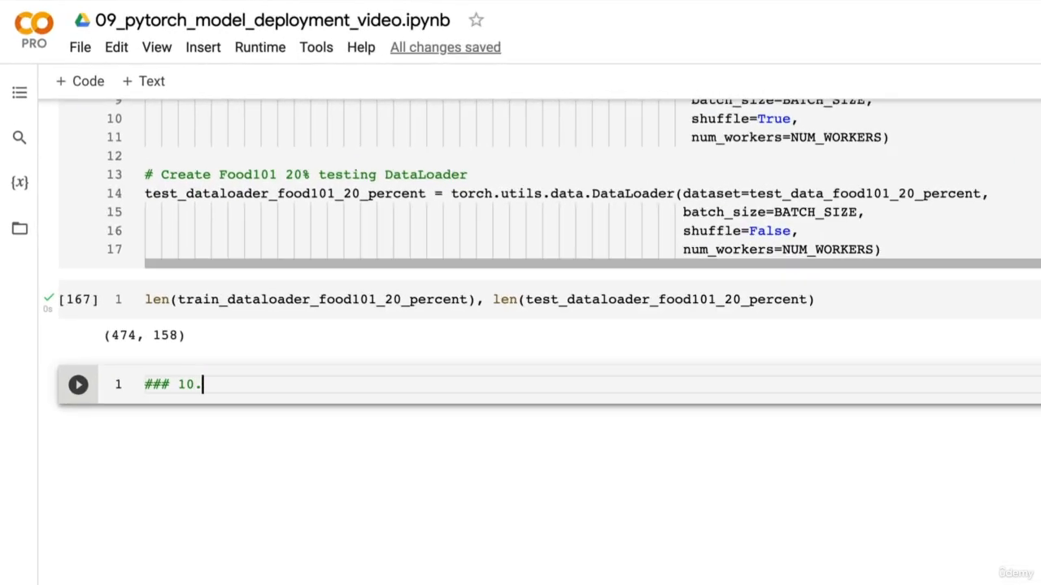
{"action": "type", "text": "5 TRaining"}
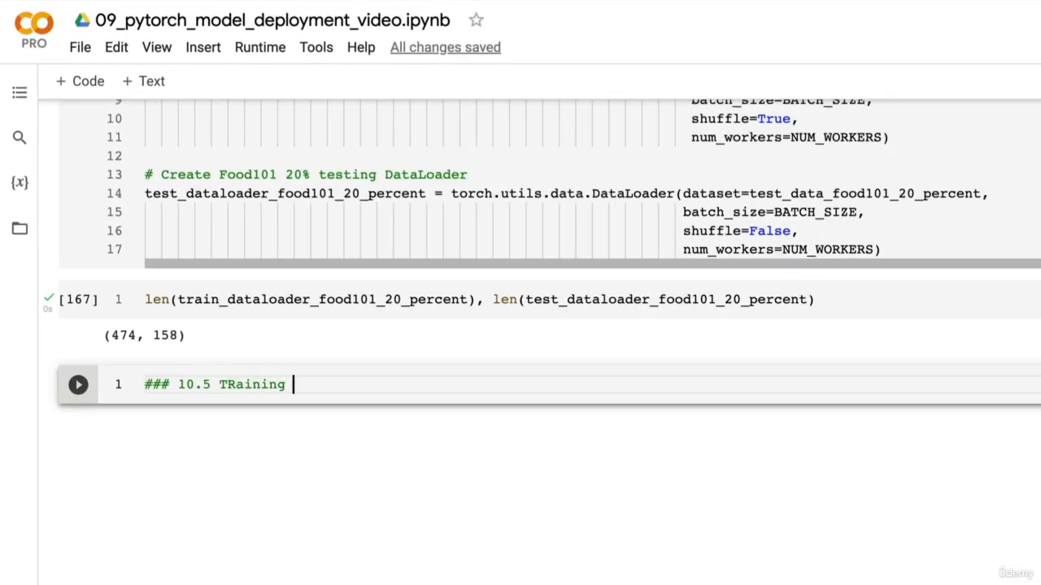
{"action": "type", "text": "Training"}
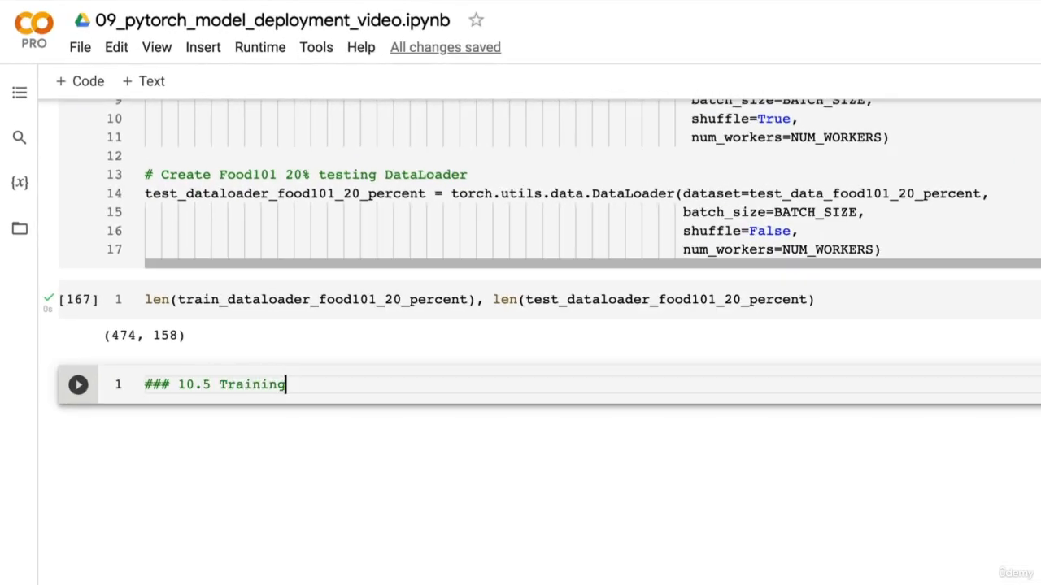
{"action": "type", "text": "FoodVision B"}
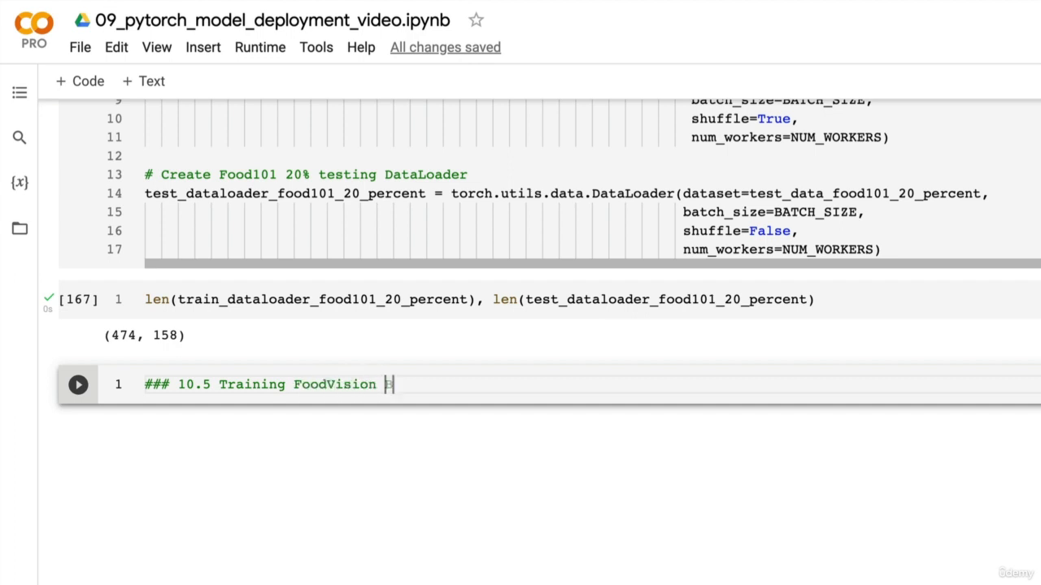
{"action": "type", "text": "Big!!!!"}
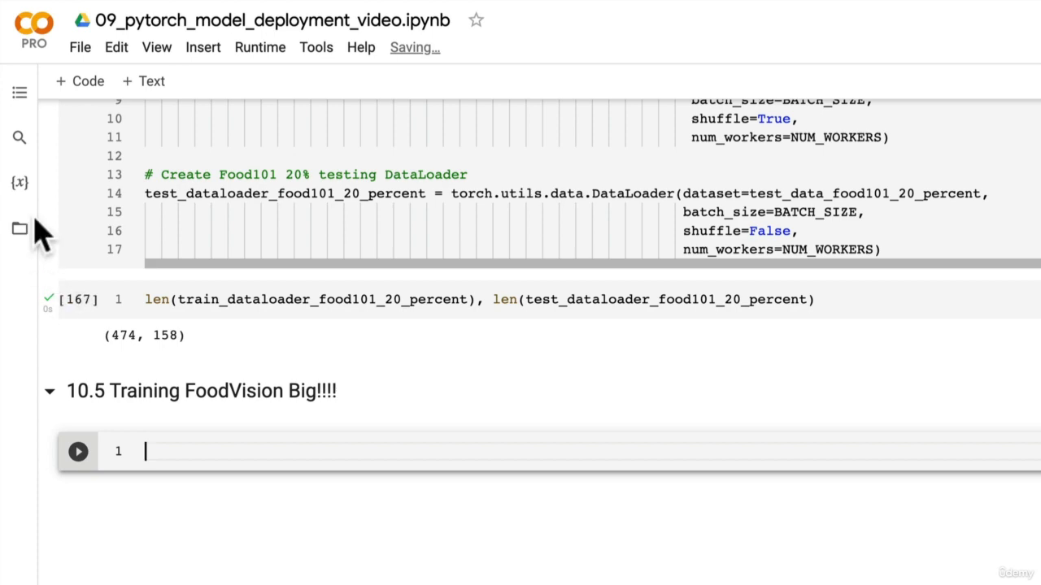
{"action": "left_click", "coordinate": [19, 228]}
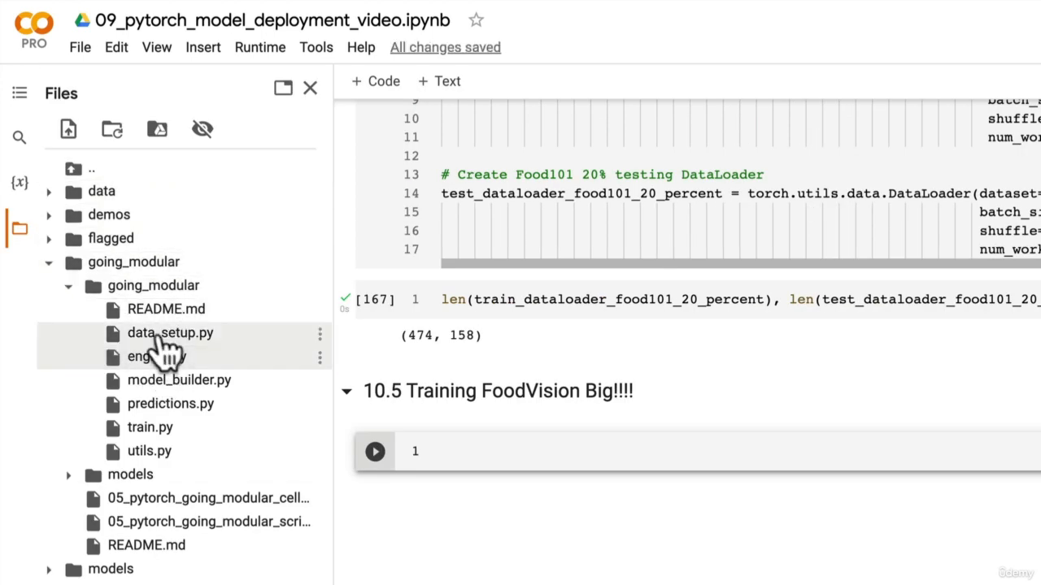
{"action": "mouse_move", "coordinate": [324, 98]}
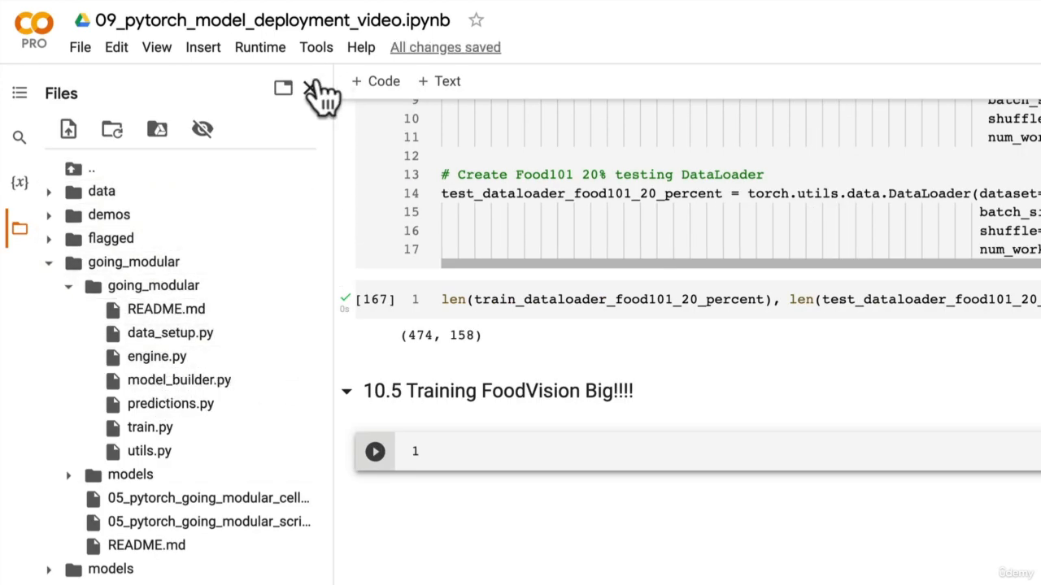
{"action": "left_click", "coordinate": [283, 88]}
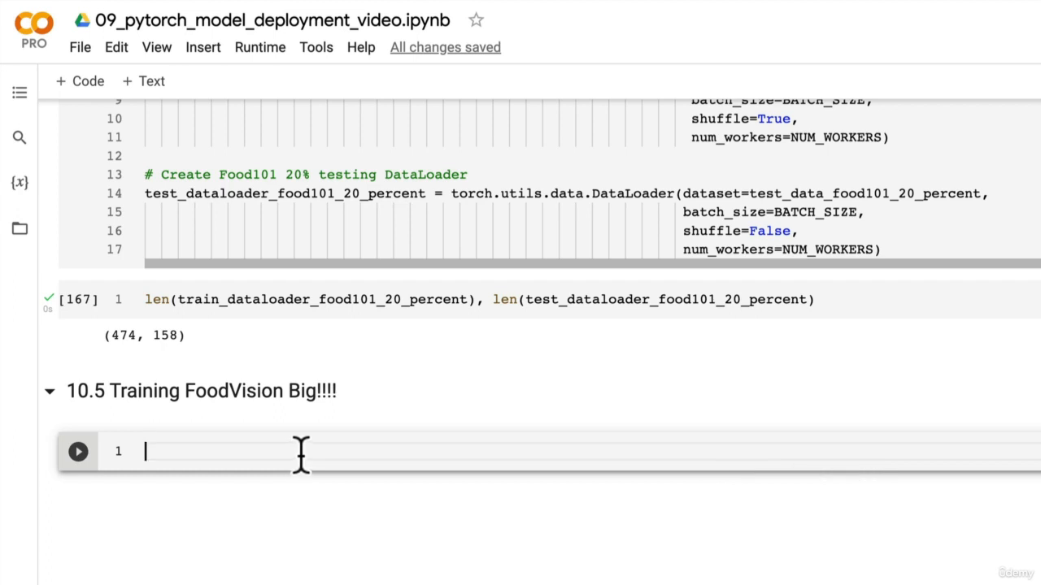
{"action": "mouse_move", "coordinate": [325, 436]}
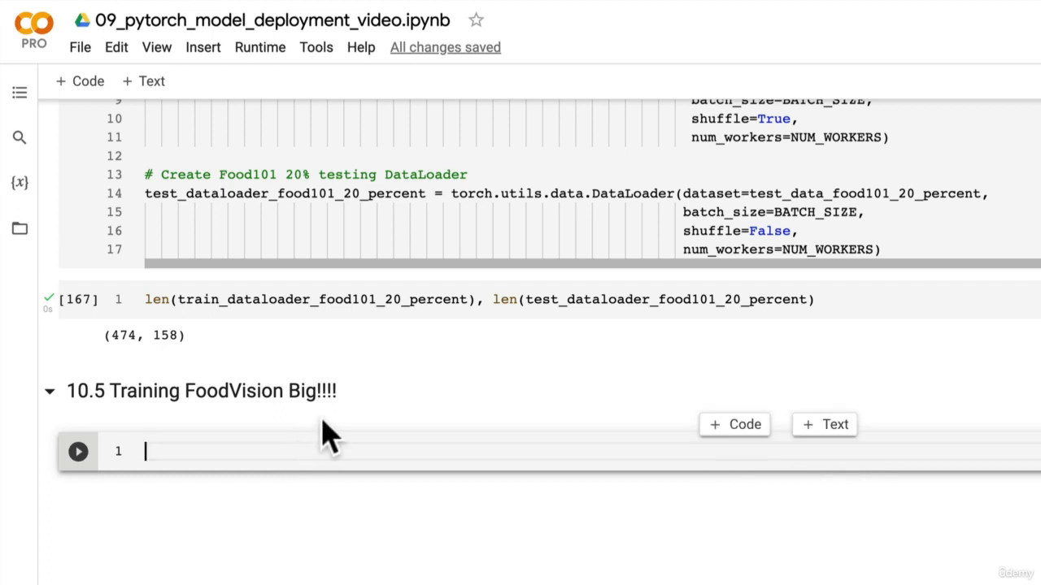
{"action": "mouse_move", "coordinate": [325, 442]}
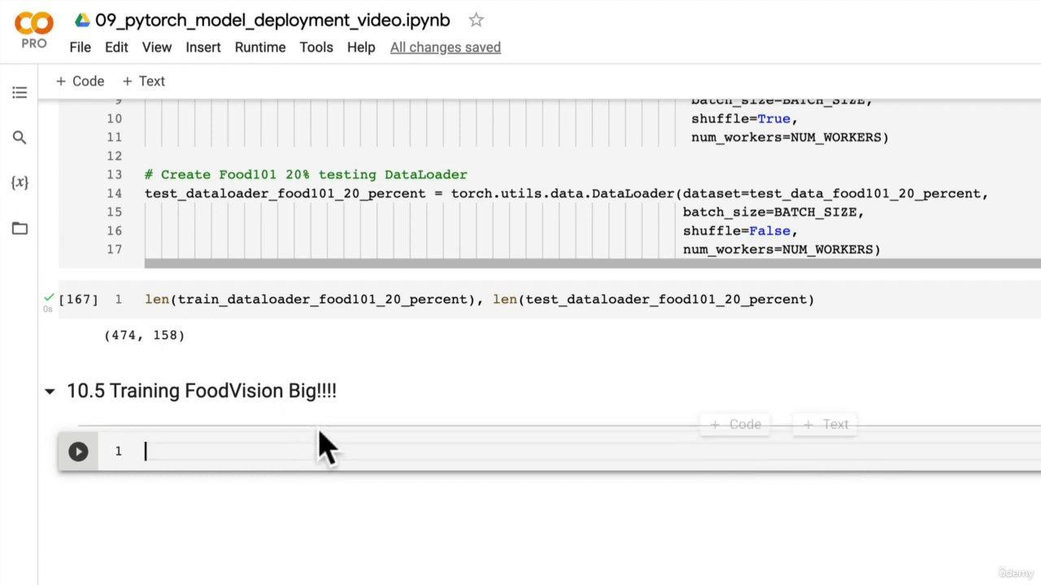
{"action": "mouse_move", "coordinate": [215, 445]}
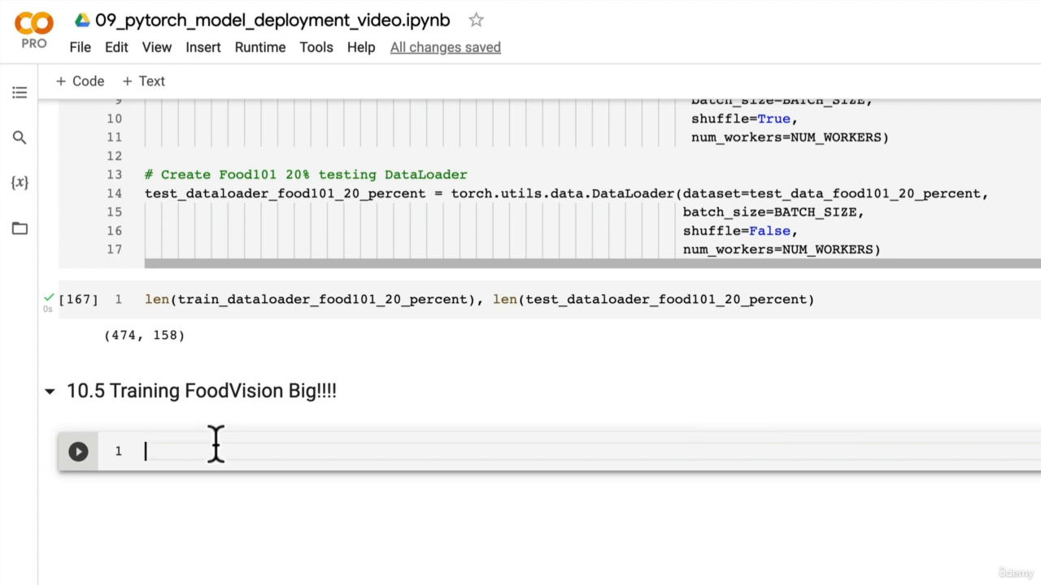
{"action": "mouse_move", "coordinate": [205, 445]}
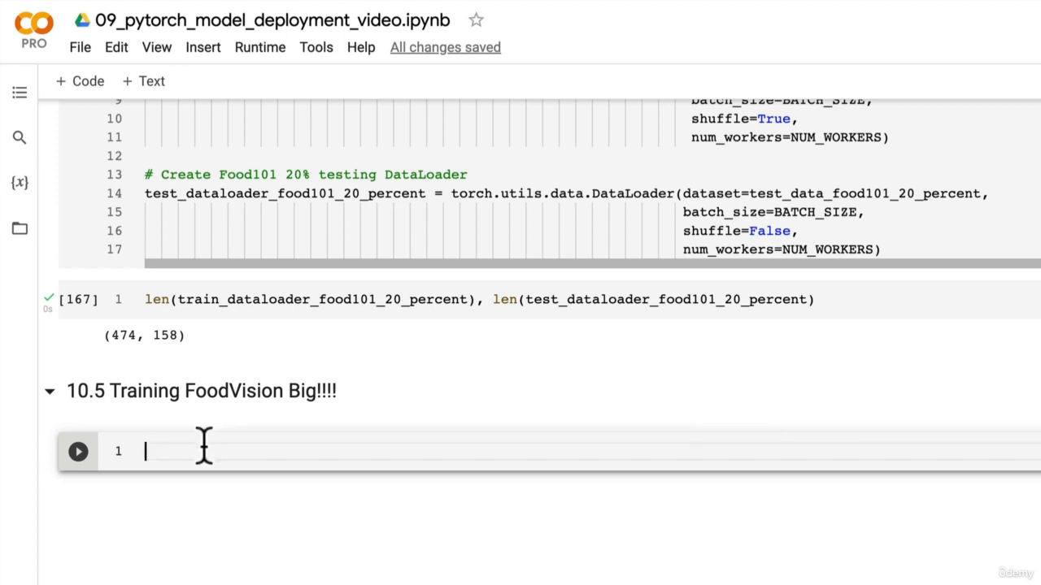